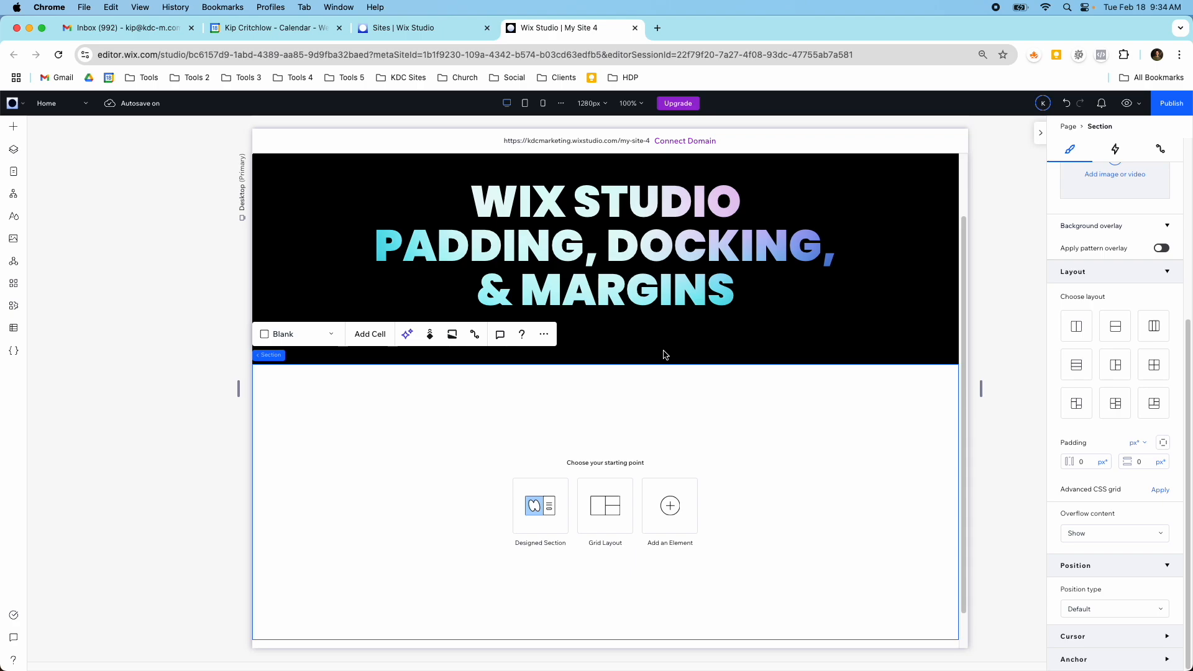
- Switch the section's padding to percentages and enter 6 for horizontal and vertical padding
{"action": "scroll", "scroll_direction": "down", "scroll_amount": 3}
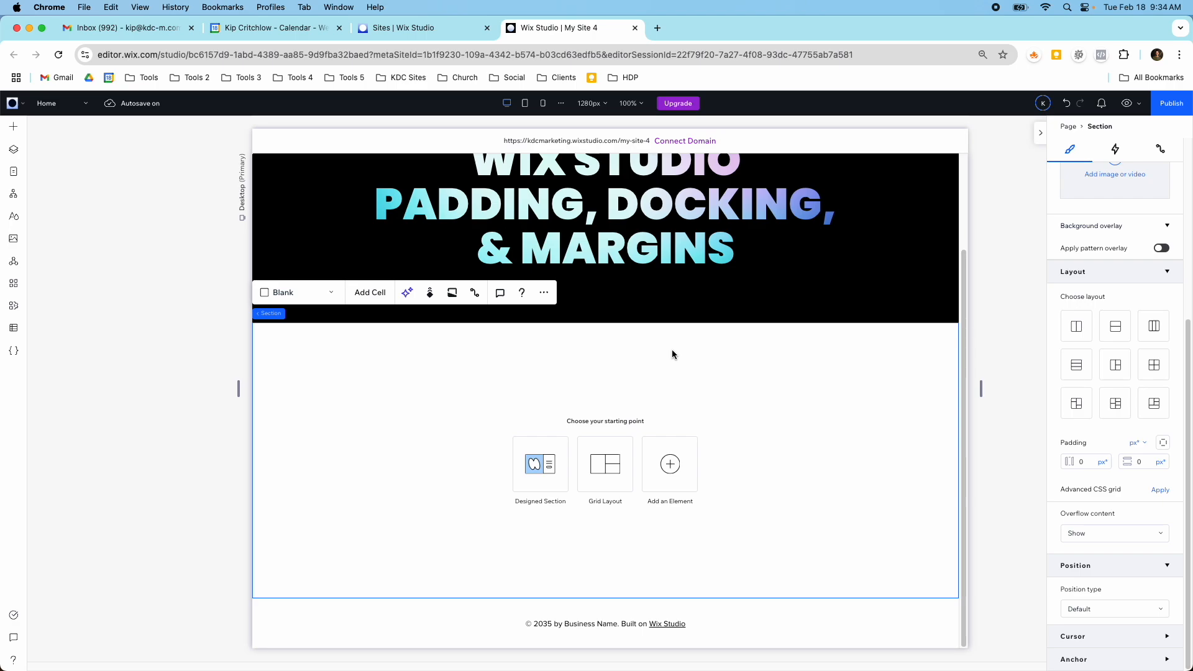
{"action": "mouse_move", "coordinate": [689, 369]}
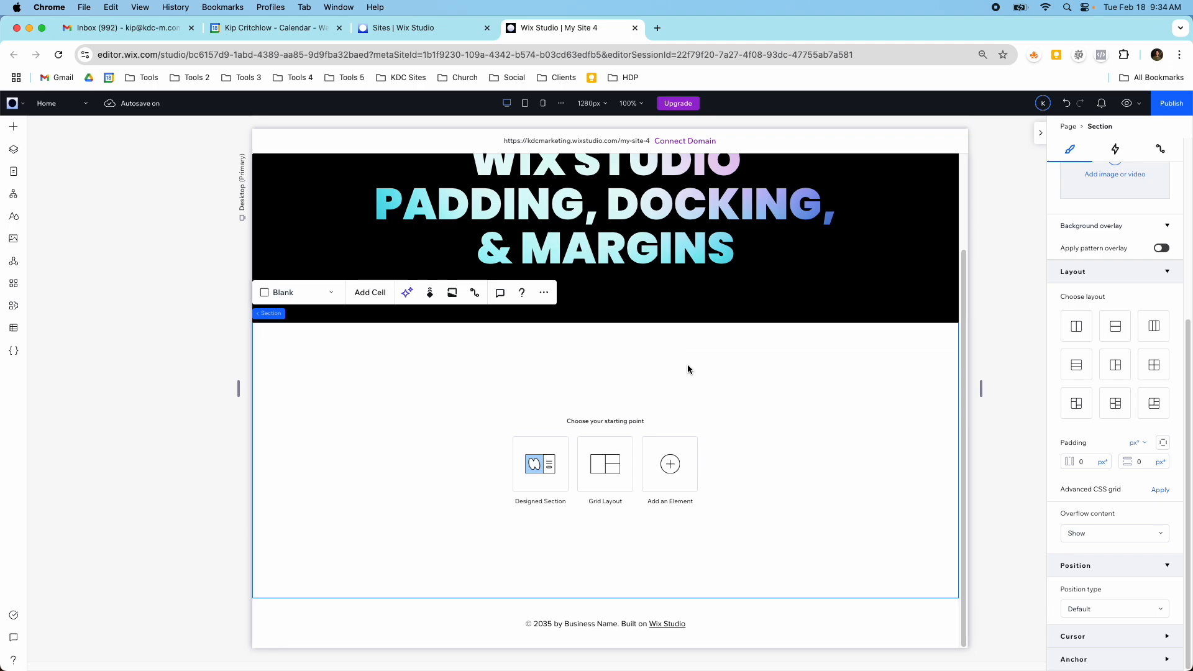
{"action": "mouse_move", "coordinate": [631, 362]}
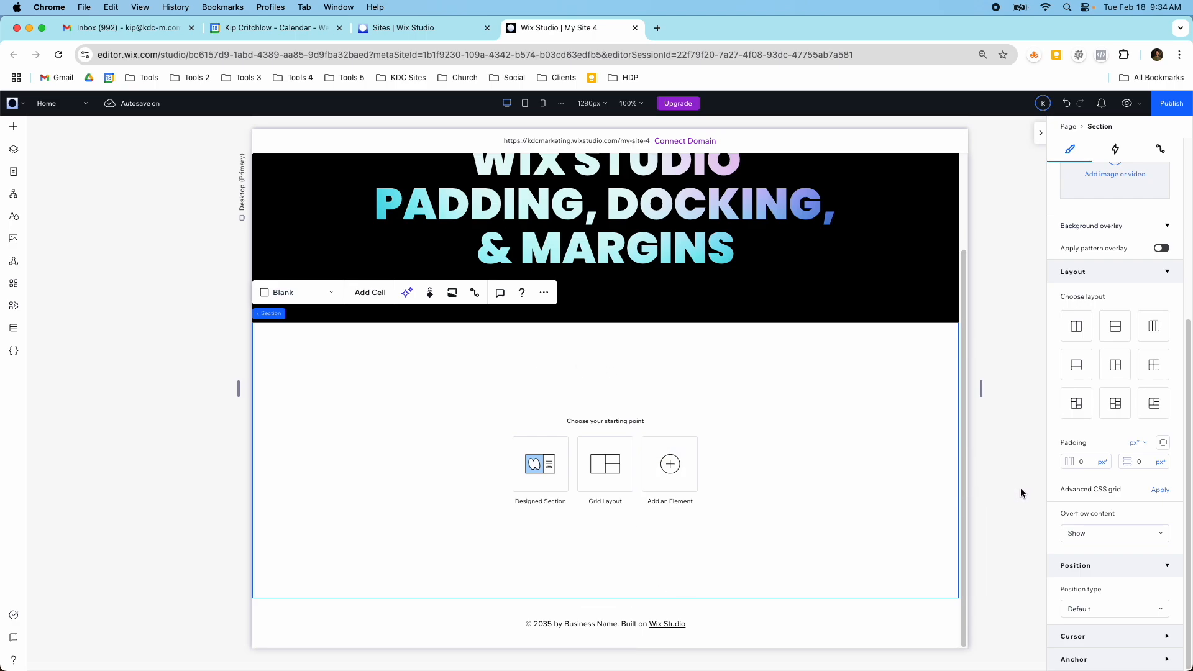
{"action": "left_click", "coordinate": [1080, 461]}
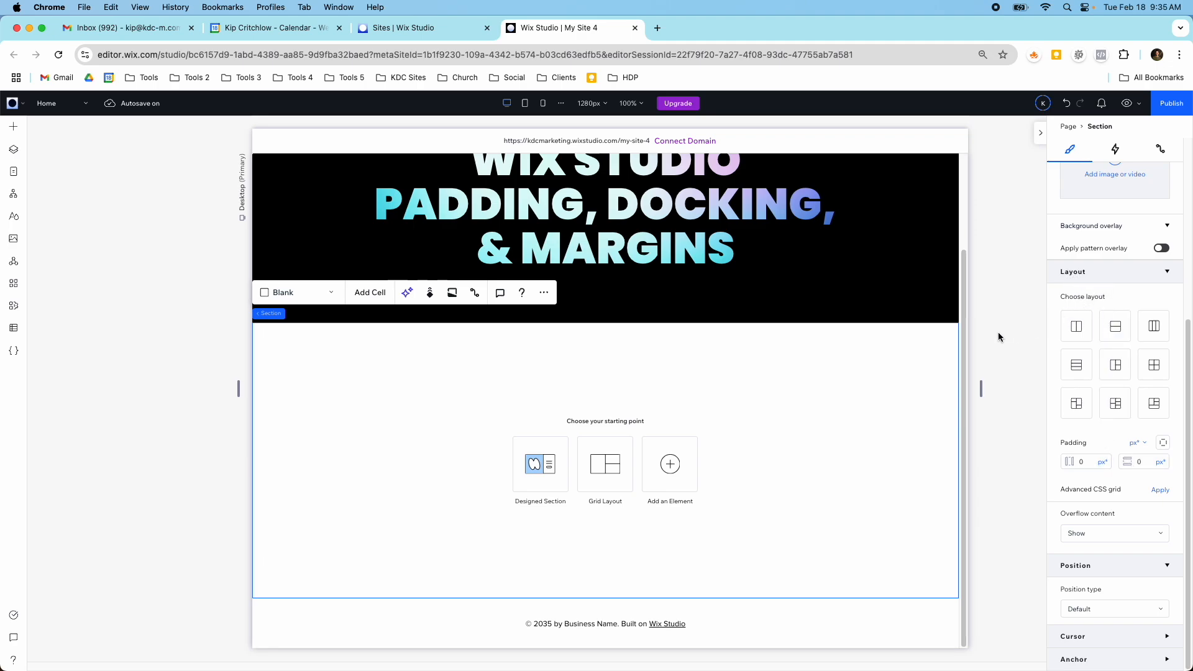
{"action": "mouse_move", "coordinate": [835, 394]}
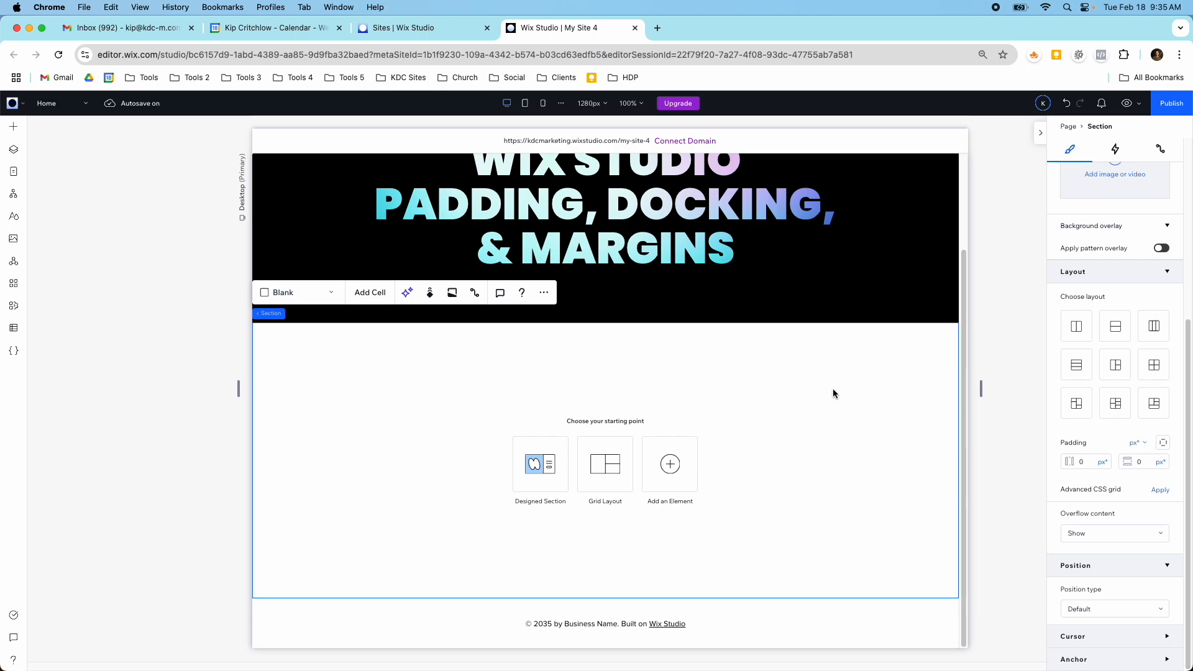
{"action": "mouse_move", "coordinate": [584, 358]}
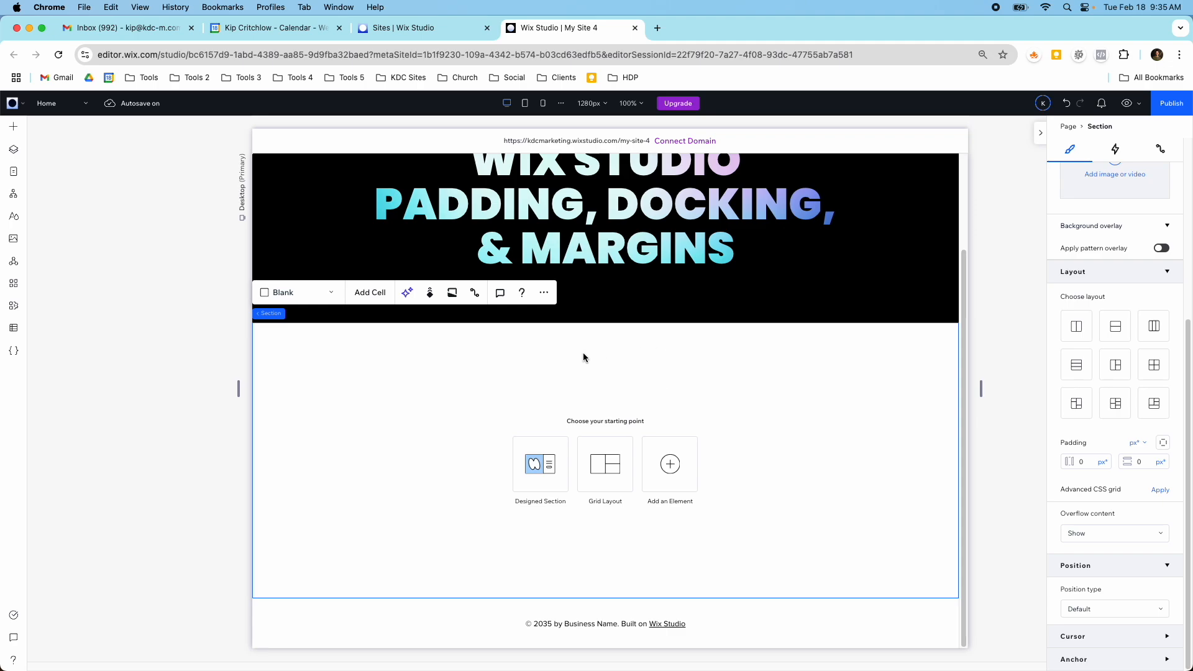
{"action": "mouse_move", "coordinate": [367, 376]}
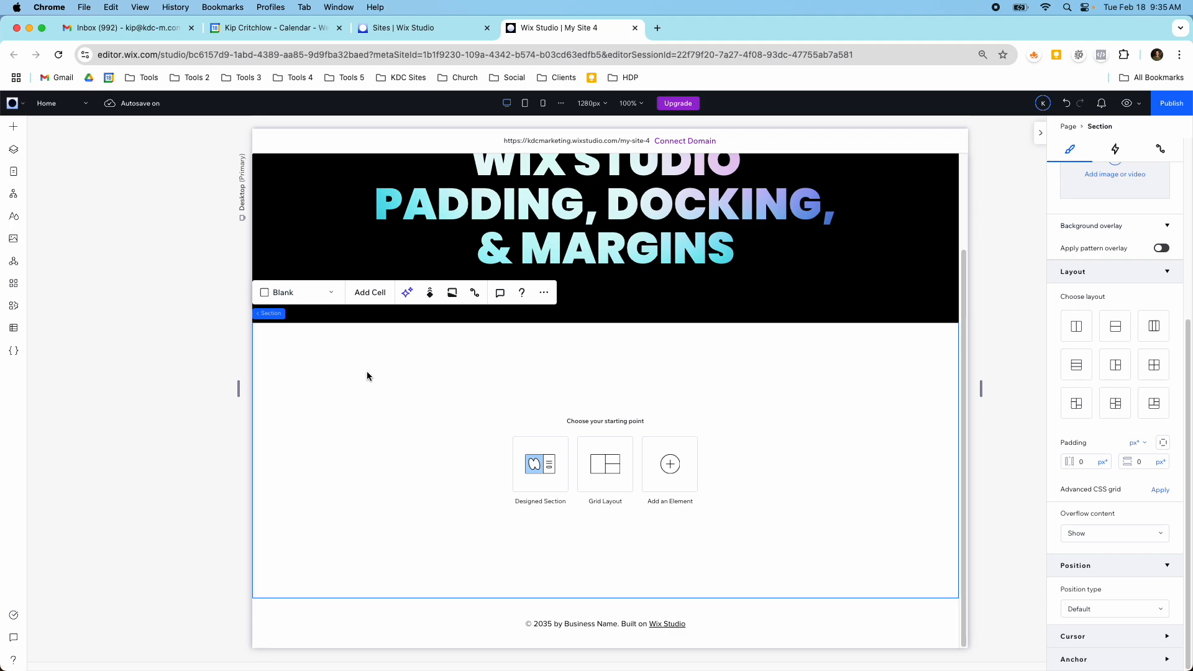
{"action": "mouse_move", "coordinate": [702, 460]}
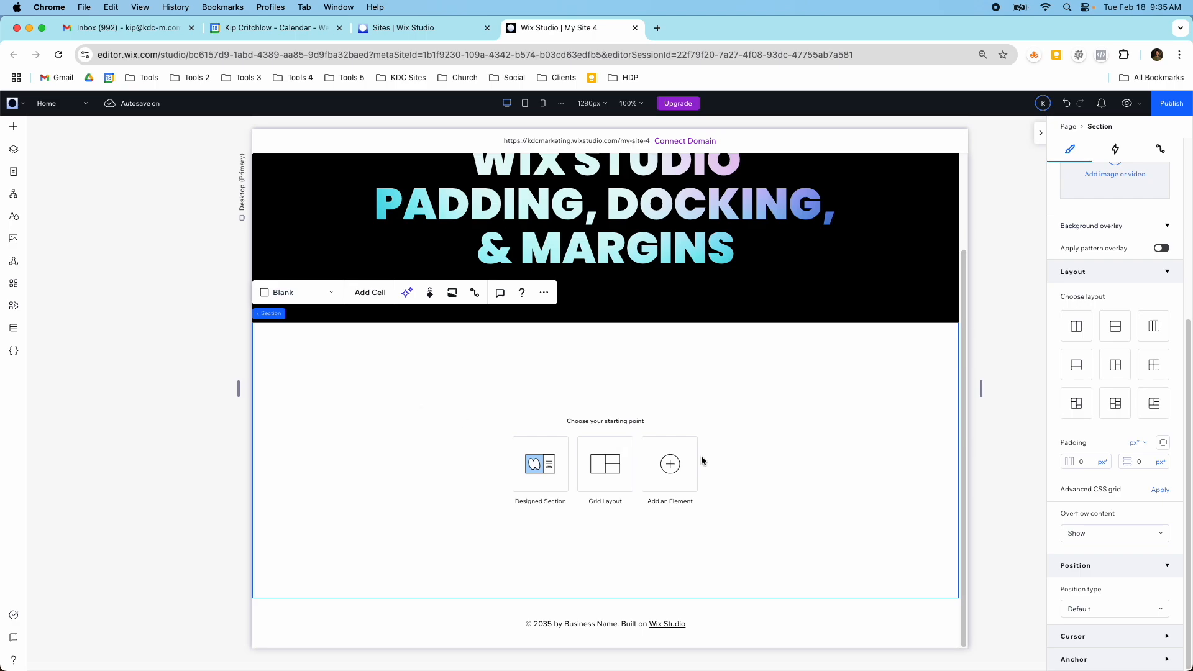
{"action": "mouse_move", "coordinate": [1115, 480]}
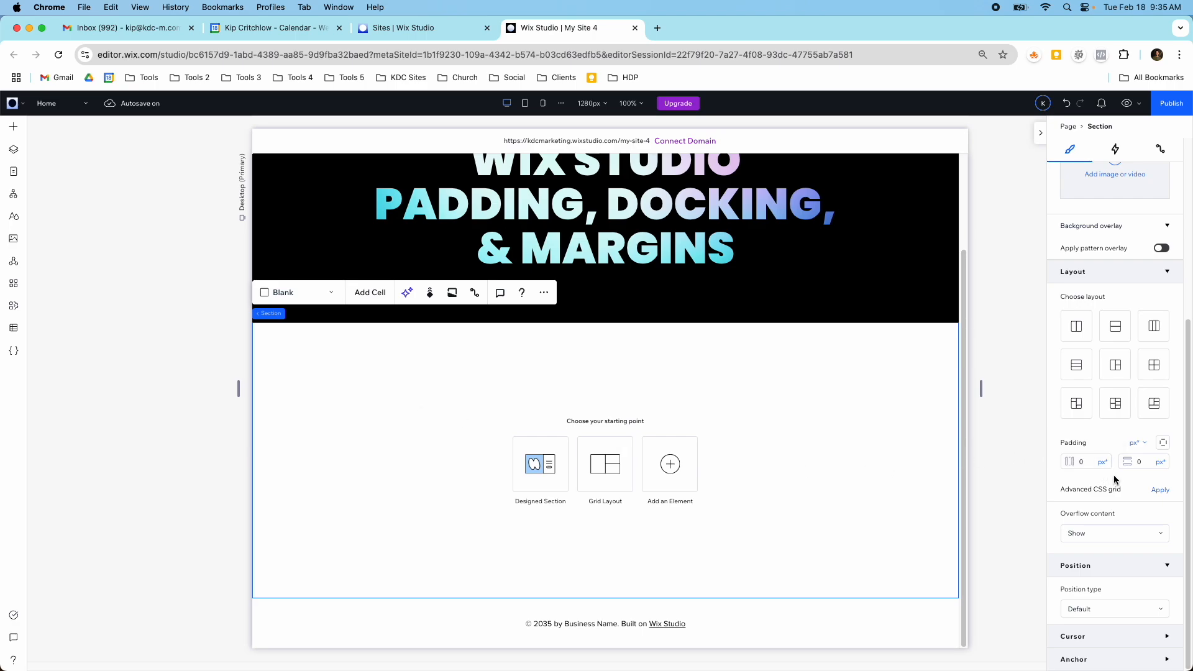
{"action": "mouse_move", "coordinate": [1137, 462]}
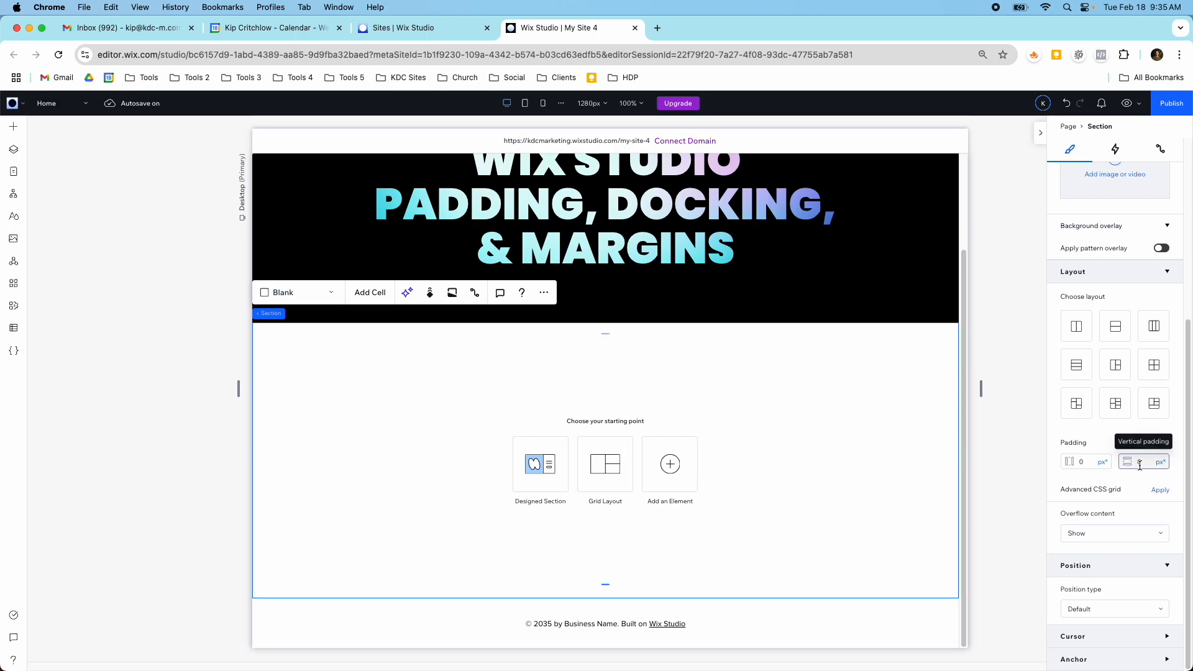
{"action": "left_click", "coordinate": [1100, 461]}
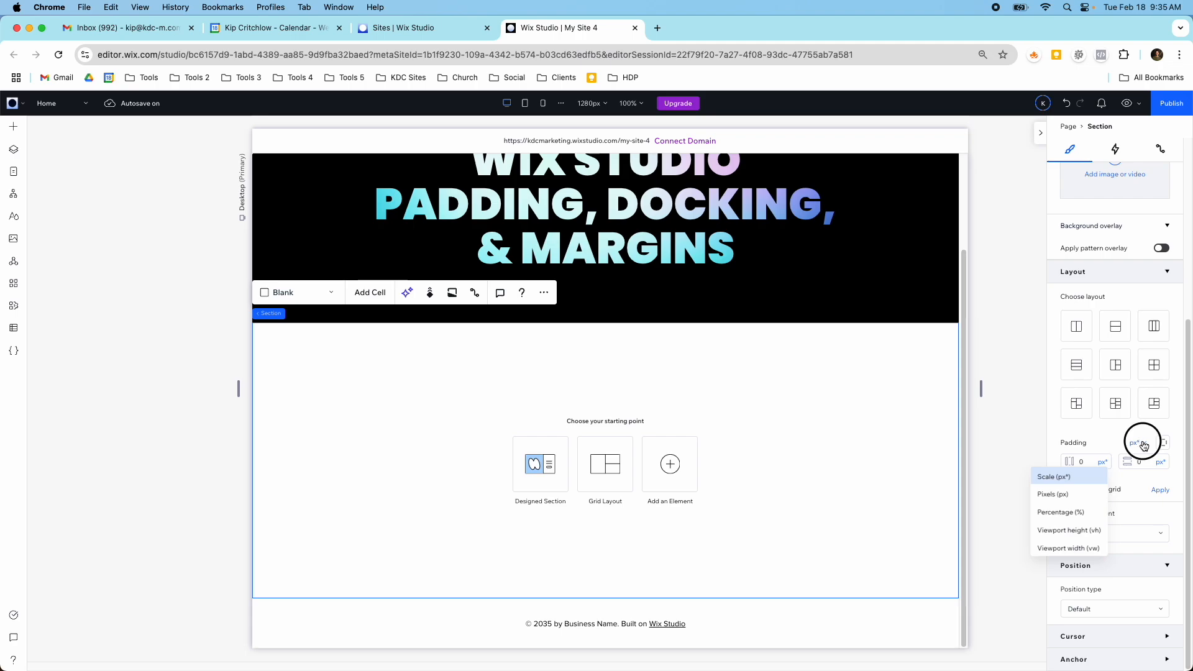
{"action": "left_click", "coordinate": [1059, 477]}
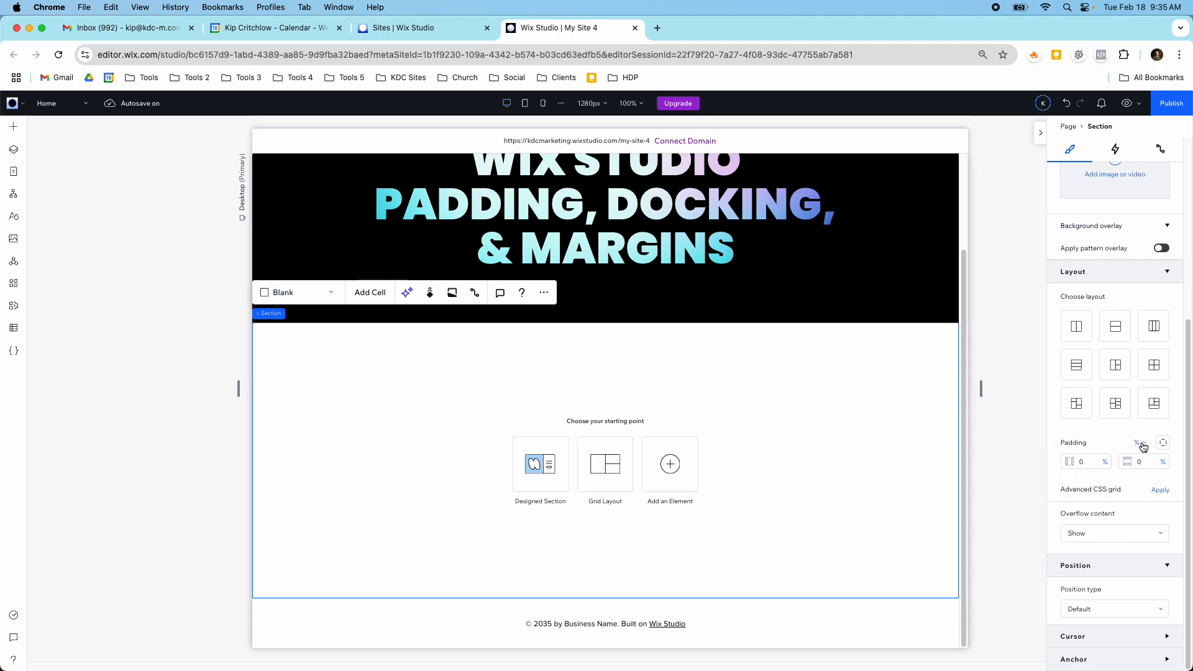
{"action": "left_click", "coordinate": [1136, 443]}
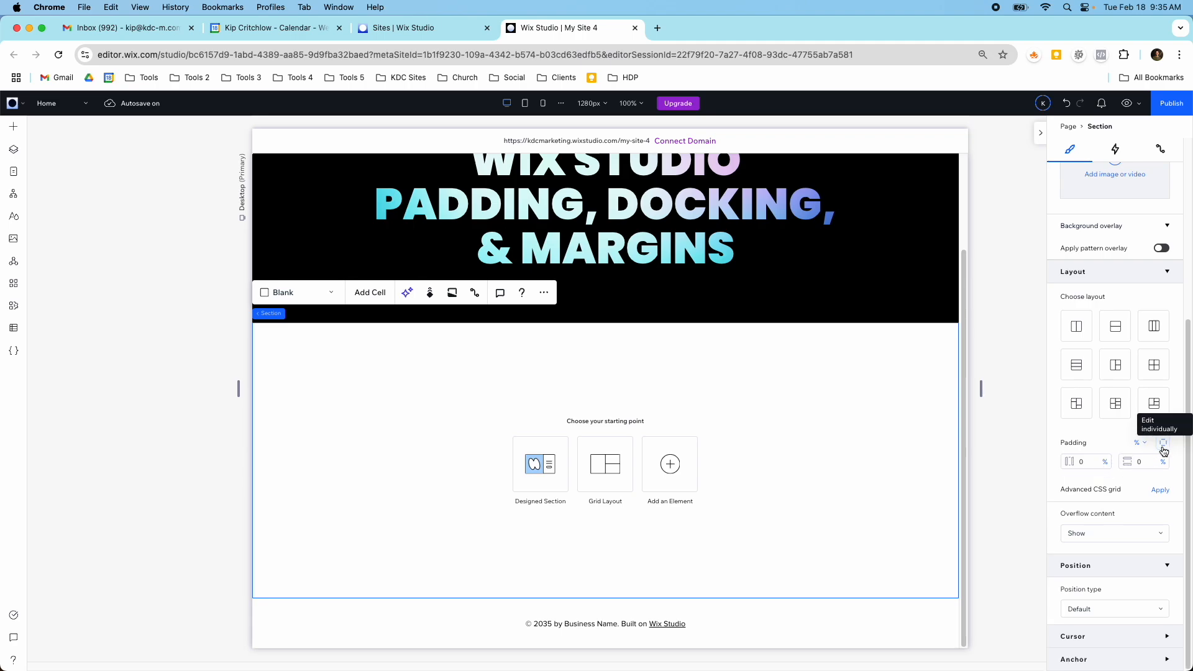
{"action": "left_click", "coordinate": [1083, 461]}
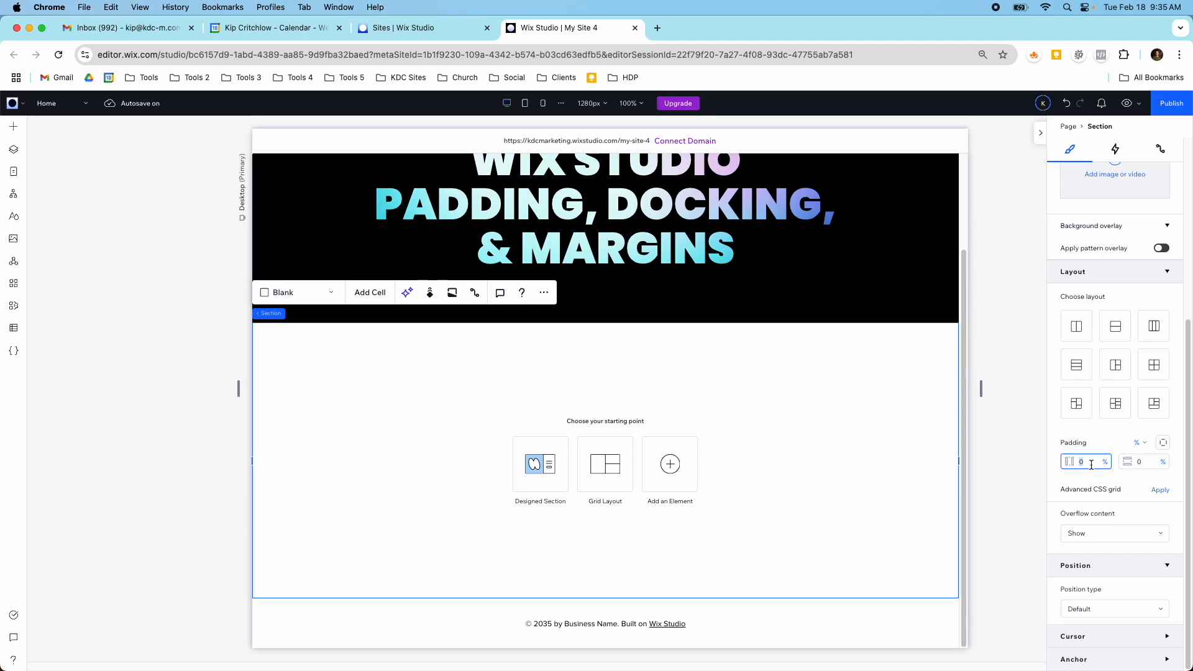
{"action": "type", "text": "6"}
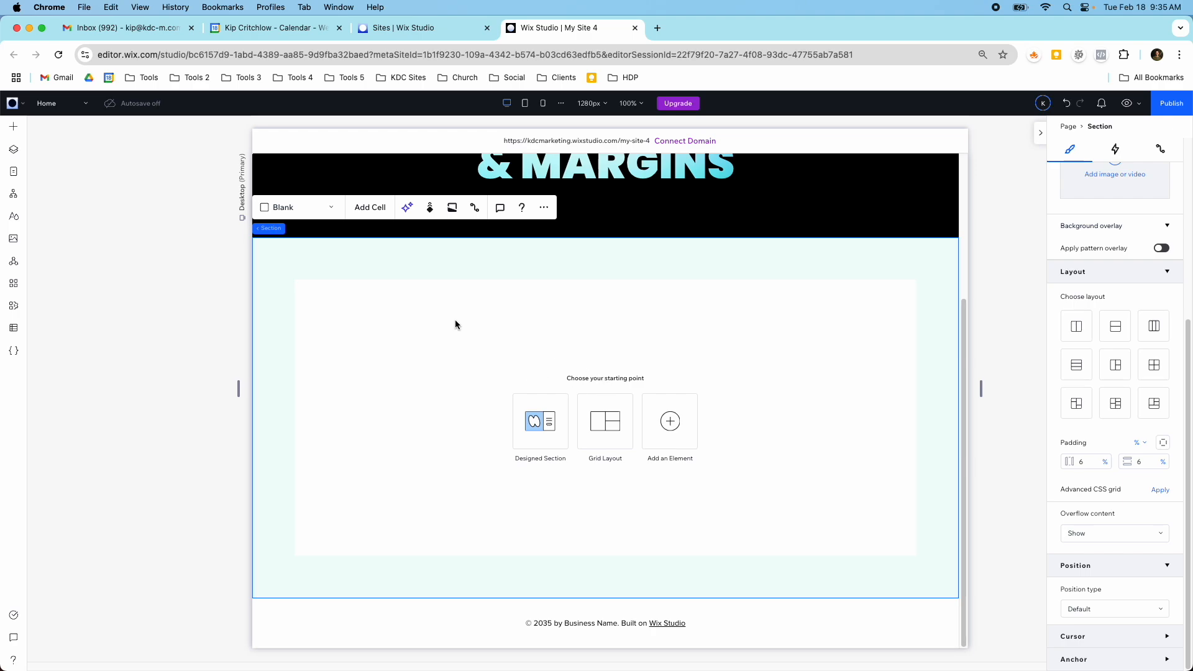
- Add an 'Add a Title' heading inside the padded section
{"action": "left_click", "coordinate": [110, 104]}
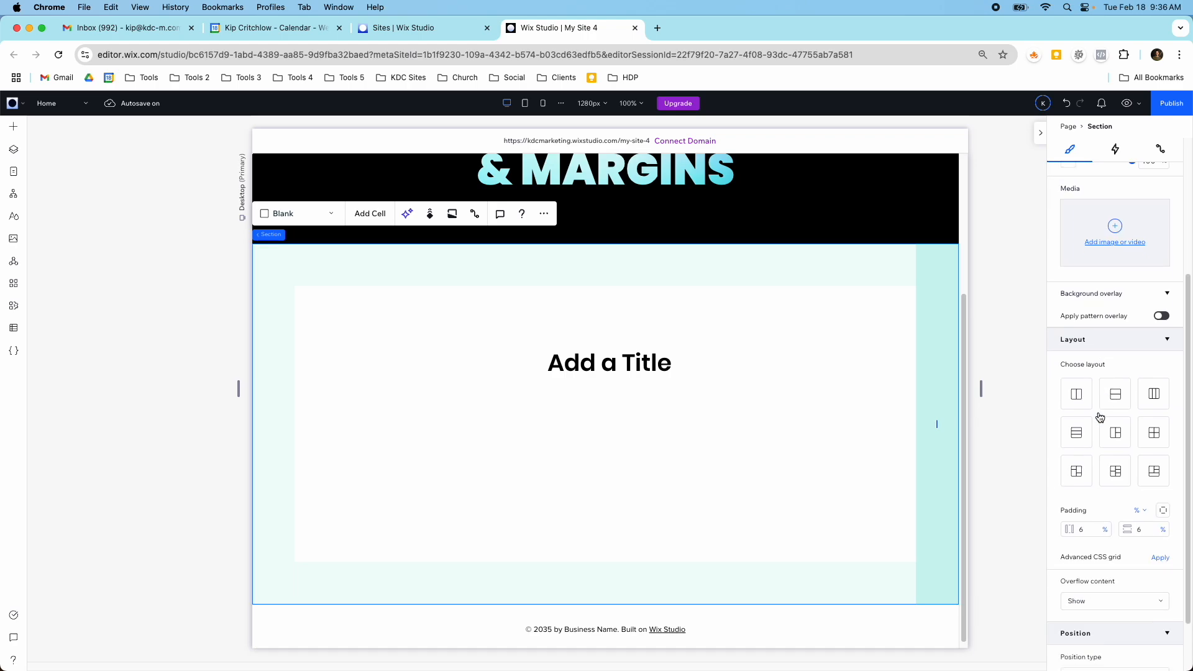
{"action": "scroll", "scroll_direction": "down", "scroll_amount": 3}
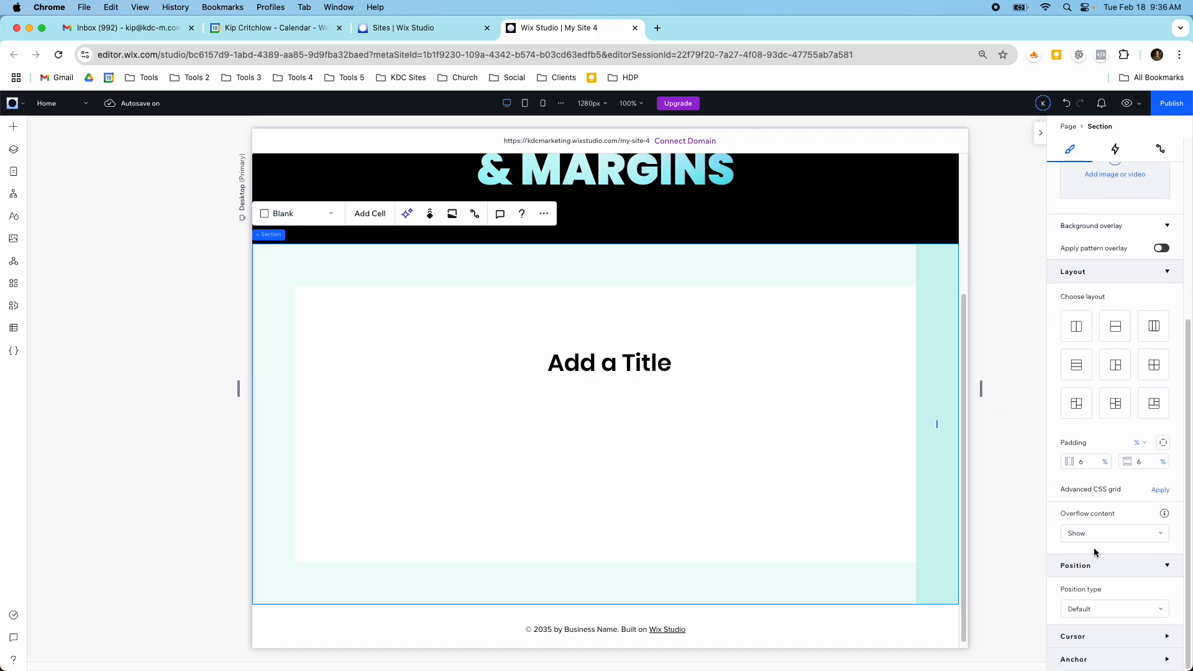
{"action": "mouse_move", "coordinate": [1106, 578]}
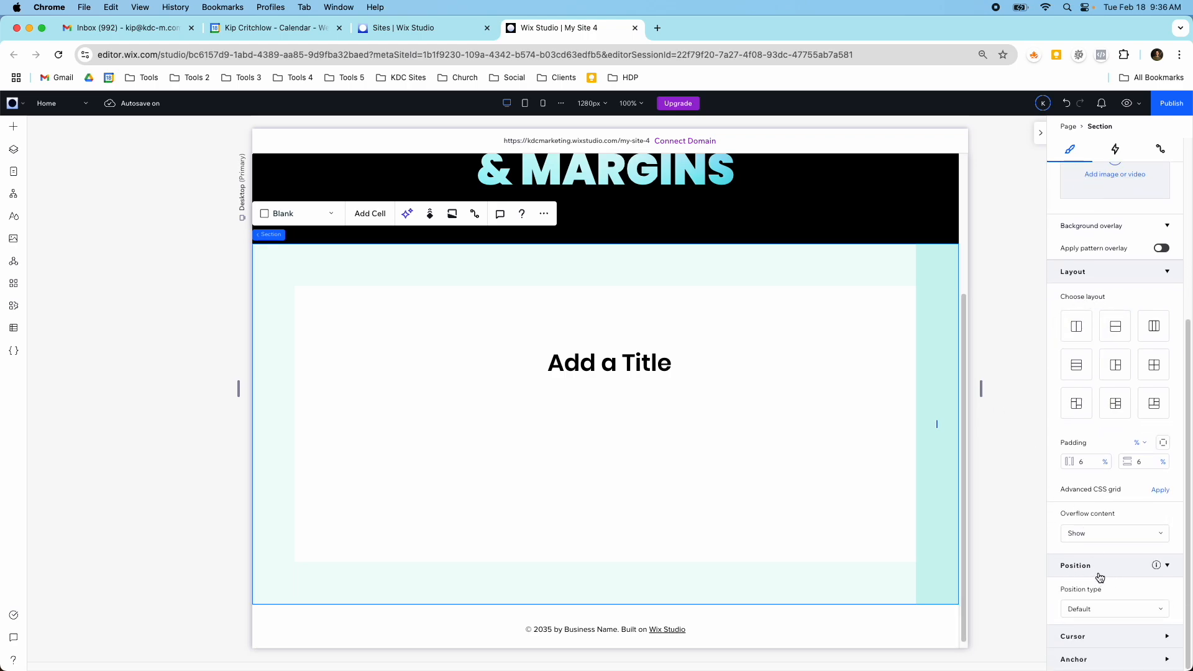
- Drag the 'Add a Title' heading to the right of centre, docked right at 192px top and 274px right
{"action": "left_click", "coordinate": [609, 363]}
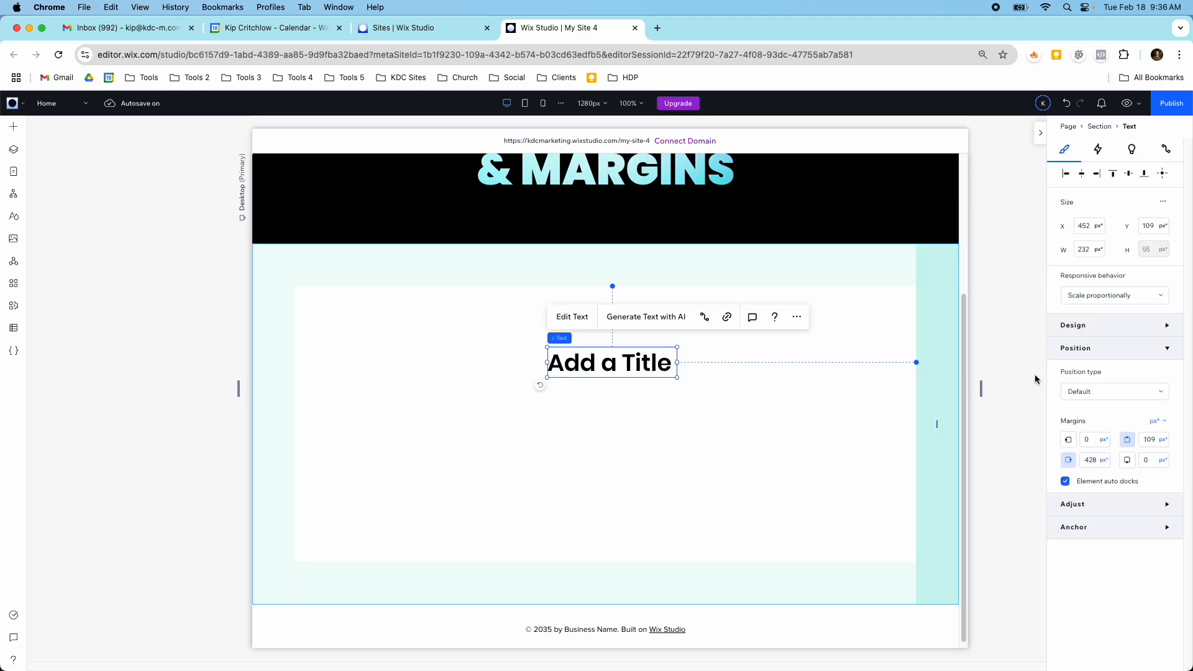
{"action": "mouse_move", "coordinate": [1106, 418]}
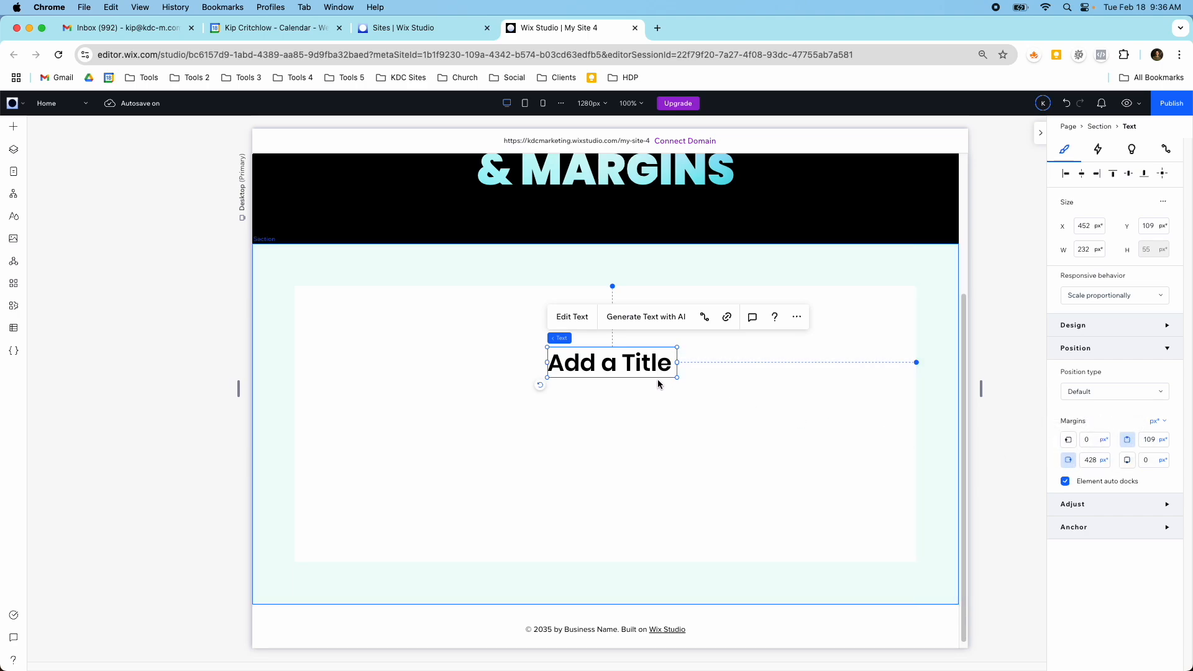
{"action": "left_click_drag", "start_coordinate": [611, 363], "coordinate": [612, 434]}
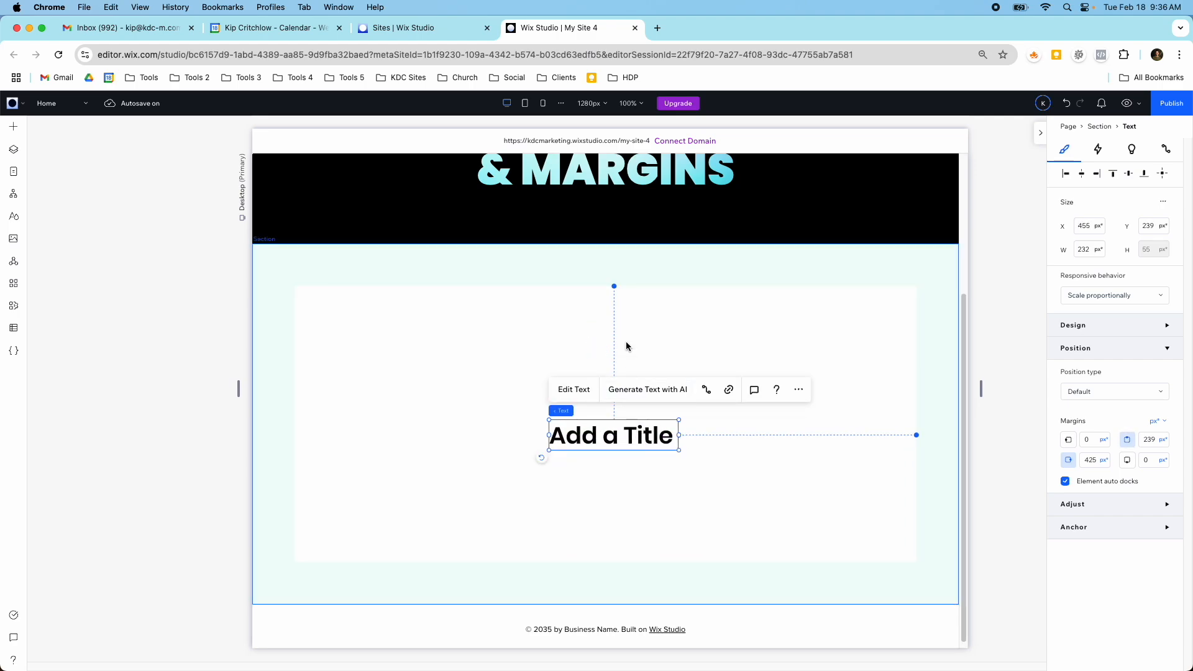
{"action": "left_click_drag", "start_coordinate": [612, 435], "coordinate": [588, 365]}
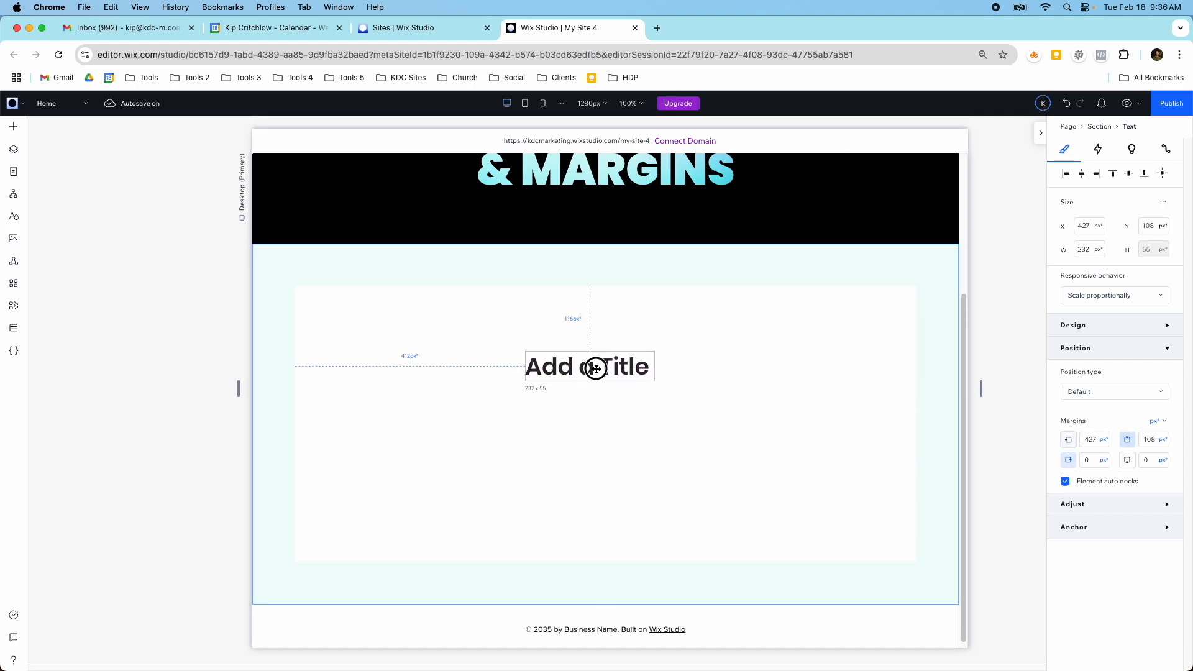
{"action": "left_click_drag", "start_coordinate": [589, 365], "coordinate": [599, 440]}
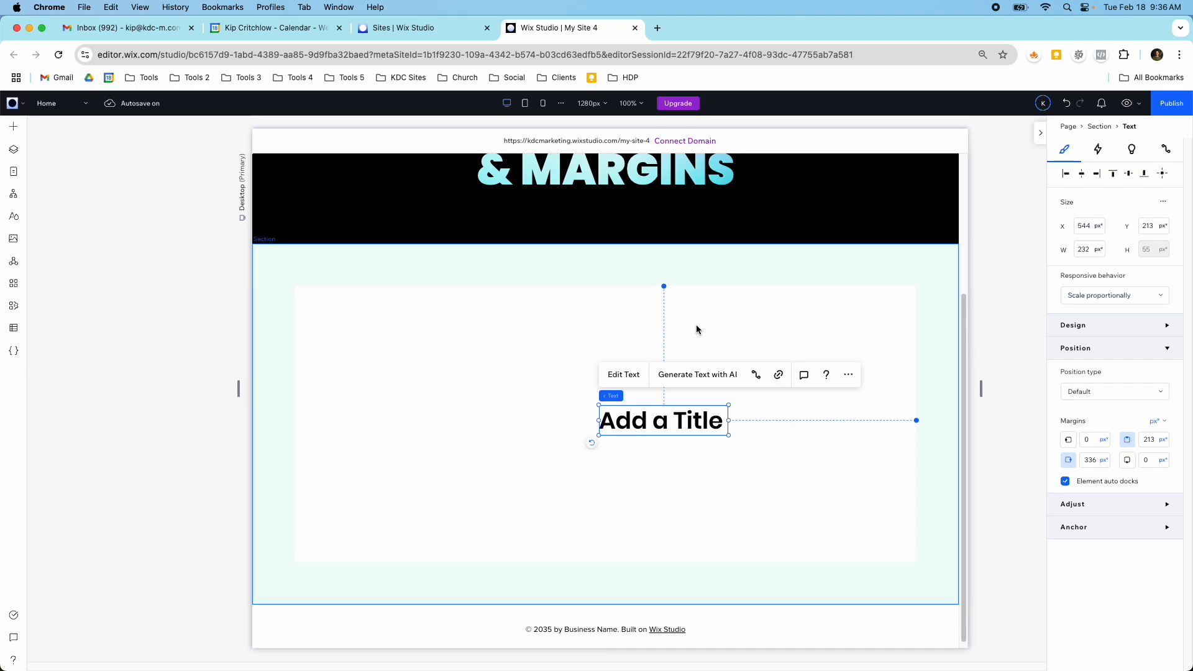
{"action": "left_click_drag", "start_coordinate": [662, 420], "coordinate": [690, 411]}
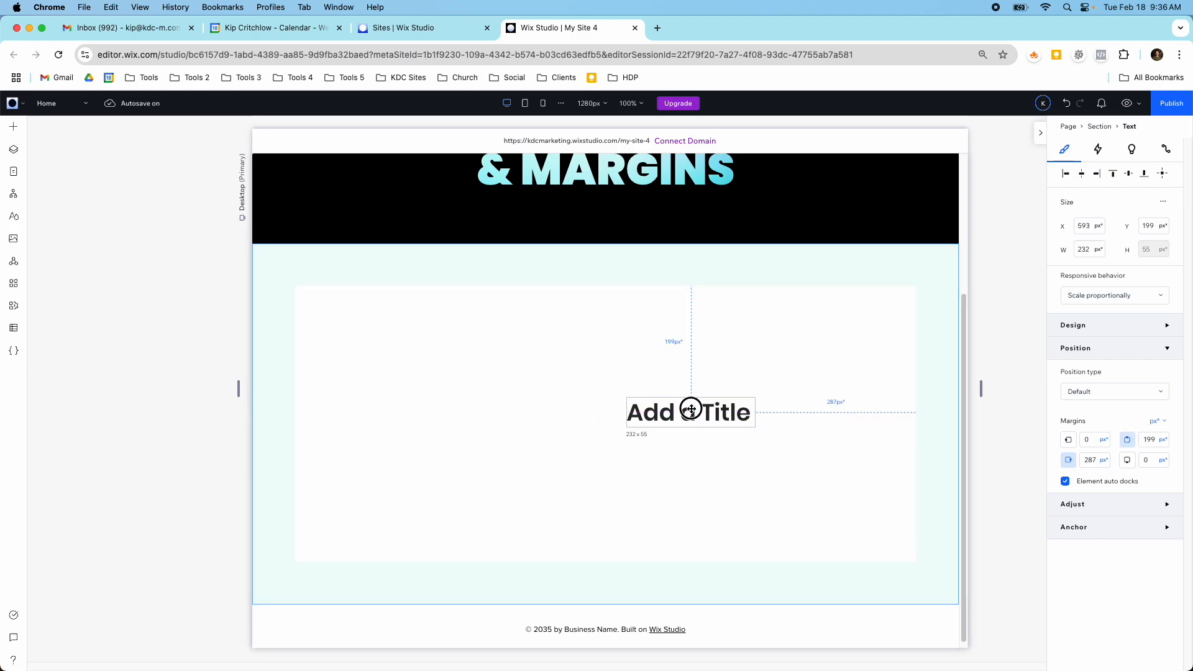
{"action": "left_click_drag", "start_coordinate": [689, 411], "coordinate": [690, 408]}
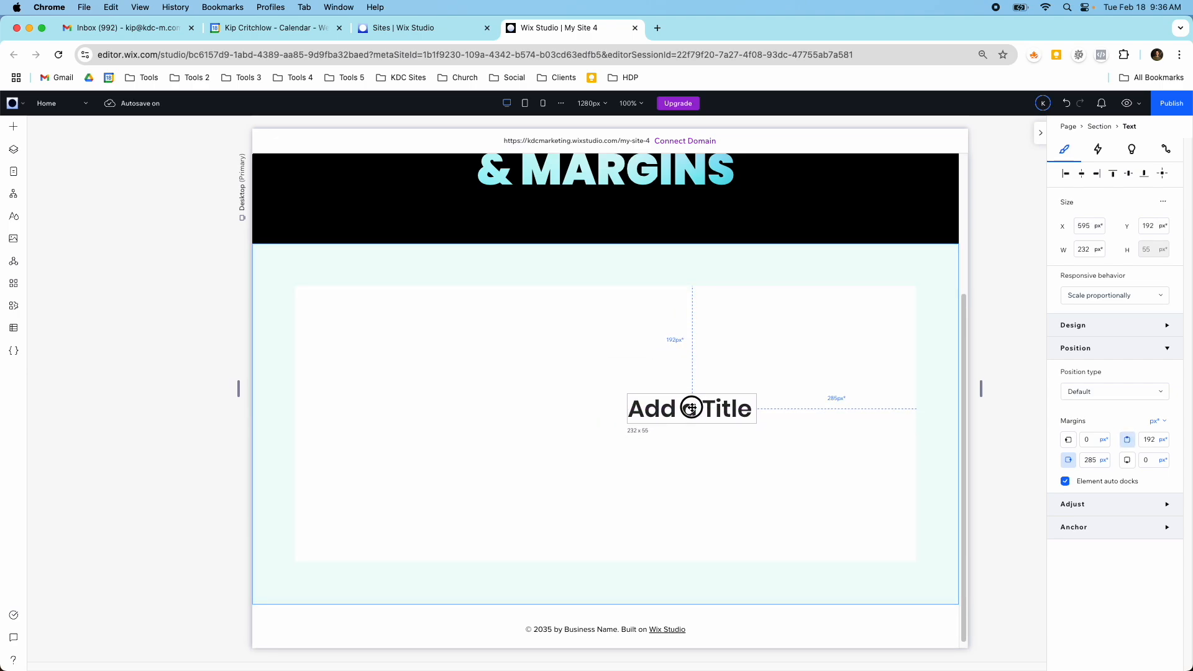
{"action": "left_click_drag", "start_coordinate": [691, 408], "coordinate": [689, 403]}
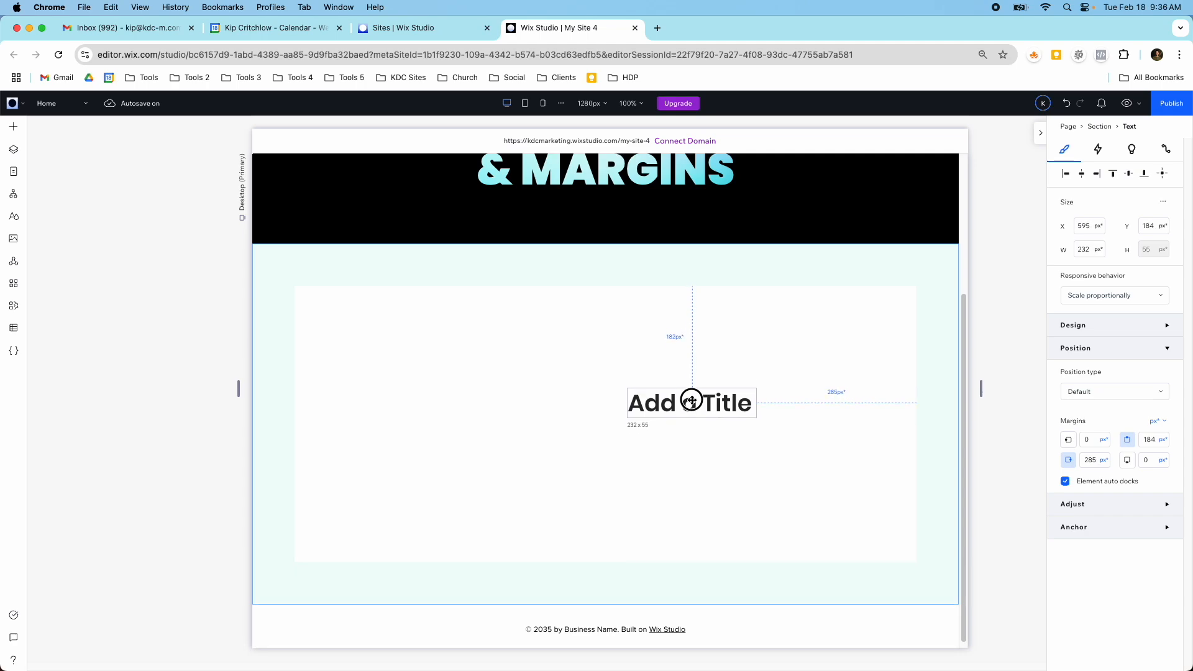
{"action": "left_click_drag", "start_coordinate": [690, 401], "coordinate": [693, 402]}
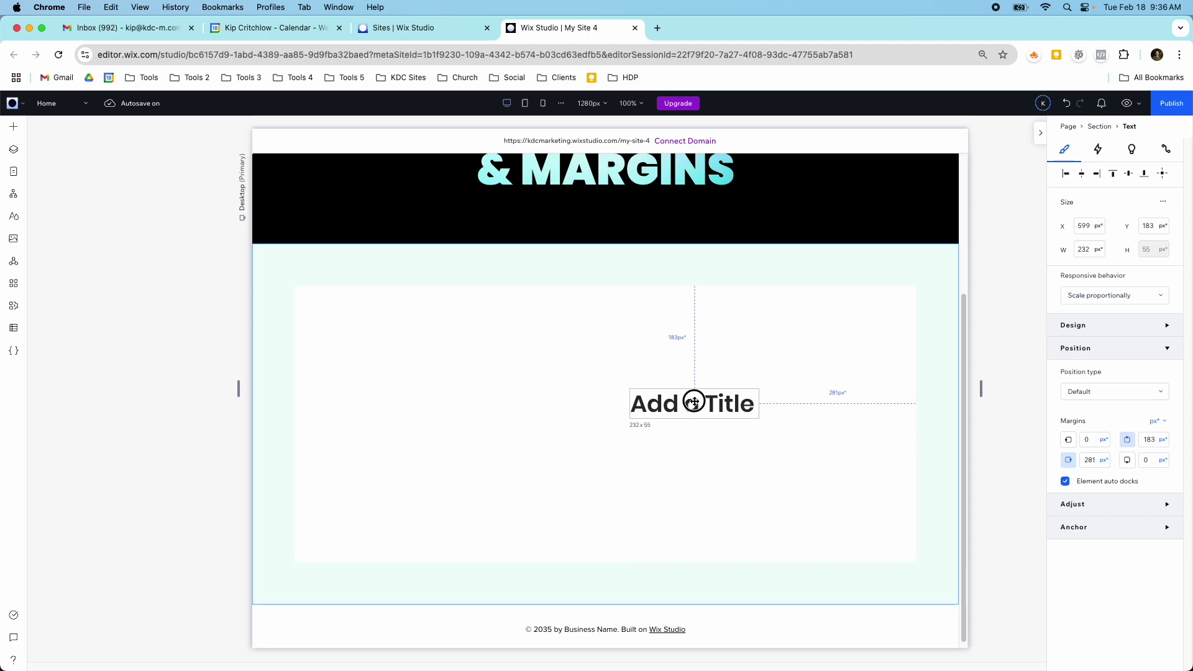
{"action": "left_click_drag", "start_coordinate": [692, 401], "coordinate": [695, 401]}
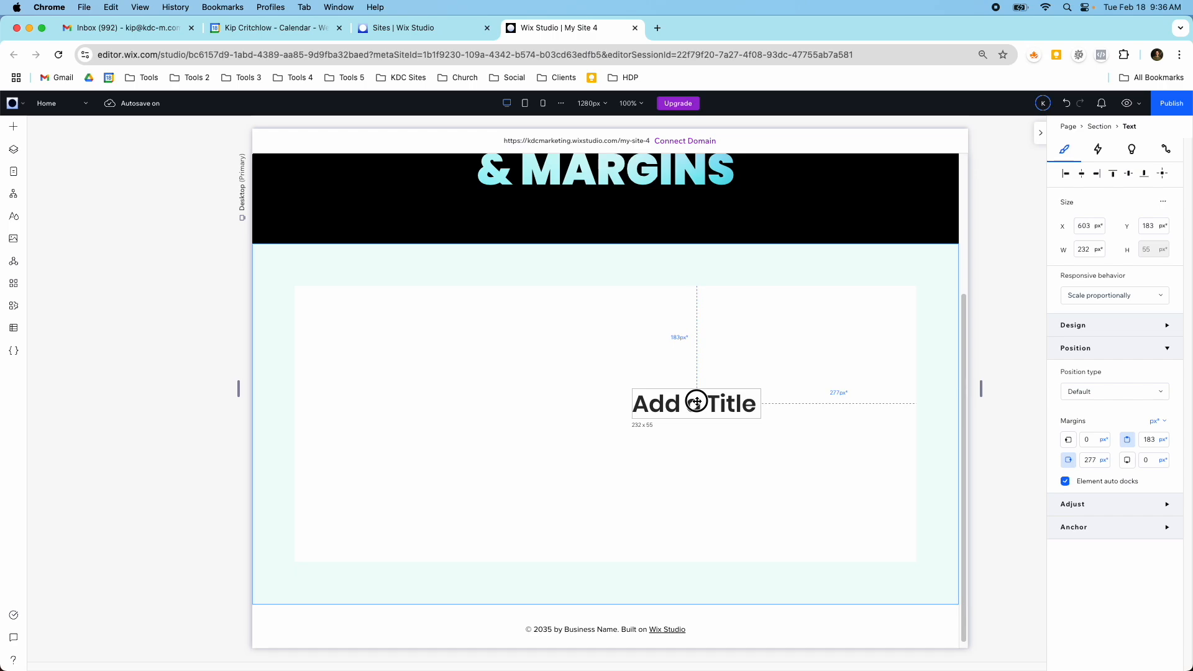
{"action": "left_click_drag", "start_coordinate": [695, 403], "coordinate": [699, 403]}
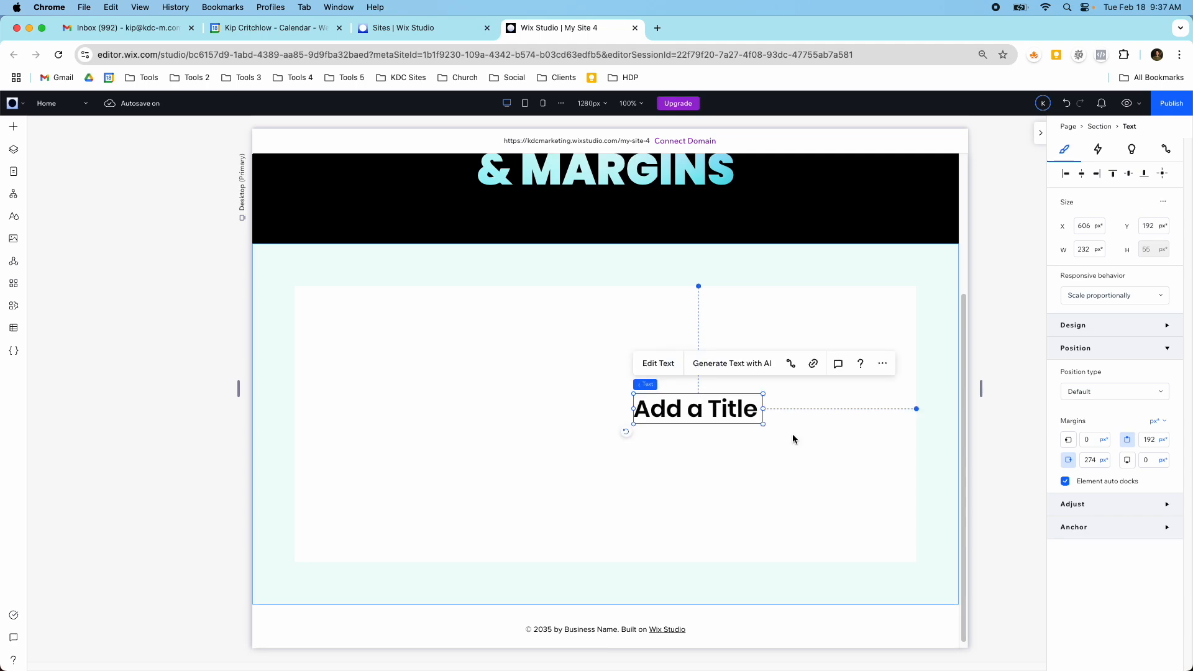
{"action": "mouse_move", "coordinate": [1149, 482]}
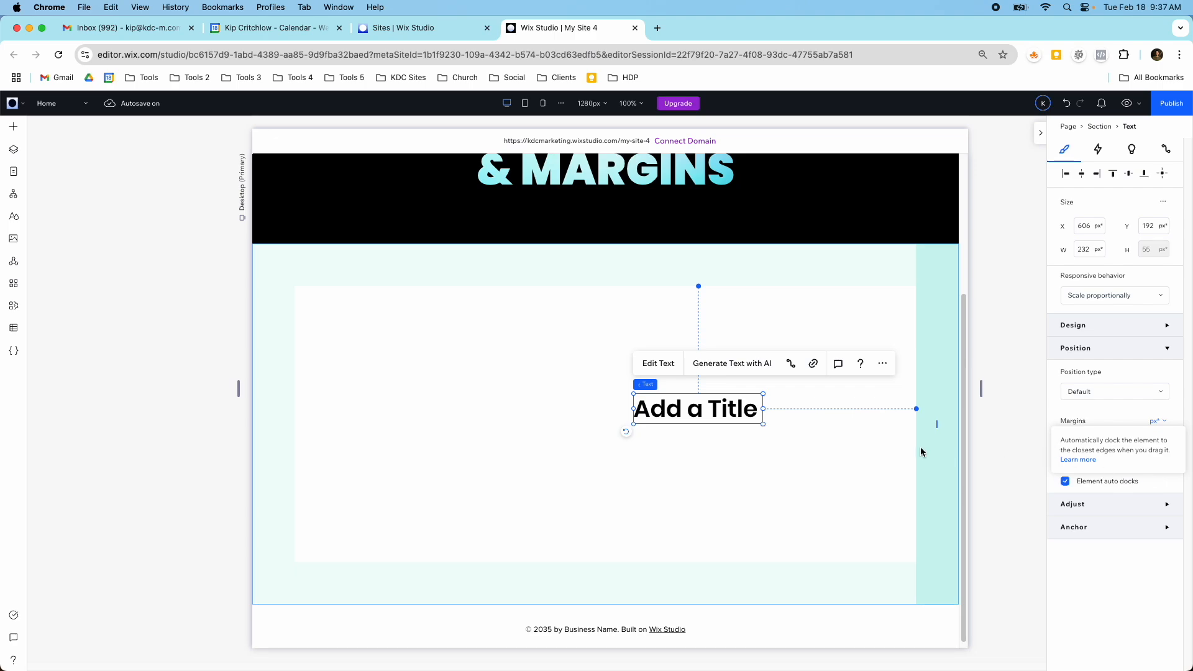
- Drag the title around the section with auto docks on, leaving it near the centre of the lower half
{"action": "left_click_drag", "start_coordinate": [697, 409], "coordinate": [423, 428]}
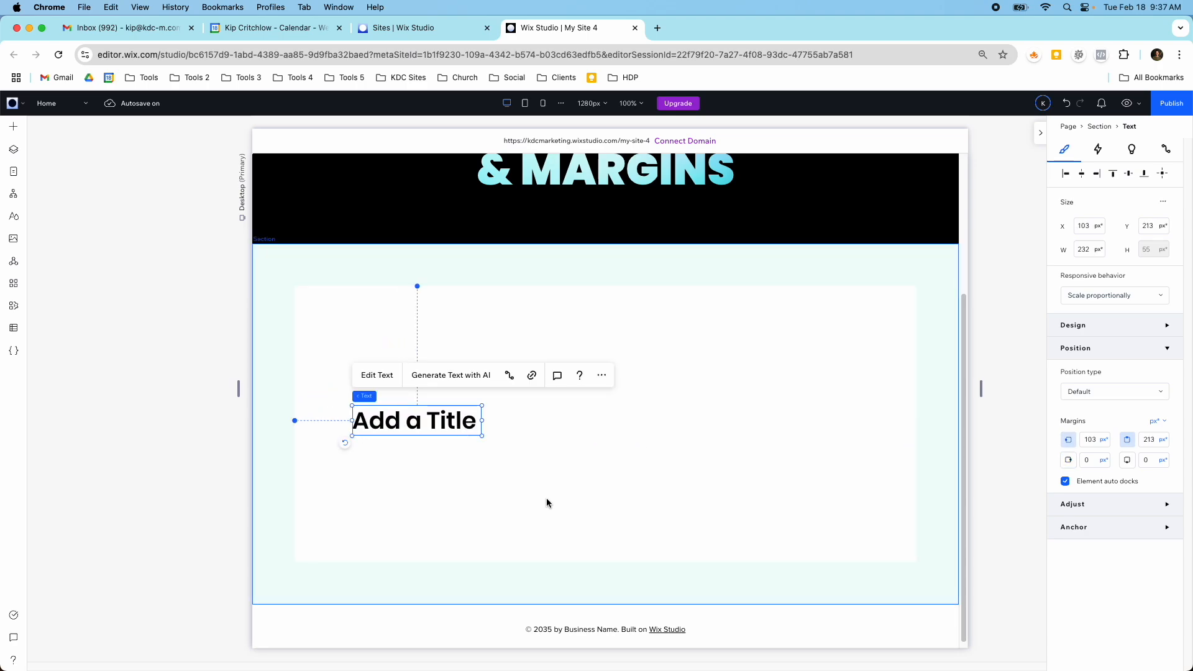
{"action": "mouse_move", "coordinate": [313, 428]}
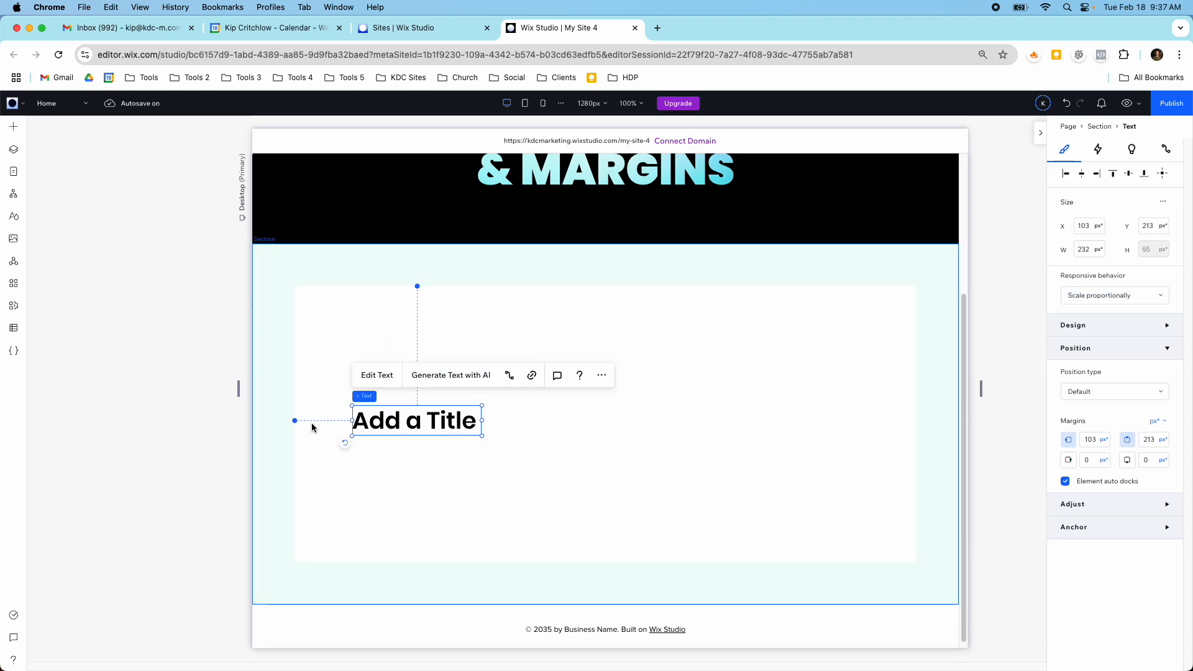
{"action": "left_click_drag", "start_coordinate": [416, 422], "coordinate": [445, 524]}
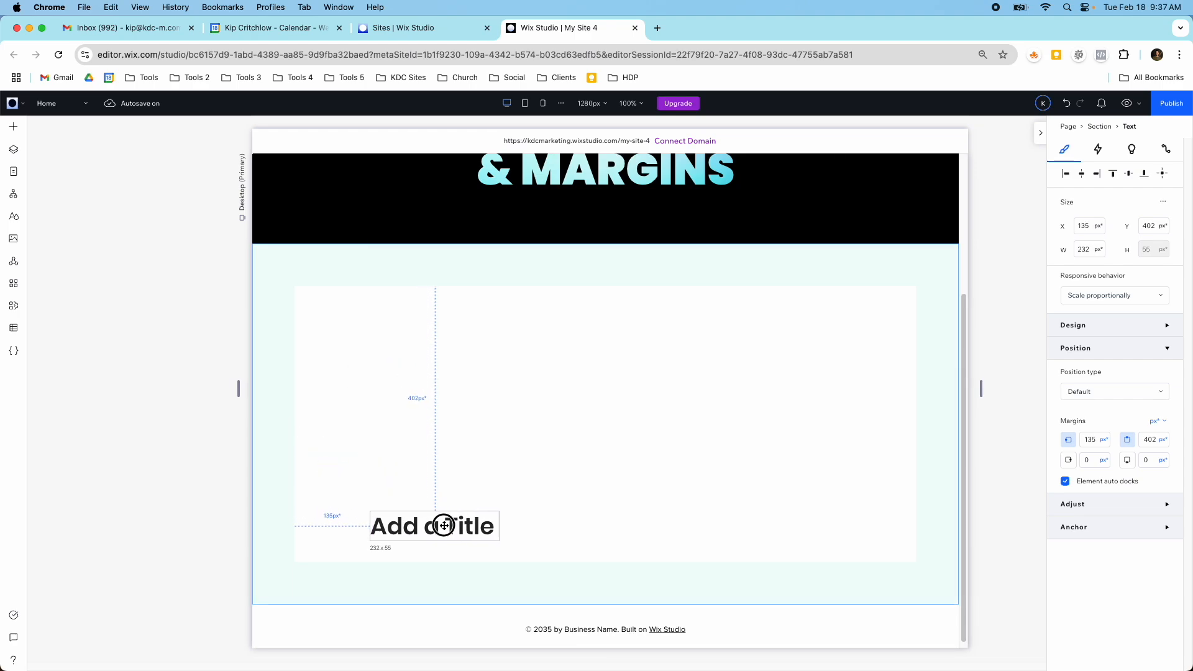
{"action": "left_click_drag", "start_coordinate": [433, 525], "coordinate": [629, 551]}
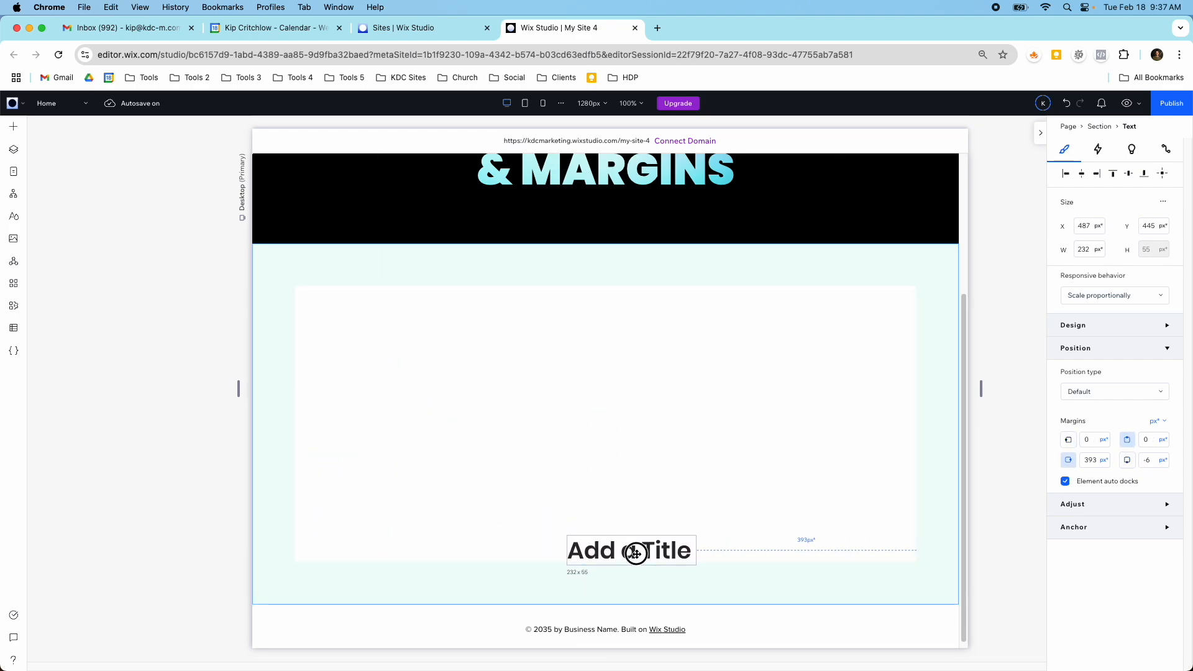
{"action": "left_click_drag", "start_coordinate": [631, 551], "coordinate": [615, 530]}
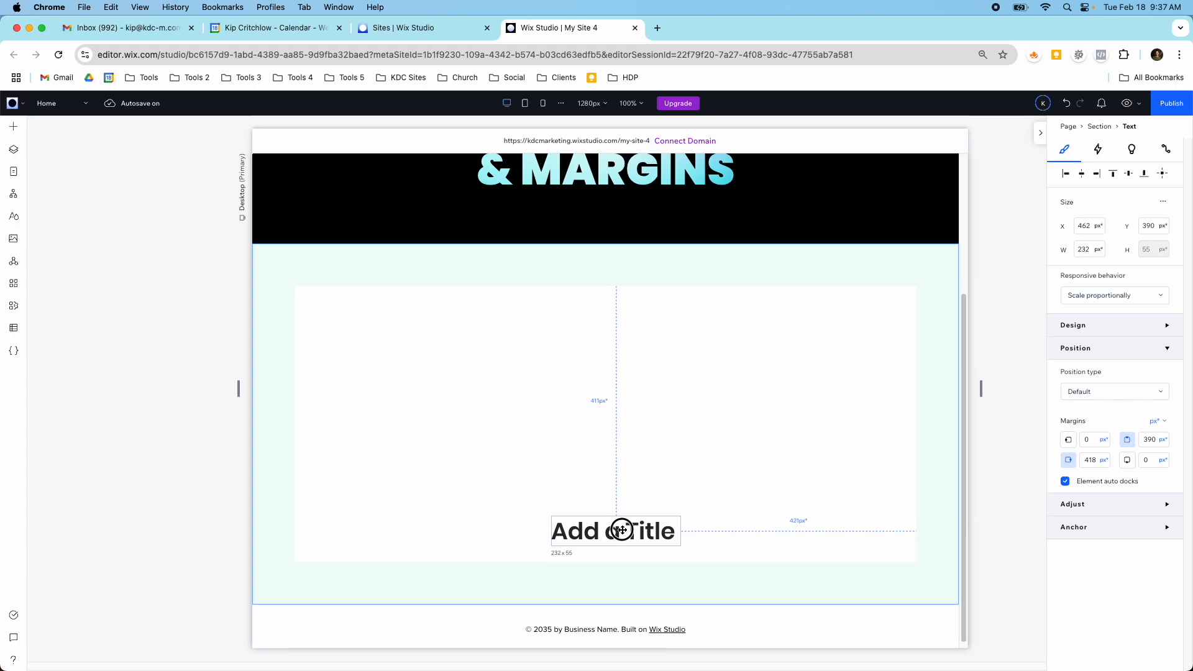
{"action": "left_click_drag", "start_coordinate": [620, 530], "coordinate": [616, 437]}
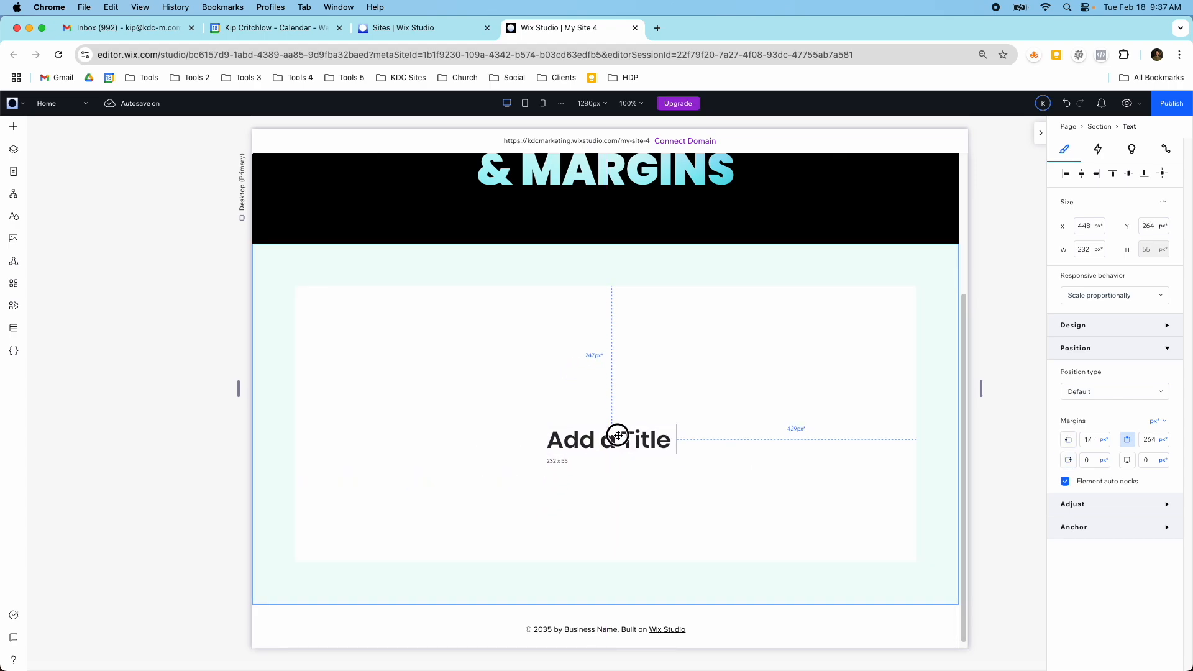
{"action": "left_click_drag", "start_coordinate": [616, 437], "coordinate": [605, 492]}
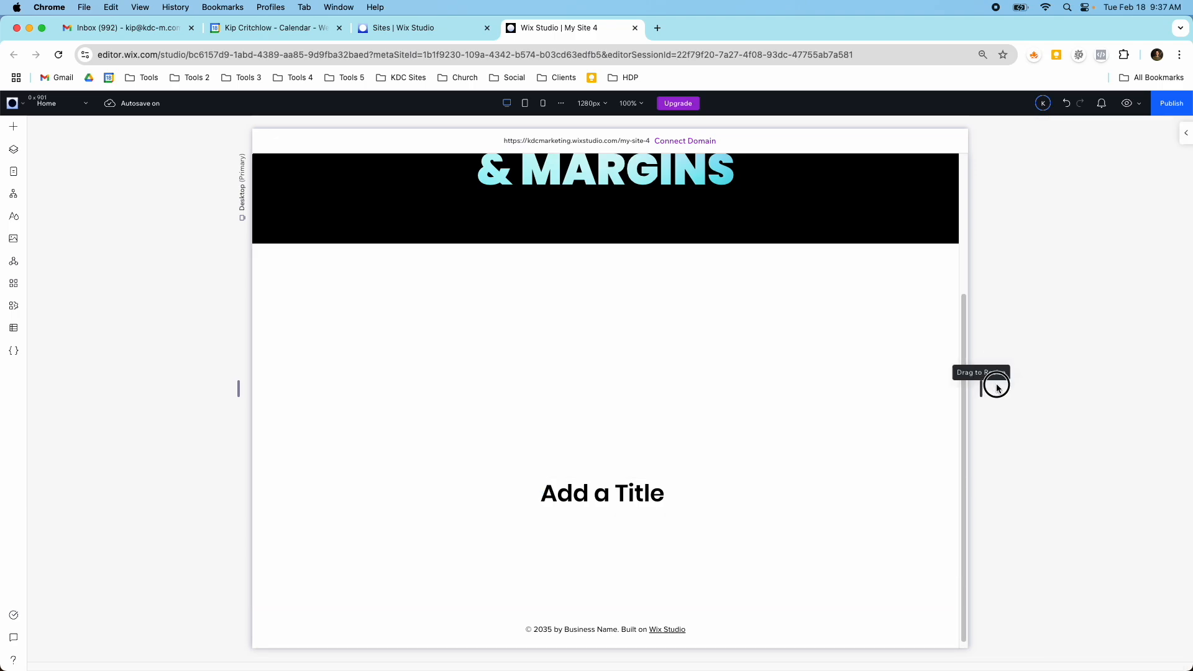
- Preview the canvas at 1122px, return to 1280px and place the title just left of centre
{"action": "left_click_drag", "start_coordinate": [996, 387], "coordinate": [938, 411]}
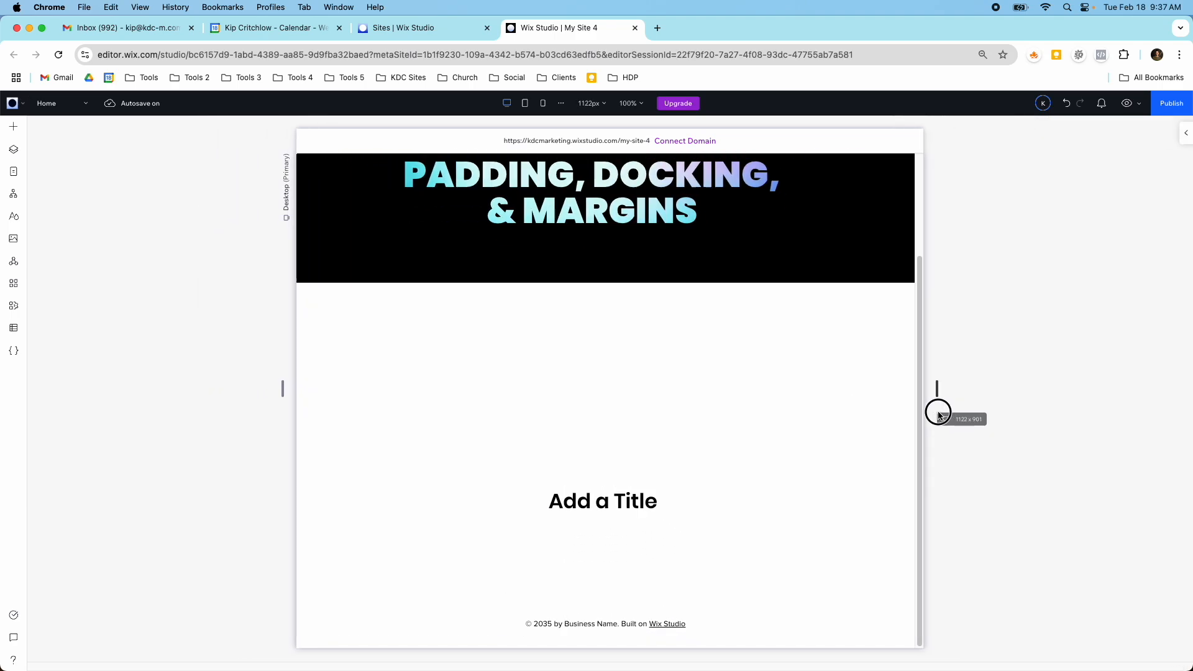
{"action": "left_click", "coordinate": [603, 500]}
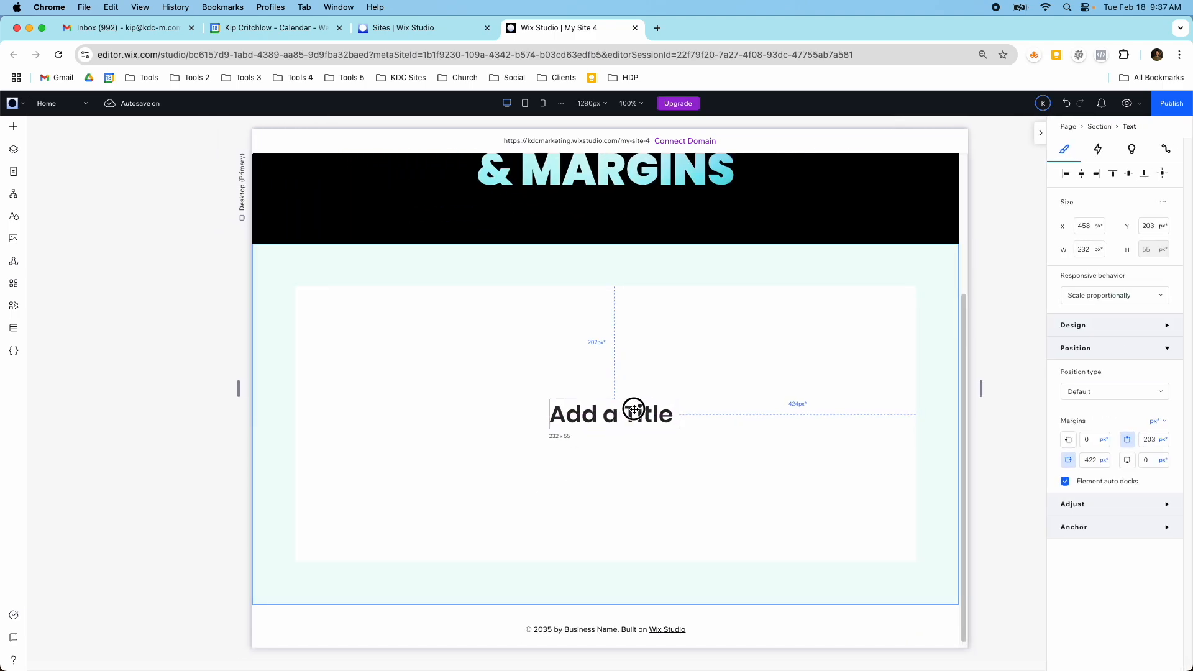
{"action": "left_click_drag", "start_coordinate": [613, 414], "coordinate": [613, 547]}
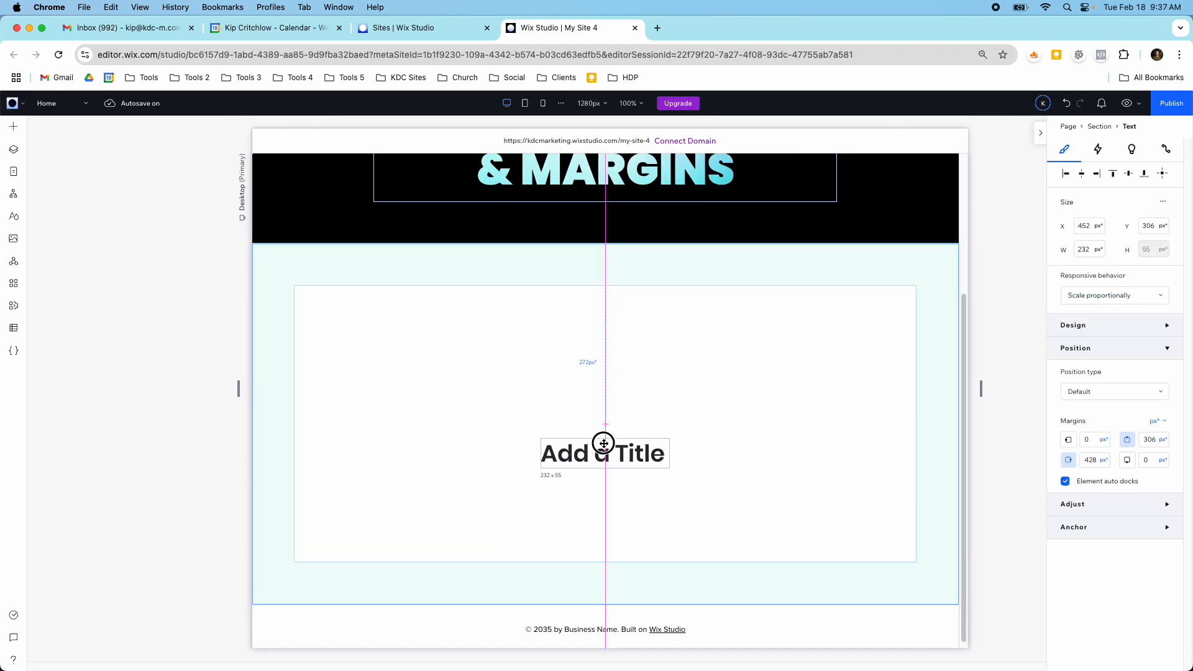
{"action": "left_click_drag", "start_coordinate": [604, 452], "coordinate": [484, 446]}
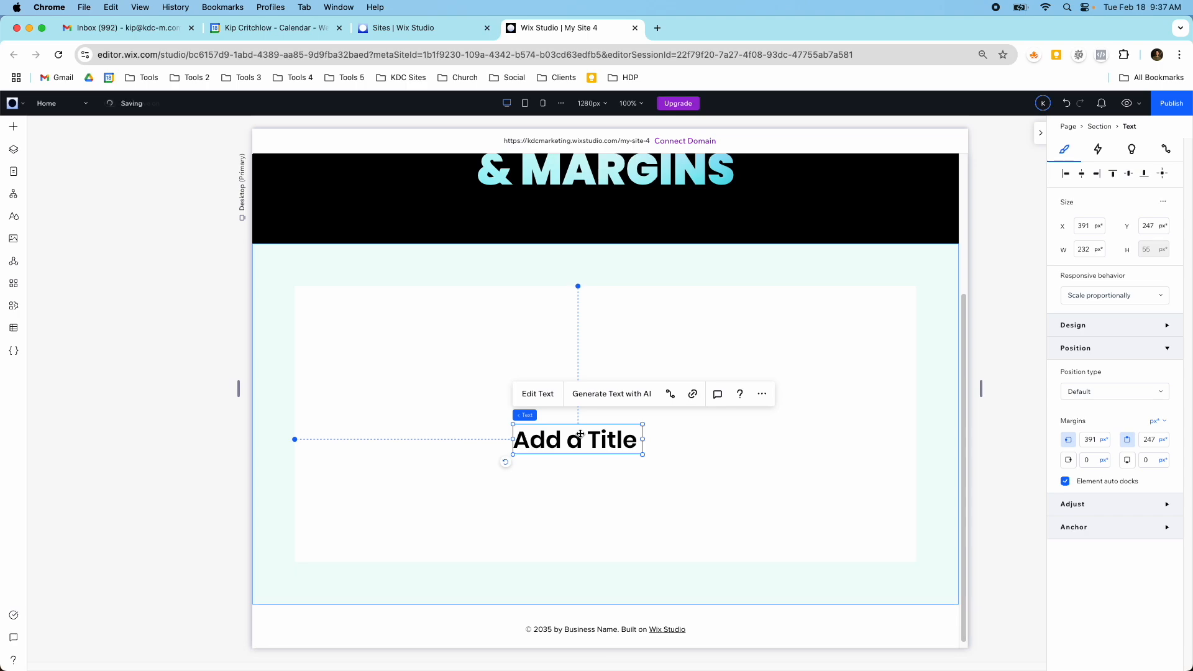
- Turn off auto docking, dock the title bottom-left with 40px pixel margins and test narrower widths
{"action": "left_click", "coordinate": [1065, 481]}
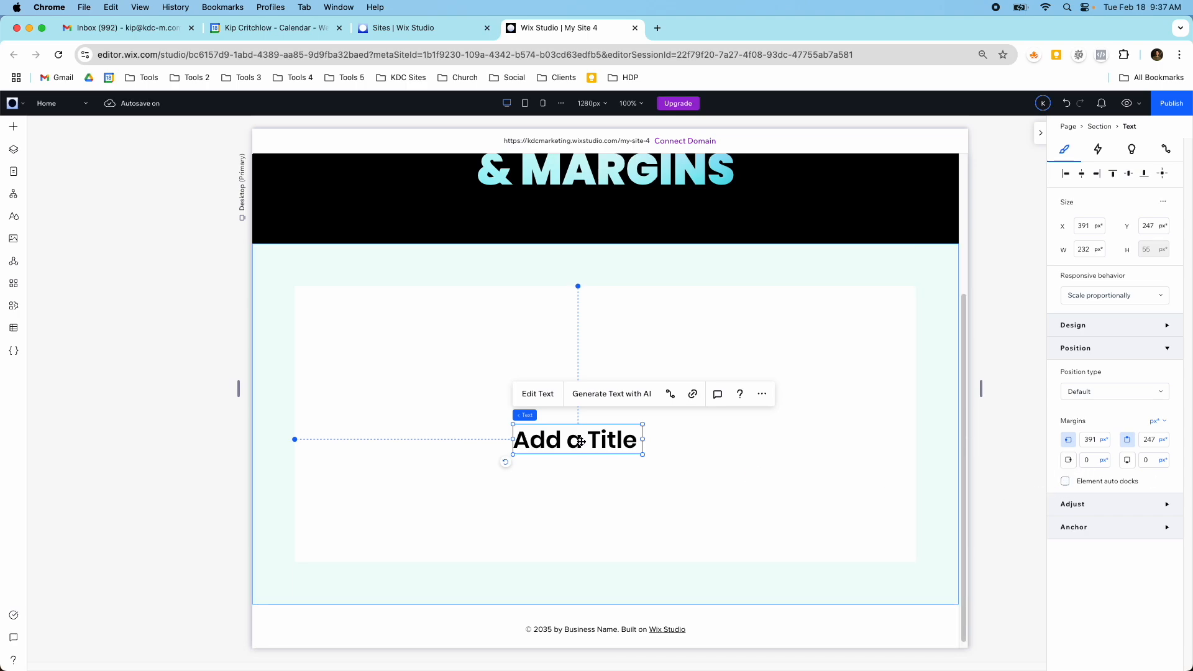
{"action": "left_click_drag", "start_coordinate": [577, 440], "coordinate": [482, 517]}
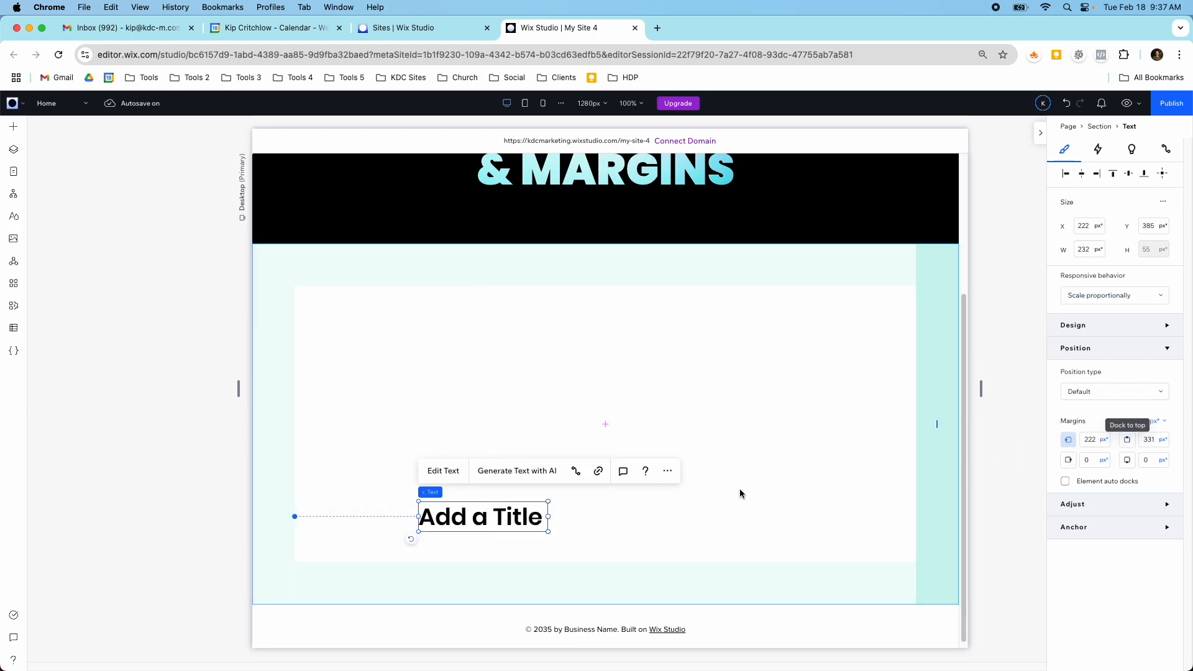
{"action": "mouse_move", "coordinate": [1127, 460]}
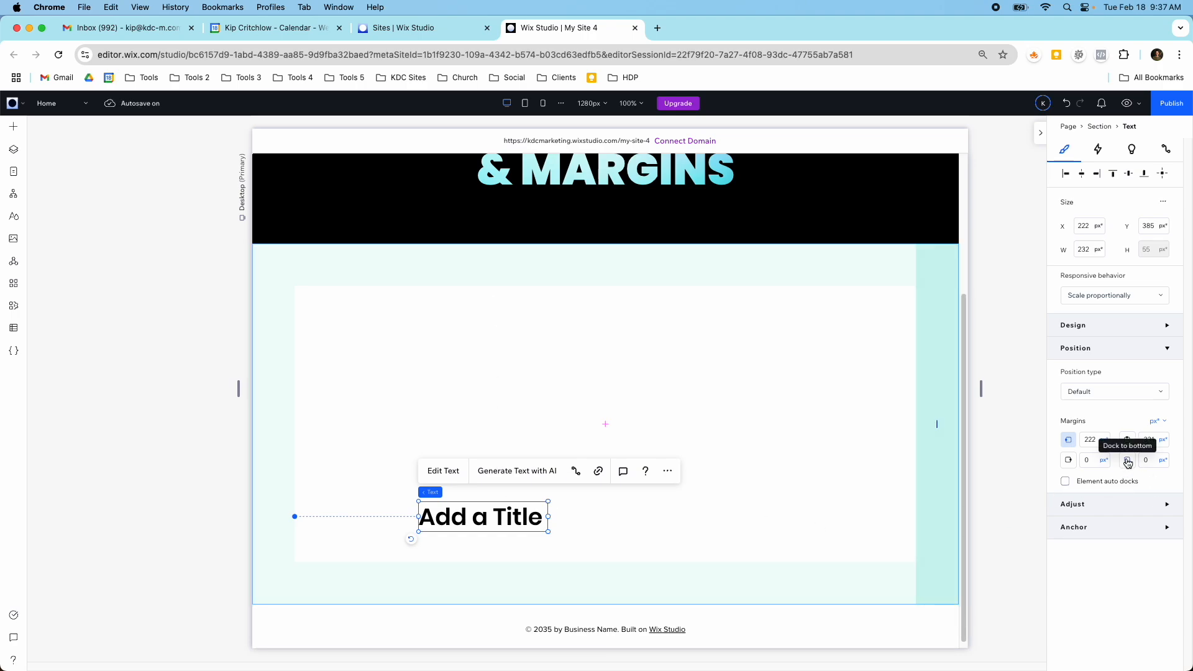
{"action": "left_click", "coordinate": [1126, 459]}
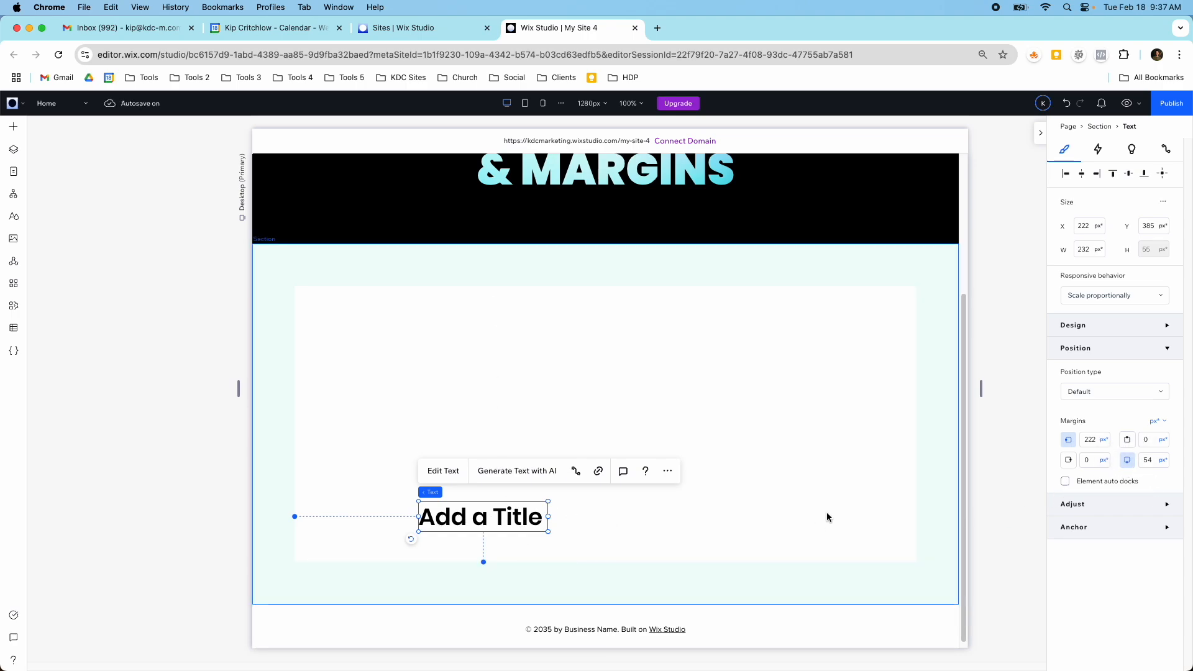
{"action": "left_click", "coordinate": [1156, 420]}
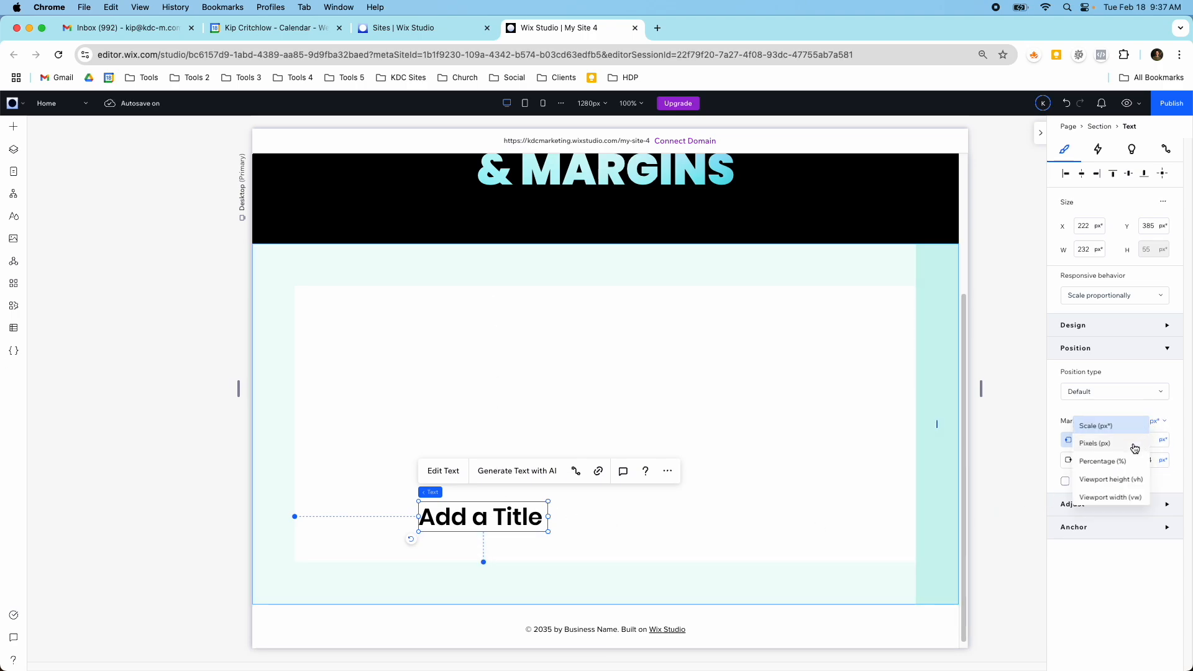
{"action": "left_click", "coordinate": [1095, 442]}
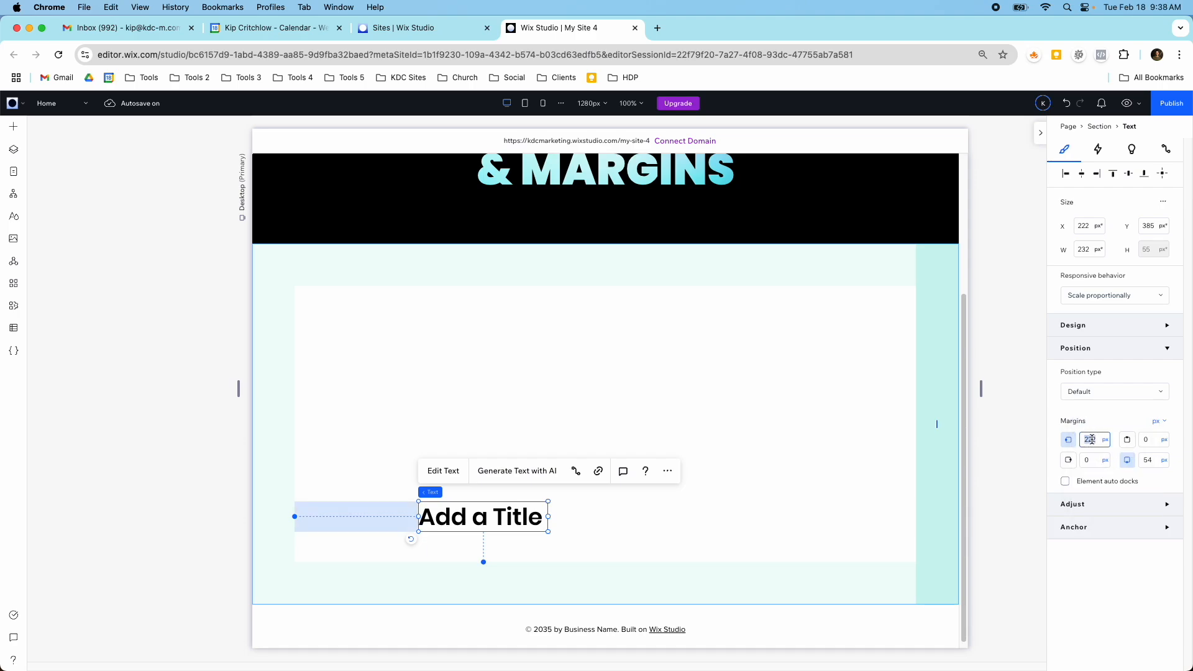
{"action": "type", "text": "40"}
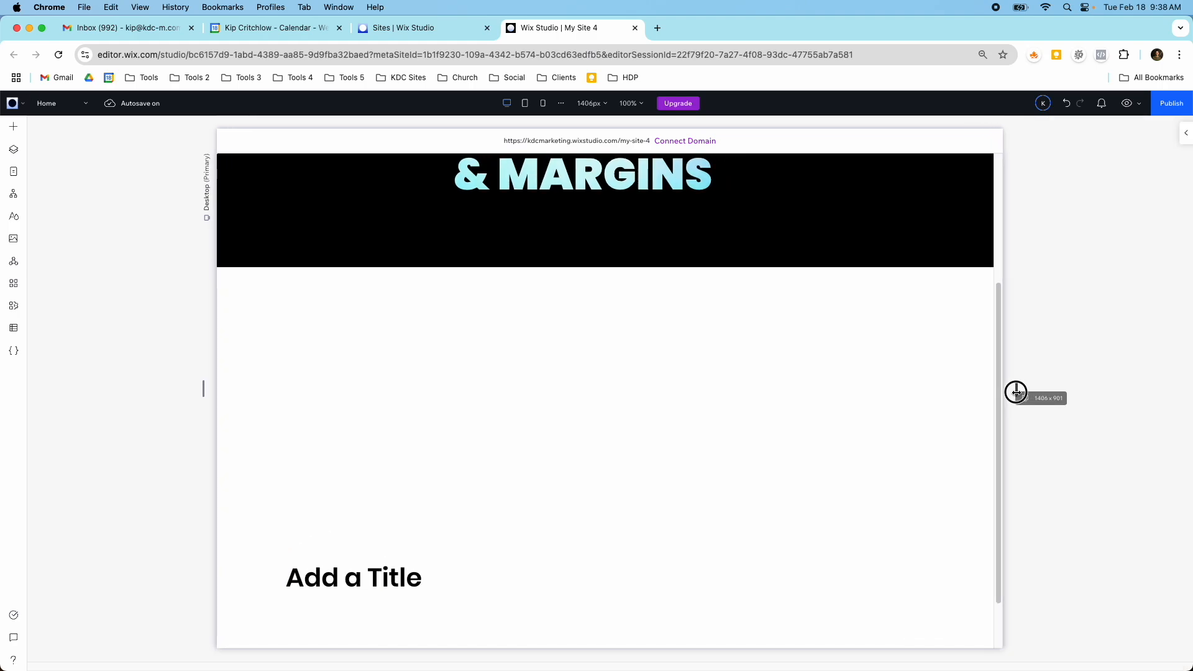
{"action": "left_click_drag", "start_coordinate": [1015, 393], "coordinate": [1005, 398]}
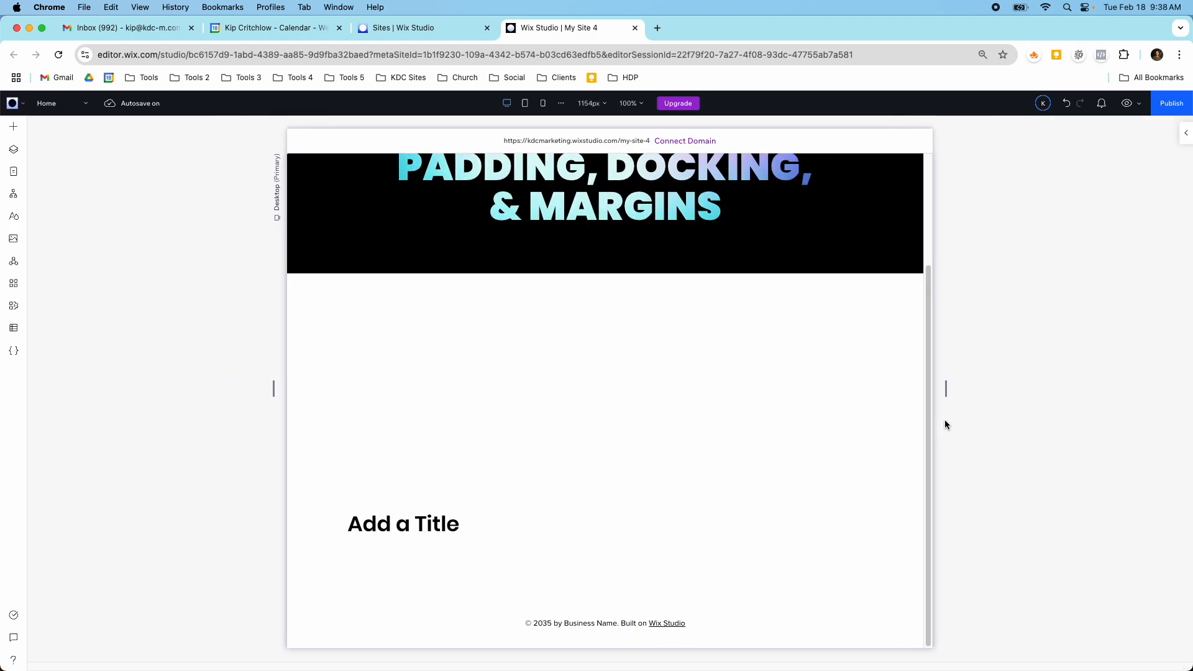
- Reselect the title at desktop width and keep its margin units in pixels
{"action": "left_click", "coordinate": [403, 523]}
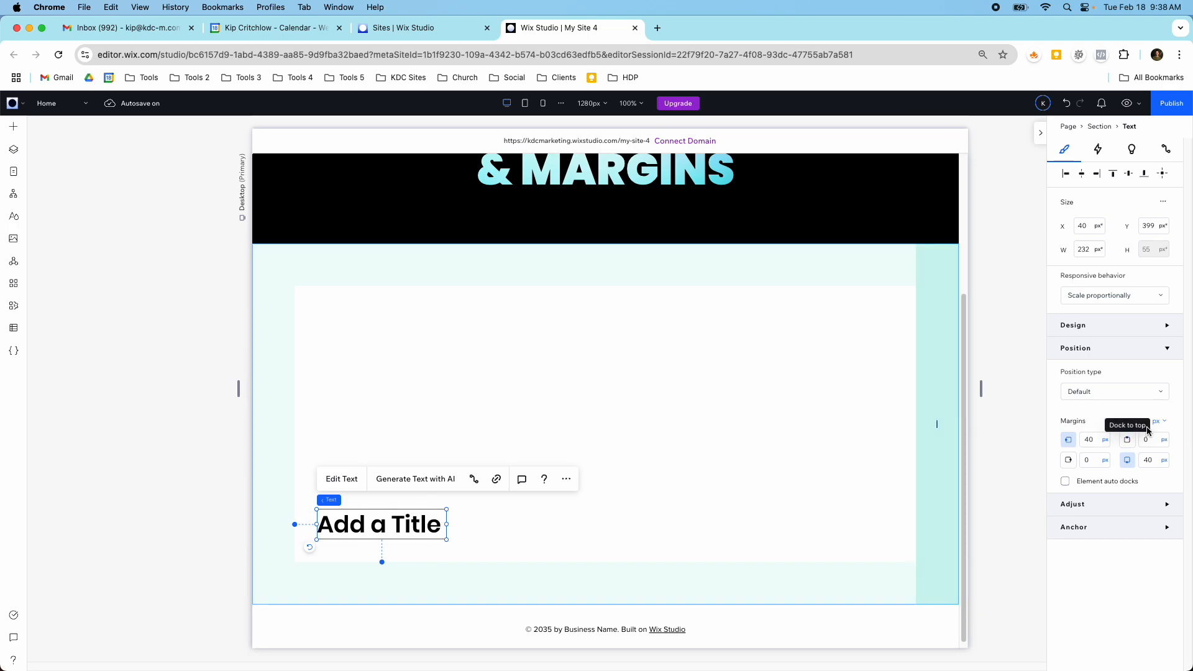
{"action": "left_click", "coordinate": [1160, 420]}
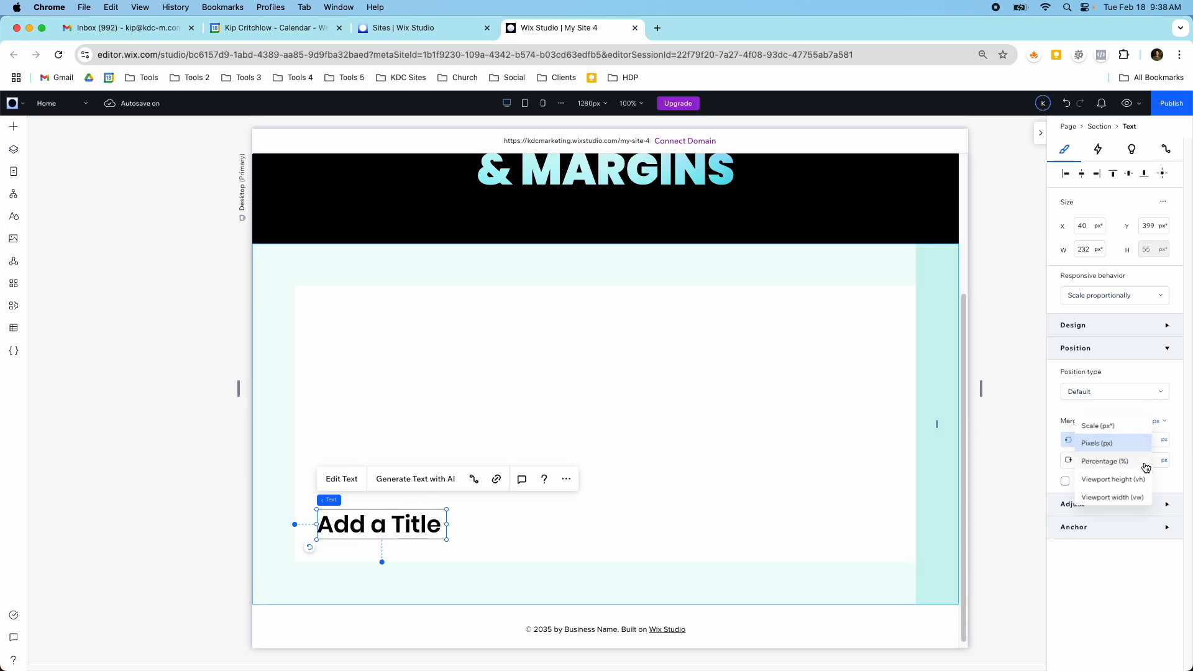
{"action": "mouse_move", "coordinate": [1137, 472]}
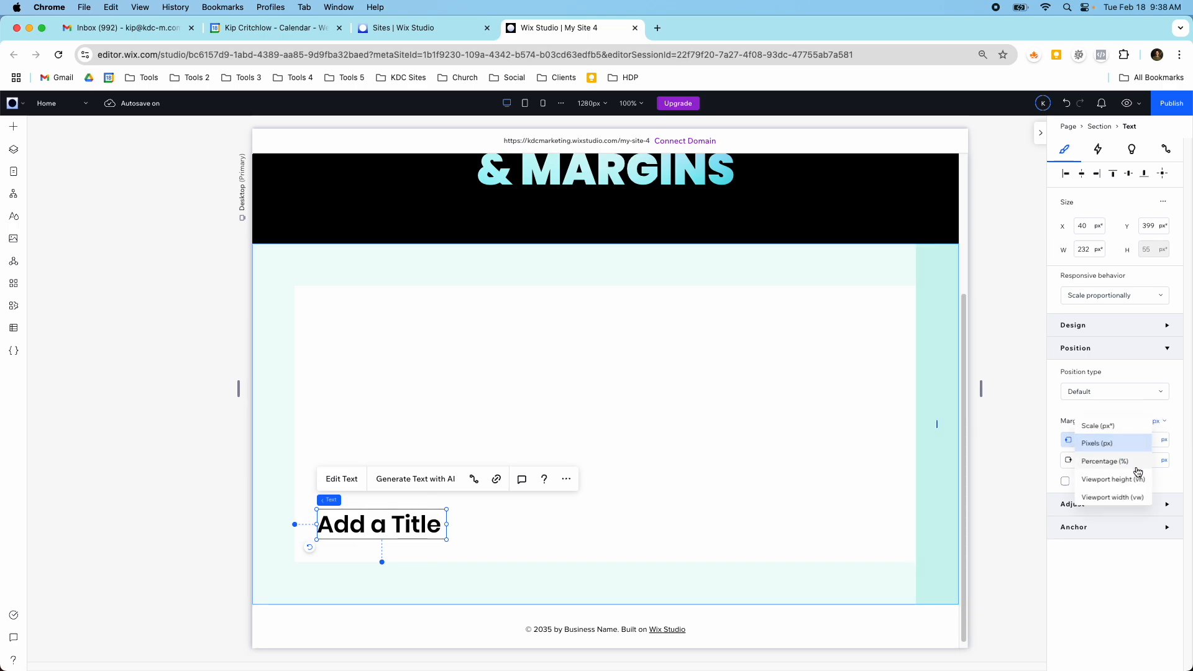
{"action": "mouse_move", "coordinate": [1180, 436]}
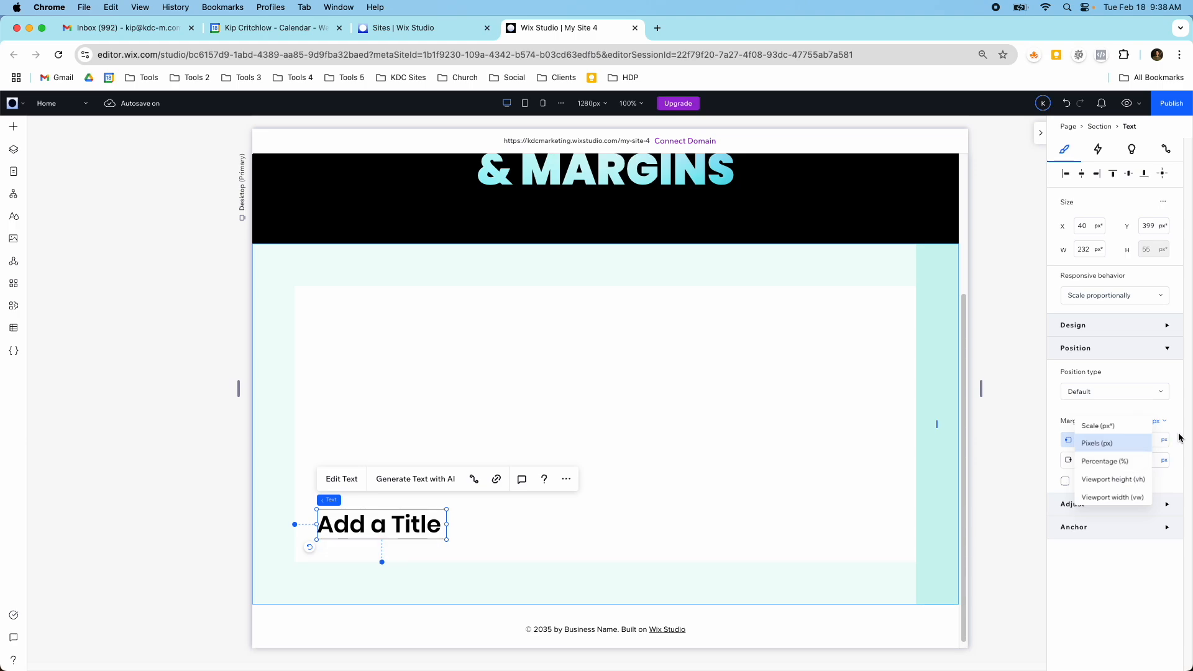
{"action": "left_click", "coordinate": [1096, 442]}
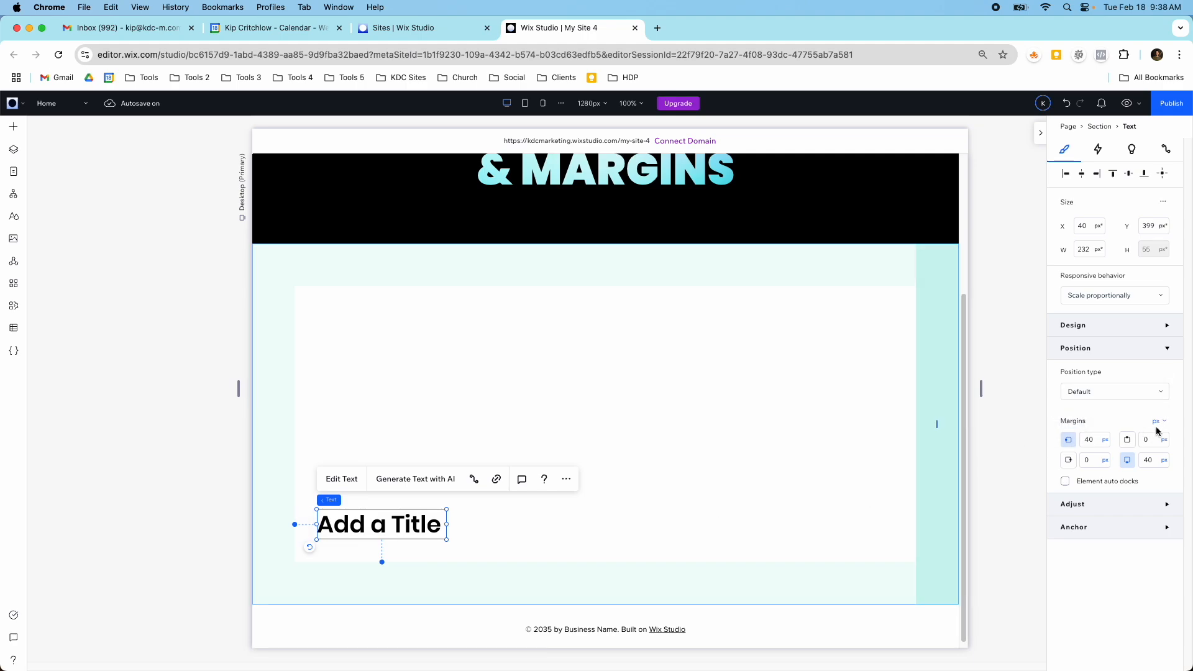
{"action": "mouse_move", "coordinate": [1163, 424]}
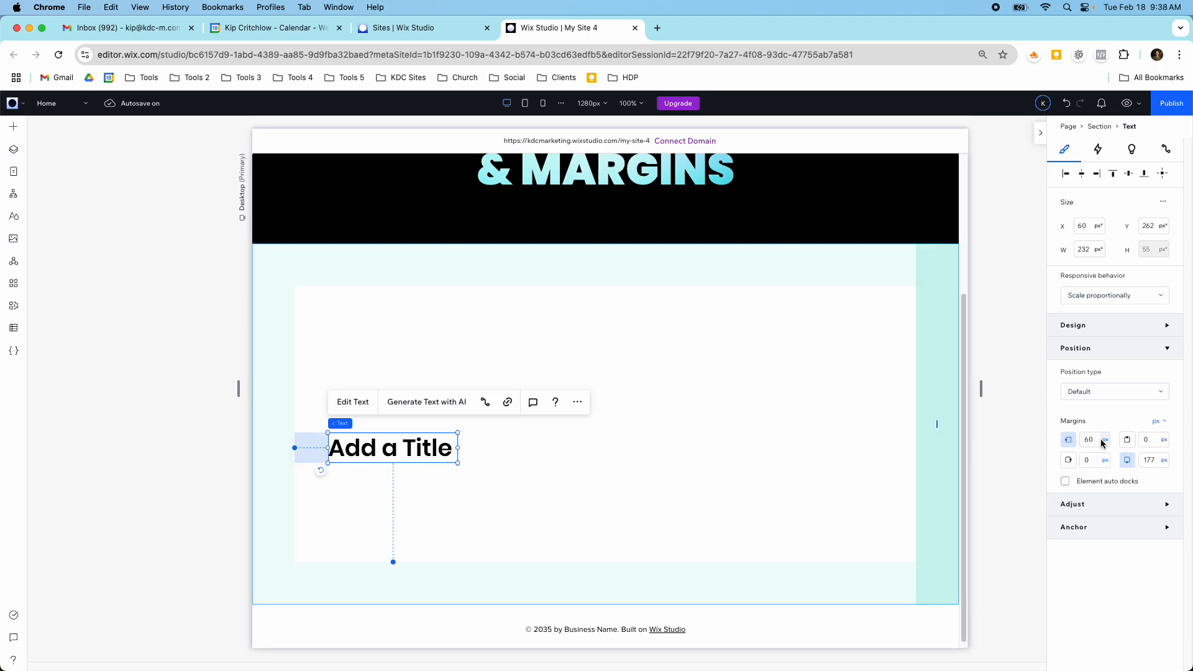
- Enter 60px for the title's left and bottom margins
{"action": "left_click", "coordinate": [1151, 460]}
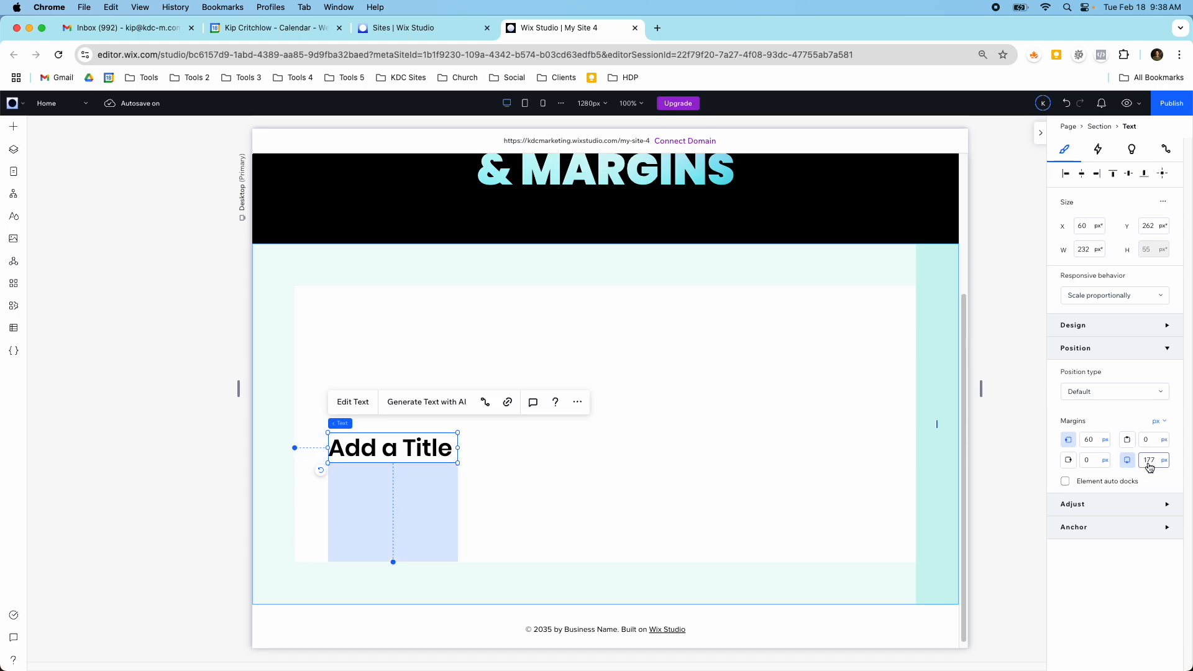
{"action": "left_click", "coordinate": [1149, 459]}
{"action": "type", "text": "60"}
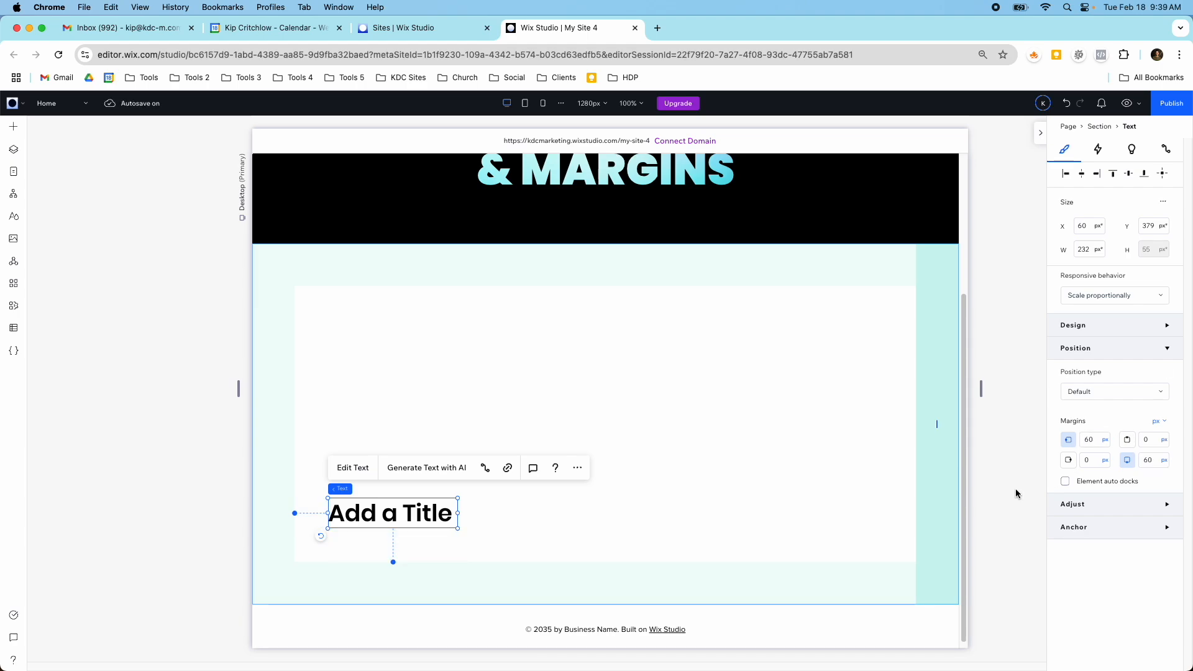
{"action": "mouse_move", "coordinate": [1004, 497]}
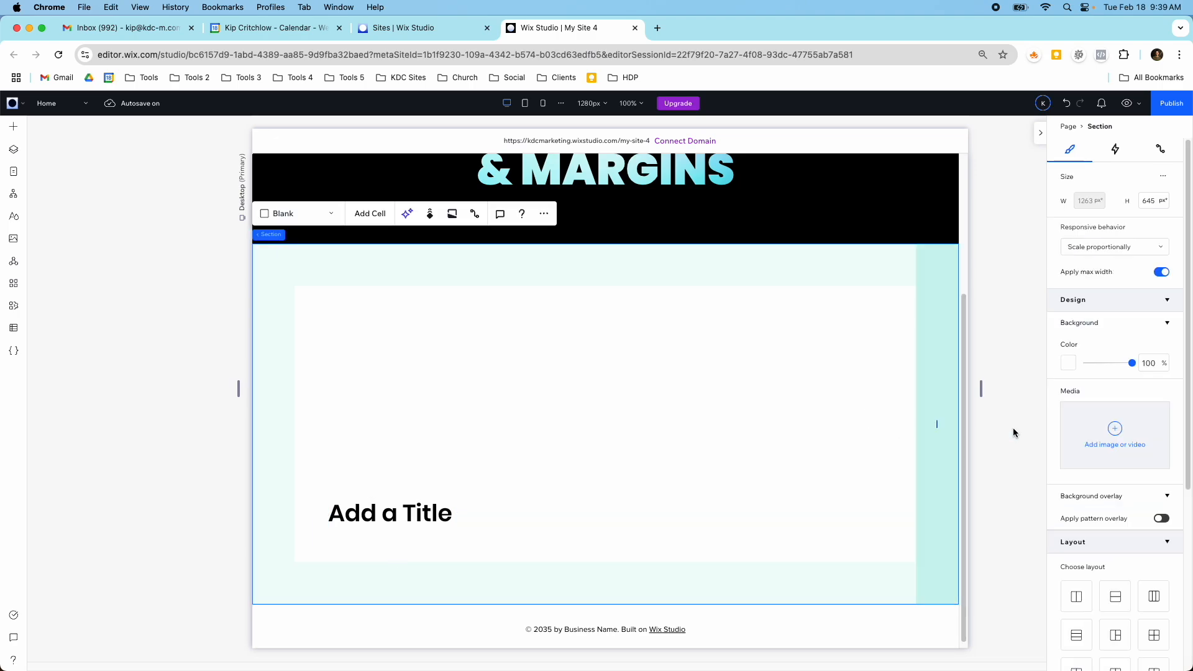
{"action": "left_click", "coordinate": [390, 513]}
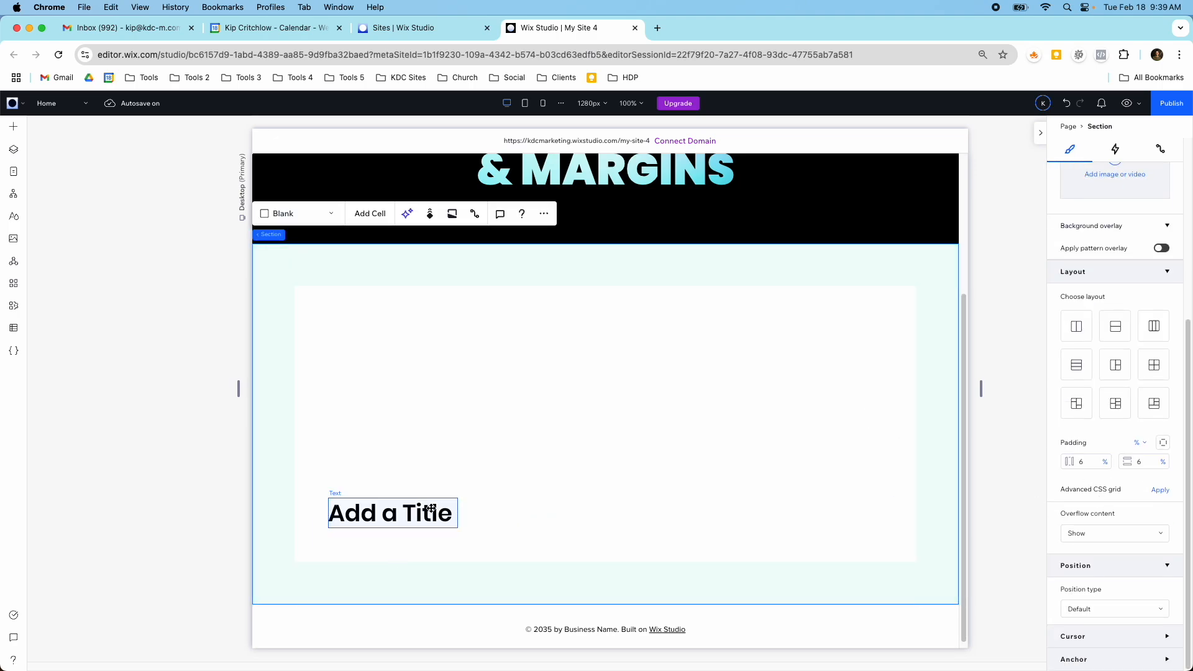
{"action": "left_click", "coordinate": [392, 512]}
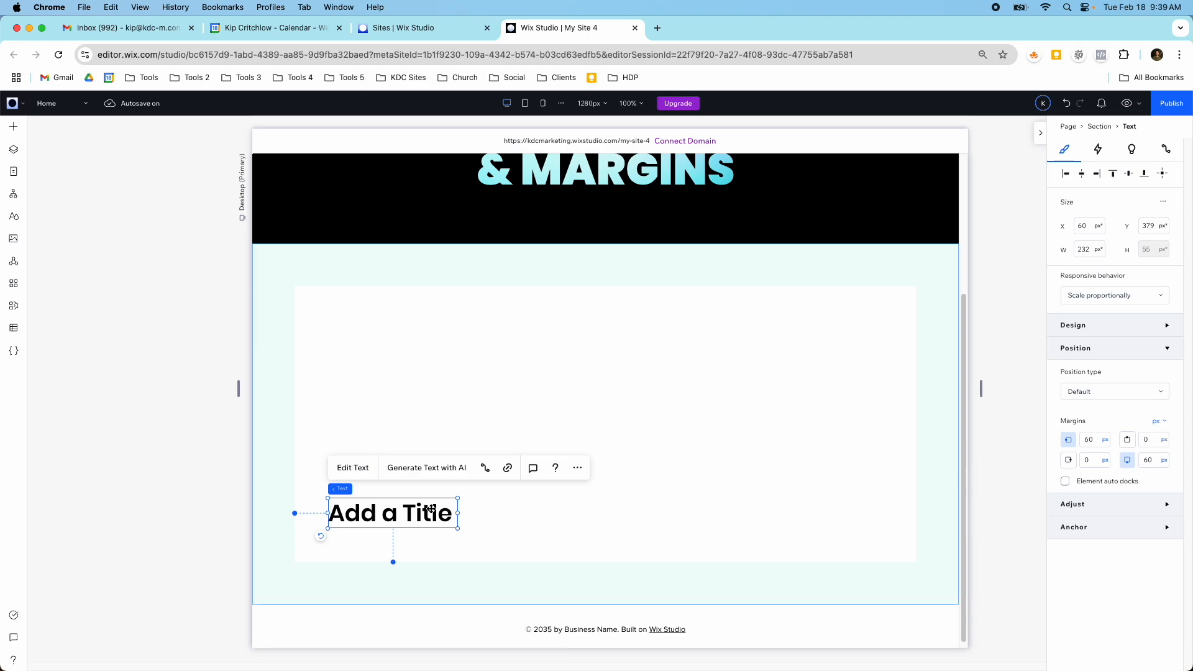
{"action": "mouse_move", "coordinate": [334, 405]}
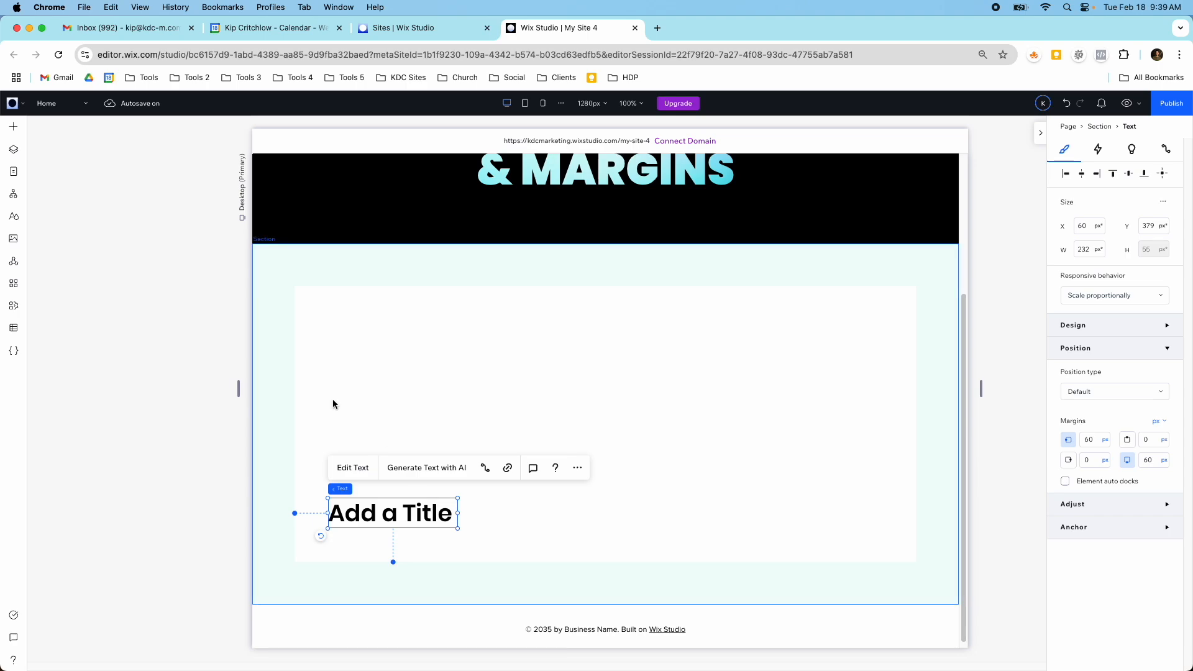
{"action": "left_click", "coordinate": [13, 127]}
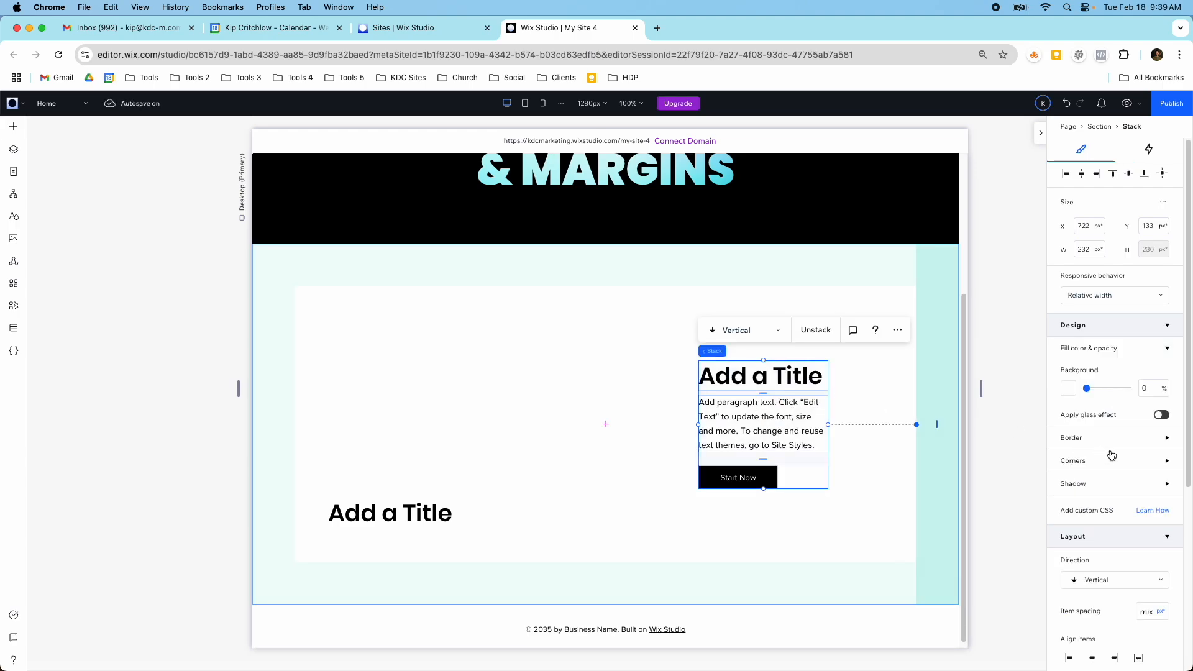
- Switch the stack's padding to pixels and set 10px horizontally and vertically
{"action": "scroll", "scroll_direction": "down", "scroll_amount": 3}
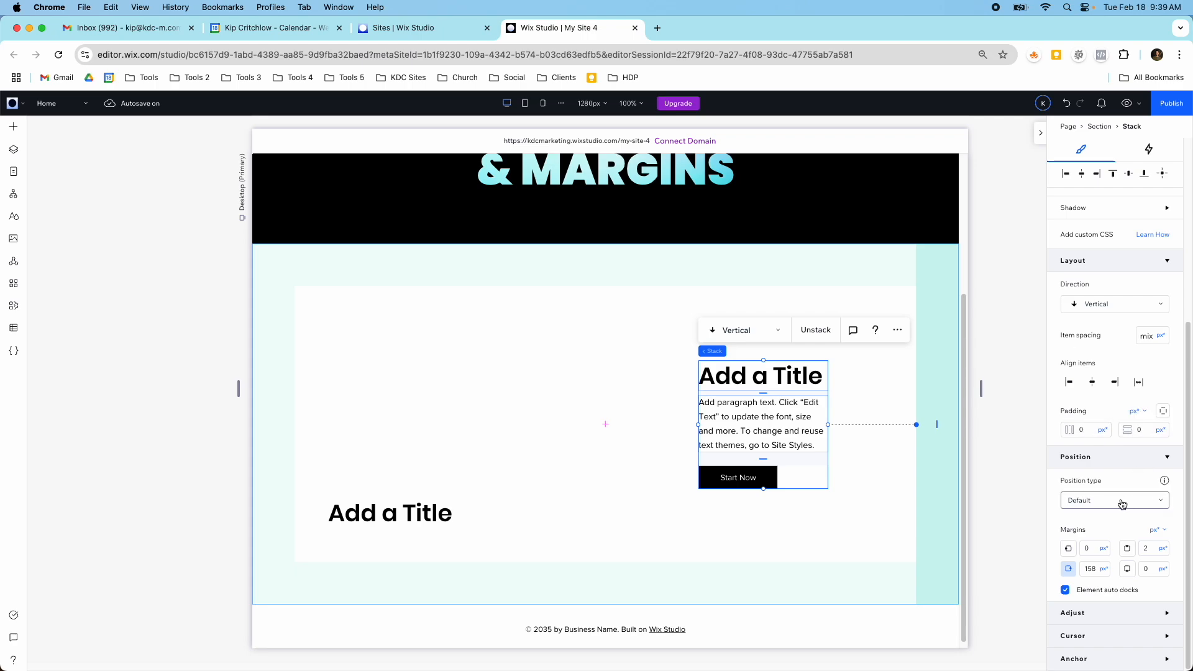
{"action": "mouse_move", "coordinate": [1069, 548]}
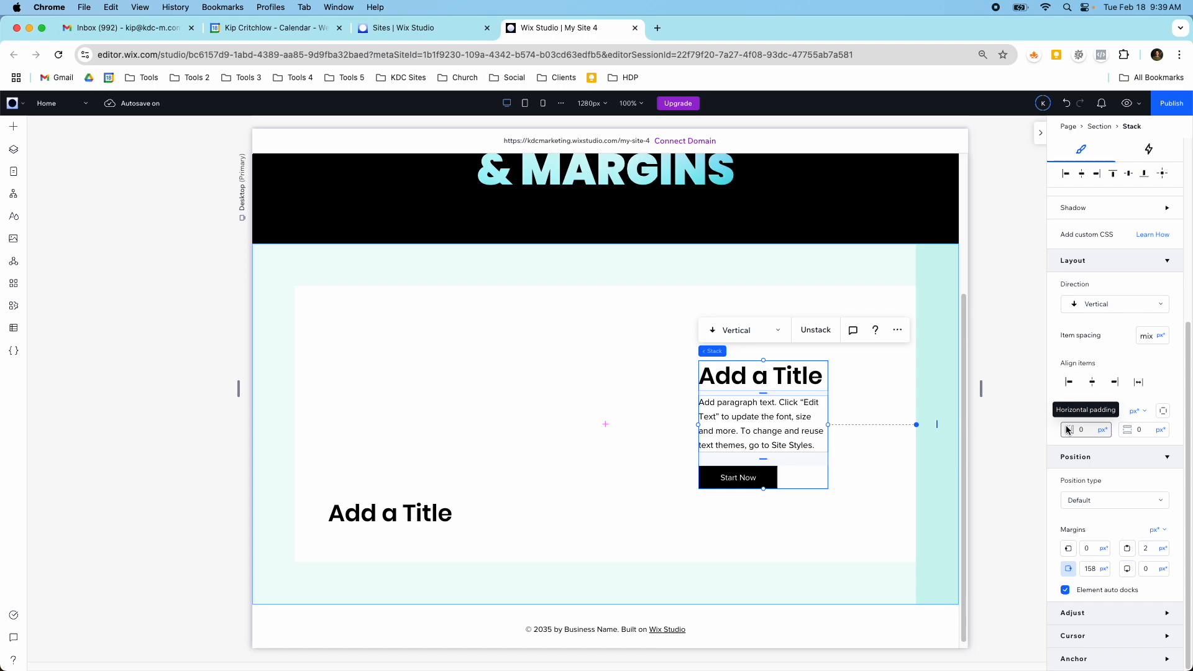
{"action": "left_click", "coordinate": [1134, 410]}
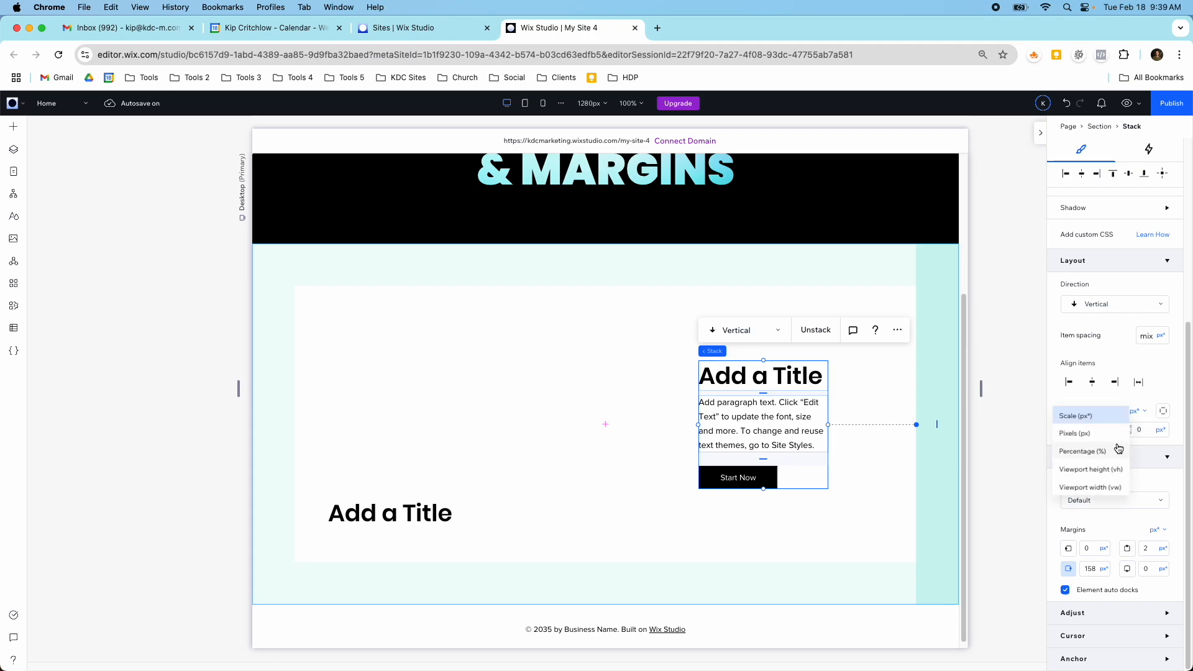
{"action": "left_click", "coordinate": [1074, 432]}
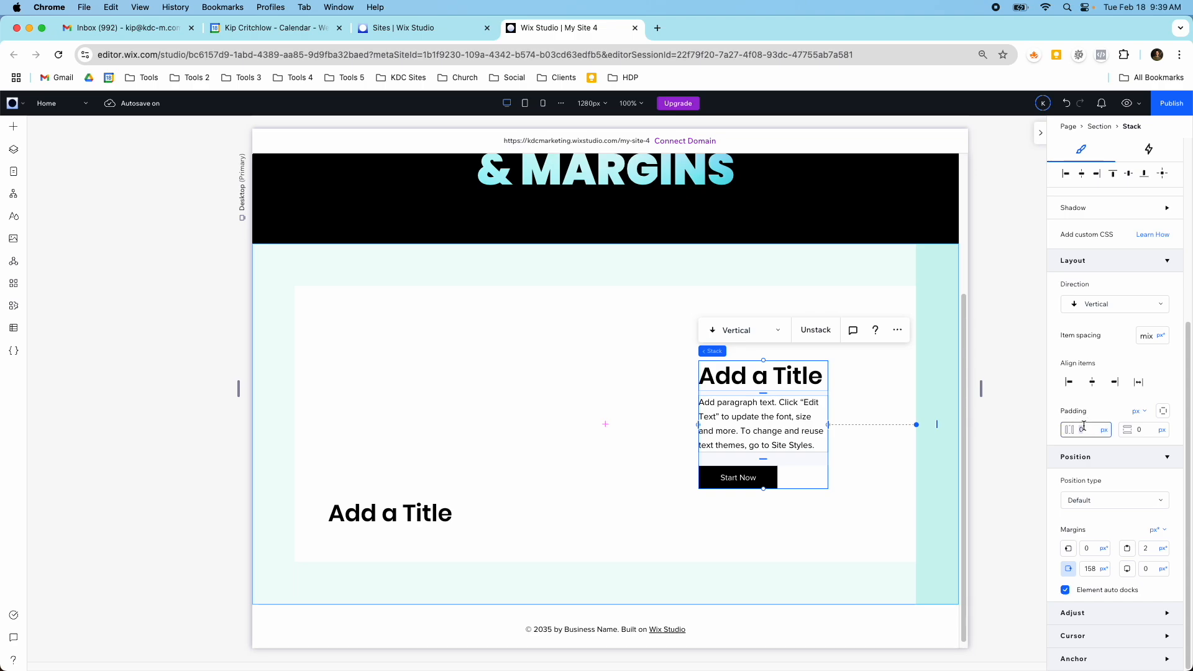
{"action": "left_click", "coordinate": [1103, 429]}
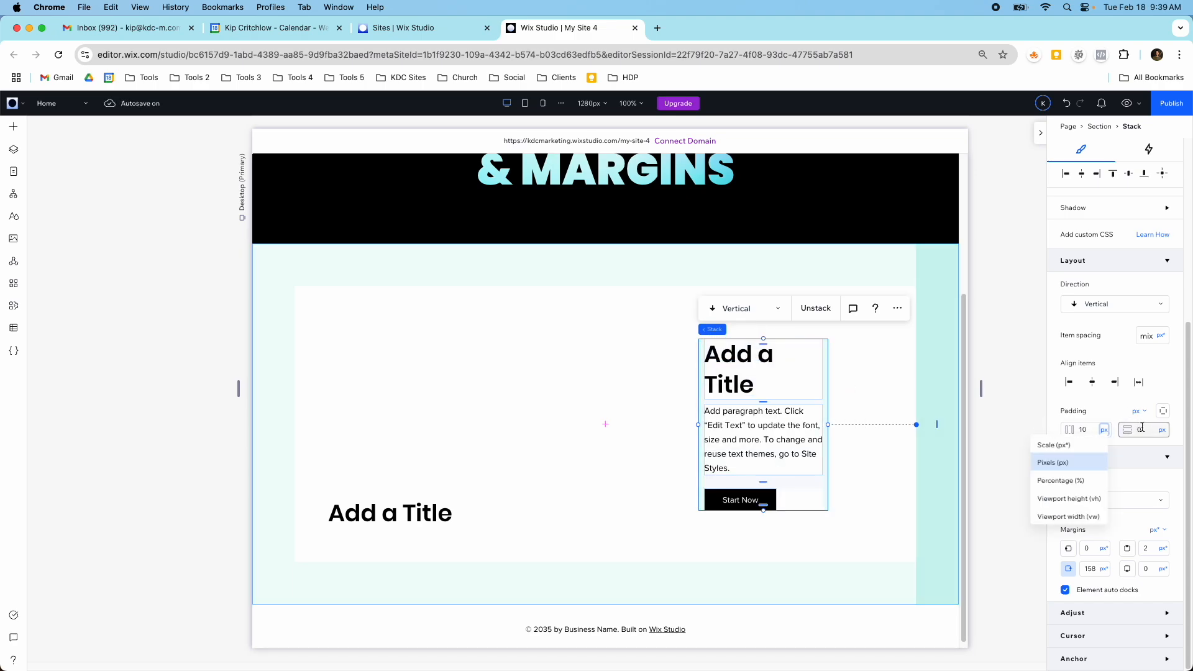
{"action": "left_click", "coordinate": [1051, 462]}
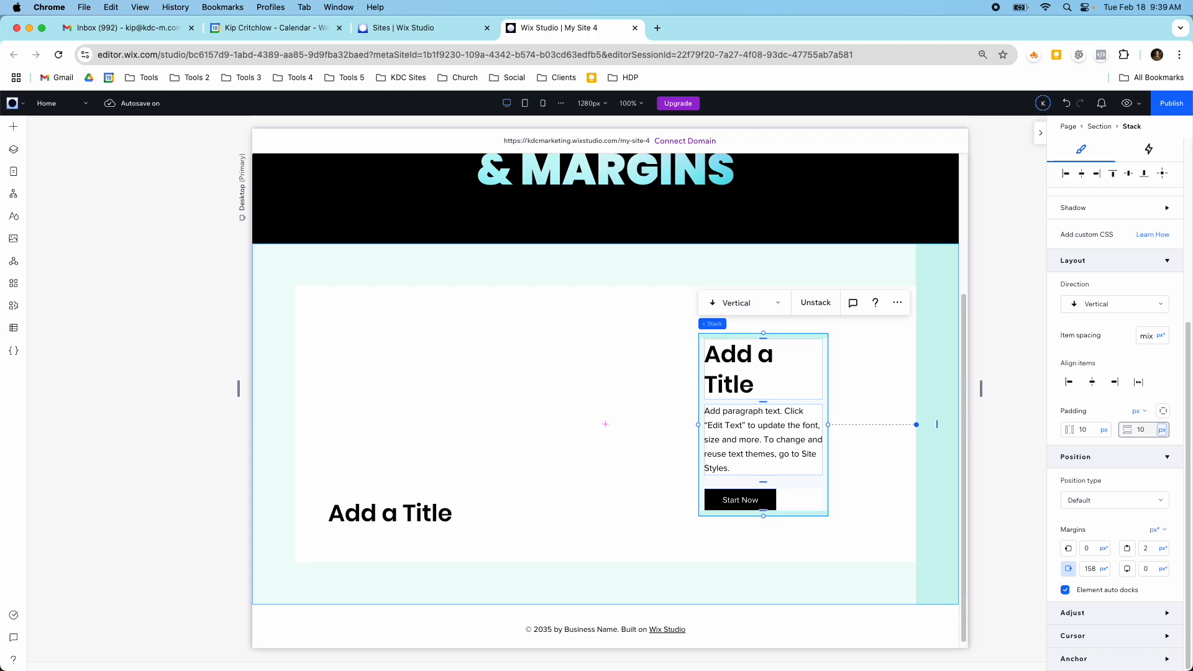
{"action": "left_click", "coordinate": [1163, 429]}
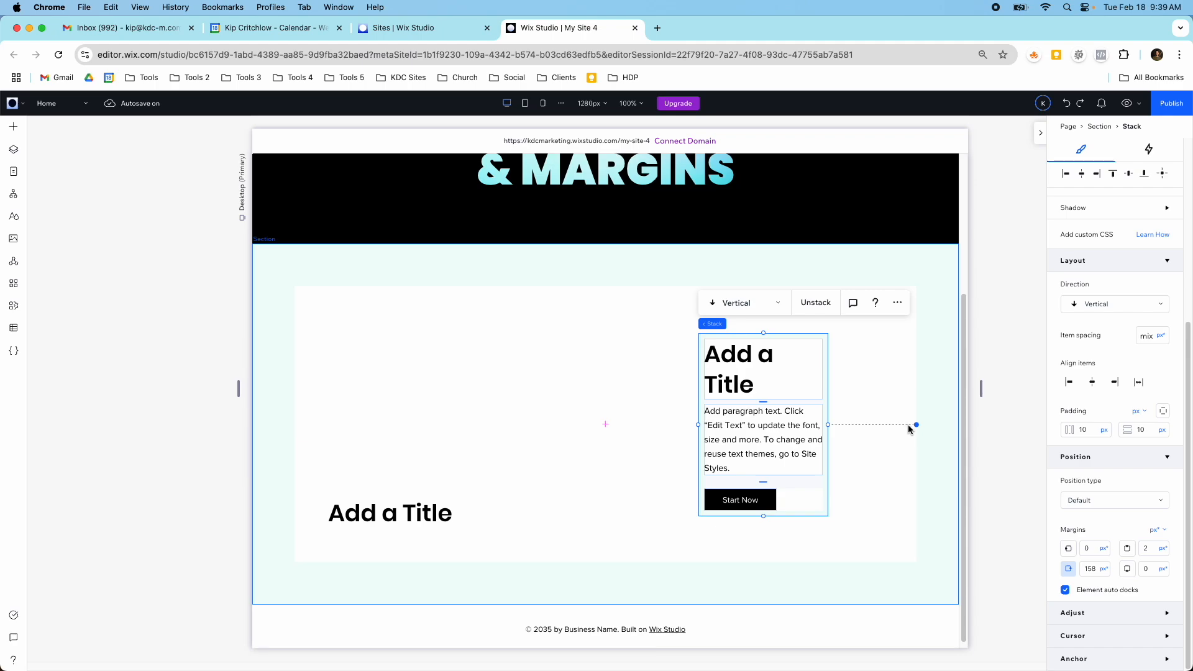
- Switch the stack's margins to pixels with 0 top margin and 40px on the right
{"action": "left_click", "coordinate": [1088, 569]}
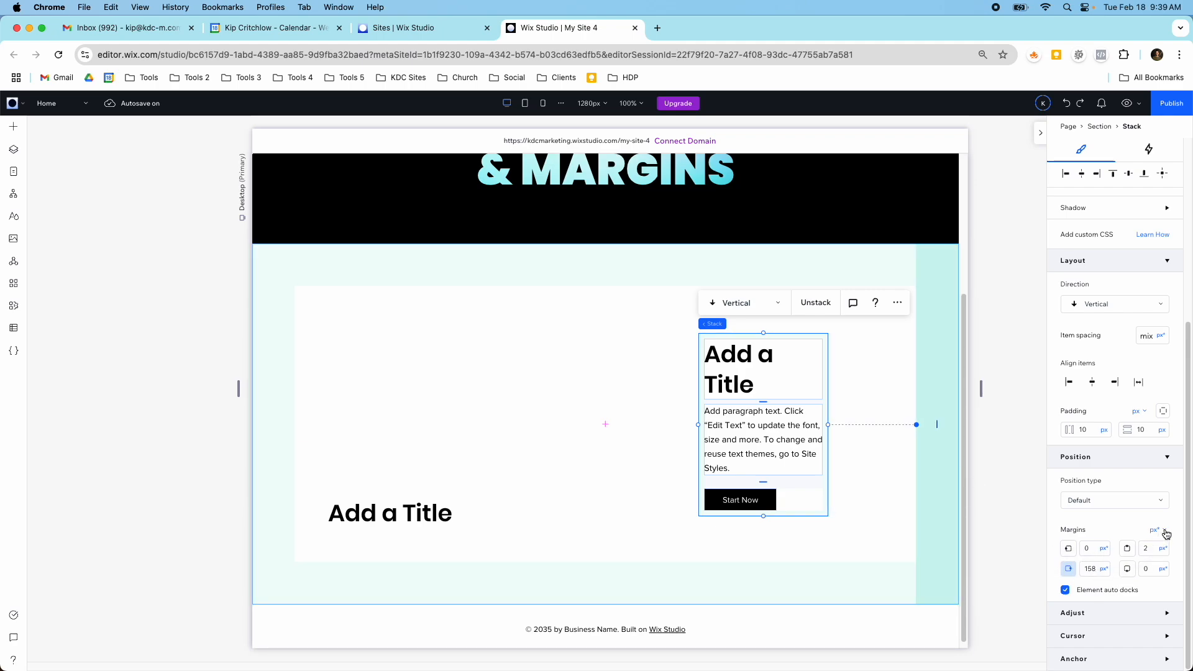
{"action": "left_click", "coordinate": [1153, 529]}
{"action": "type", "text": "0"}
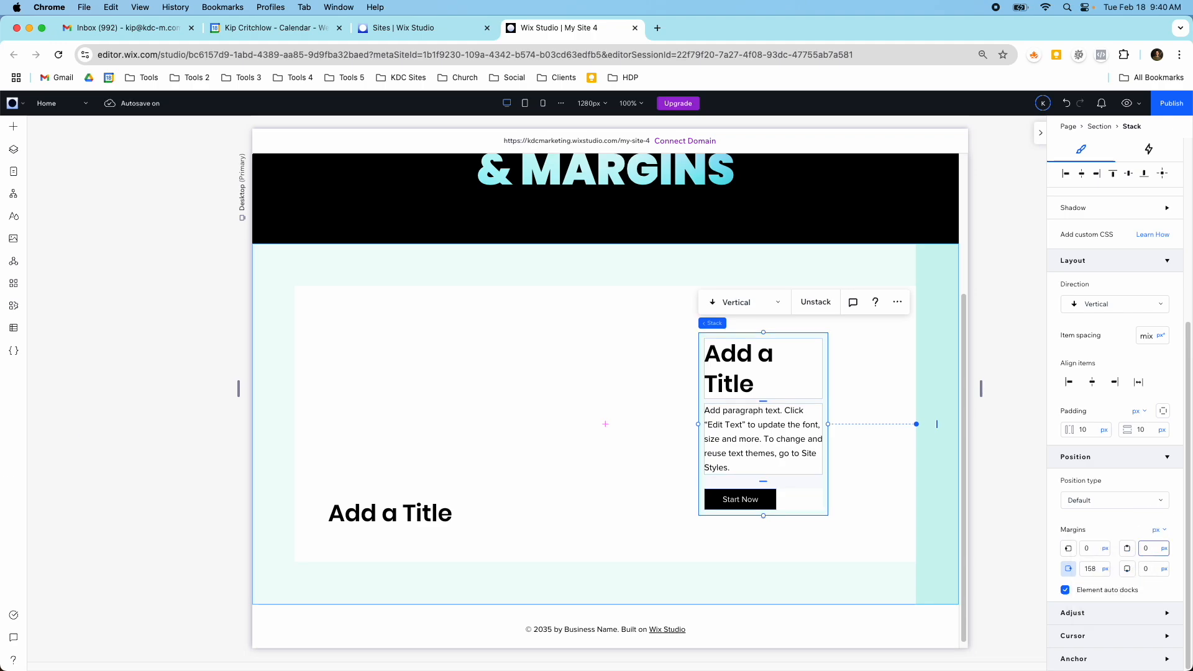
{"action": "left_click", "coordinate": [1090, 569]}
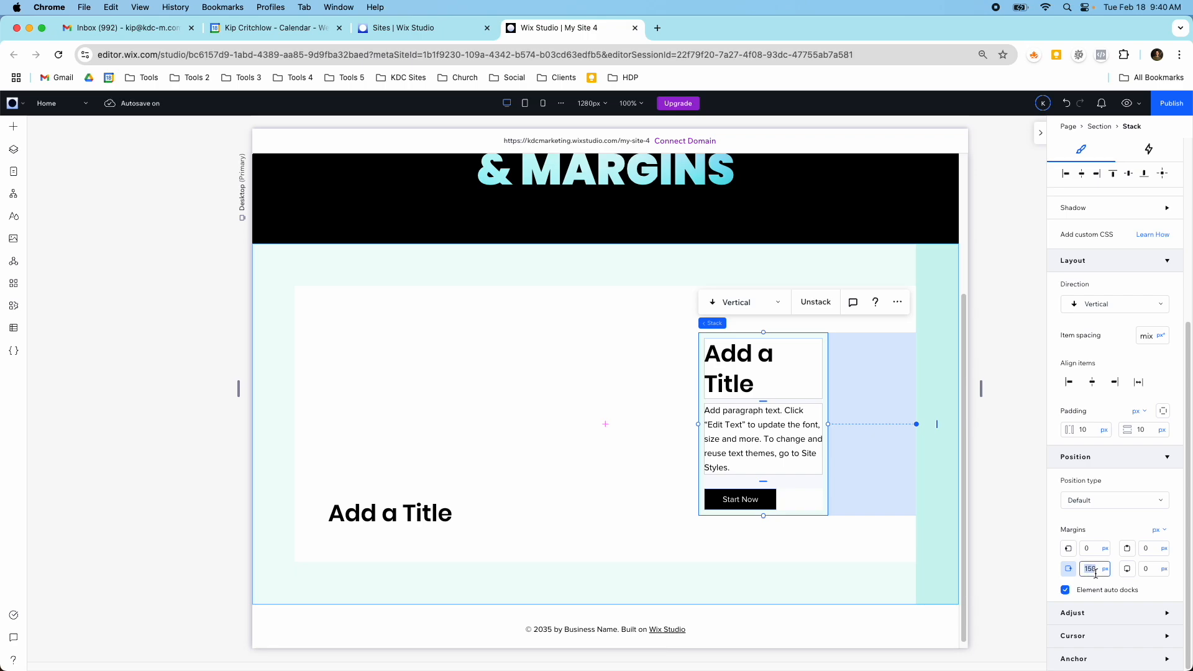
{"action": "type", "text": "40"}
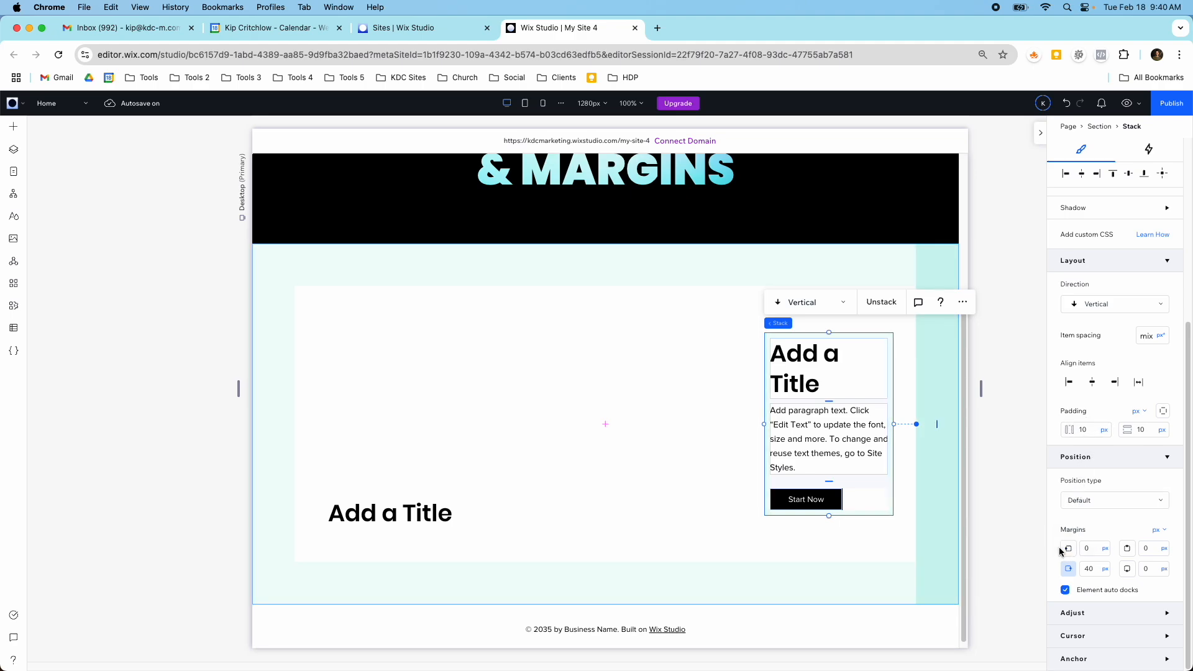
{"action": "left_click", "coordinate": [390, 511]}
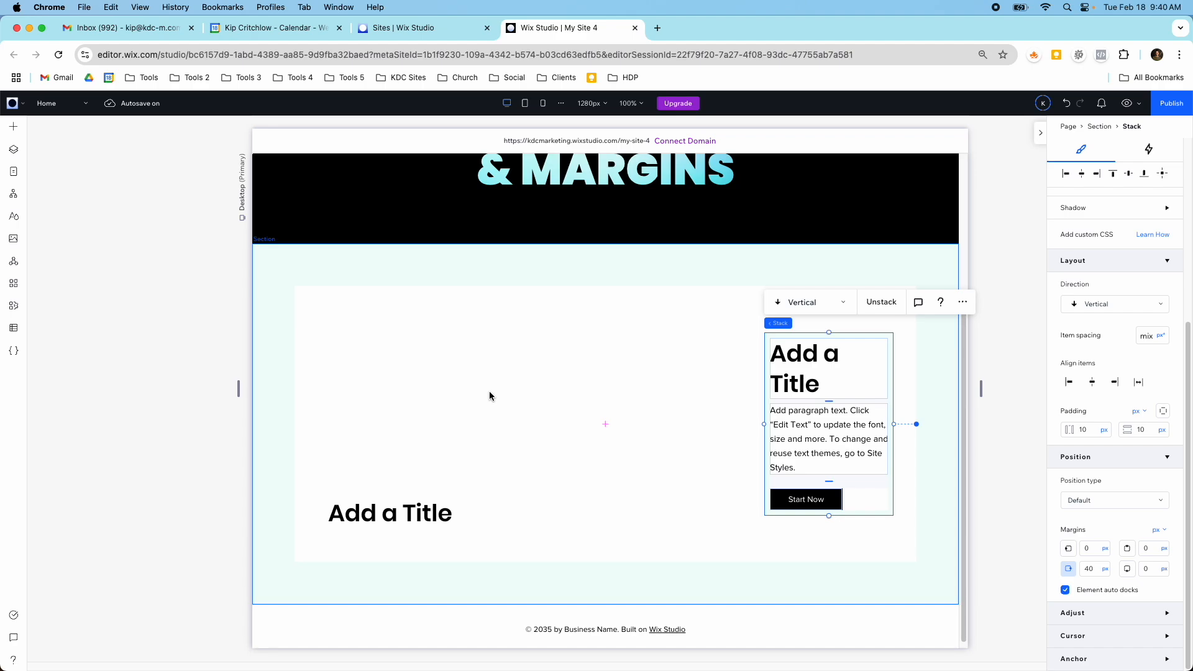
{"action": "left_click", "coordinate": [828, 439]}
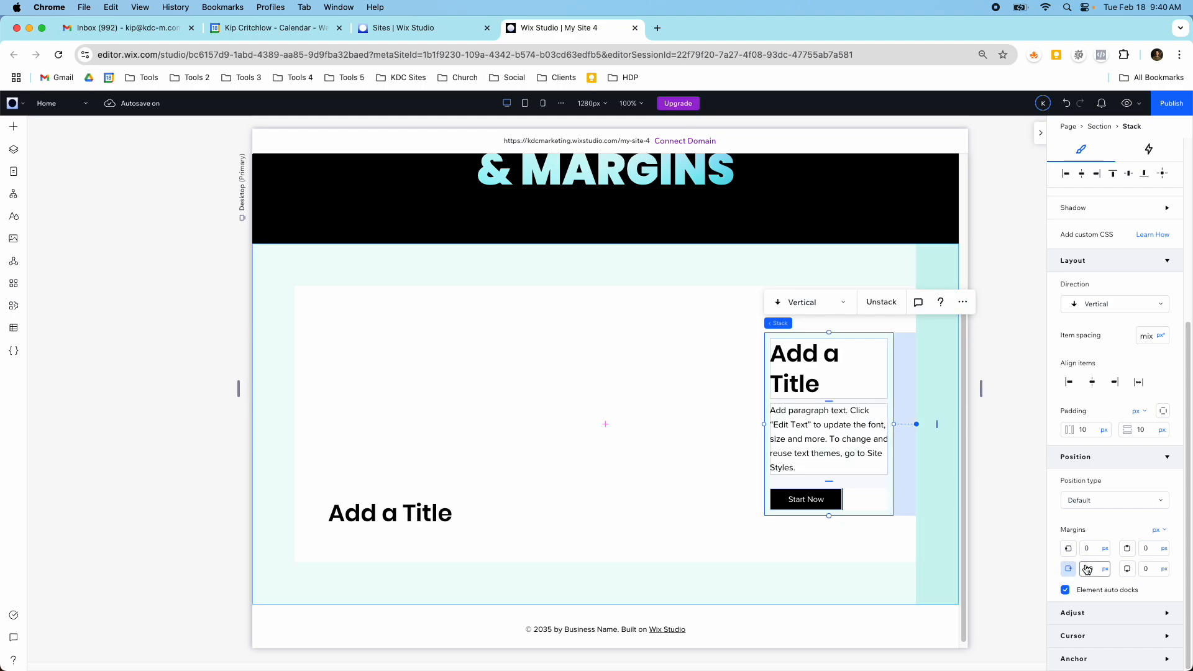
{"action": "mouse_move", "coordinate": [1088, 569]}
{"action": "type", "text": "40"}
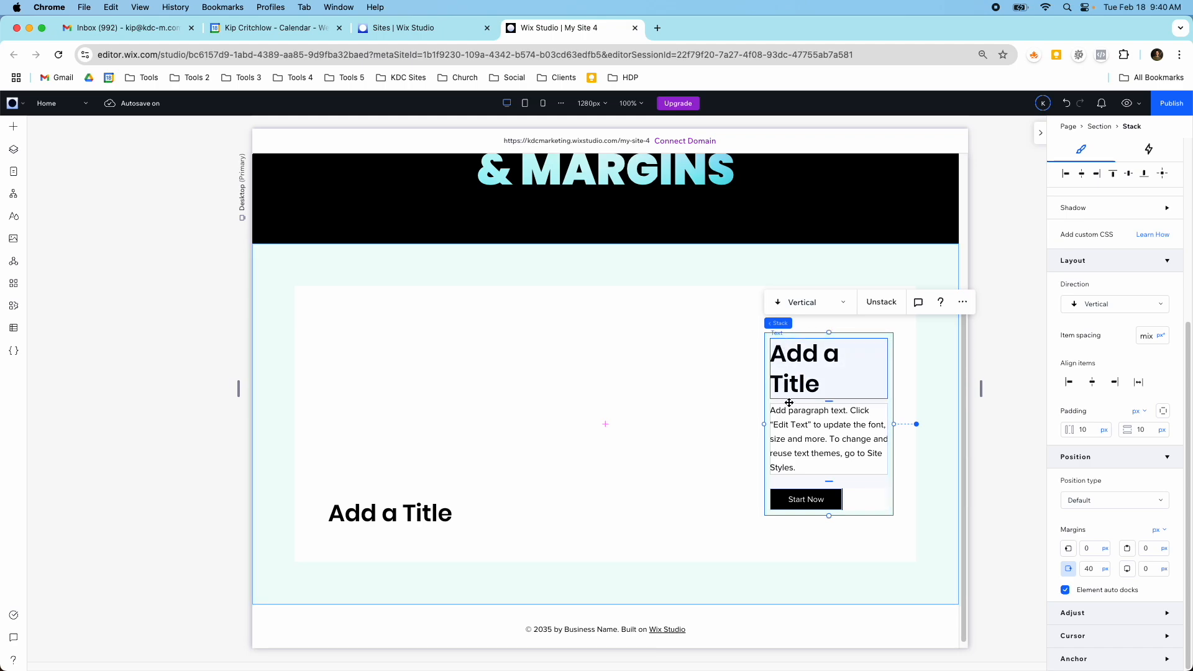
{"action": "left_click", "coordinate": [828, 439]}
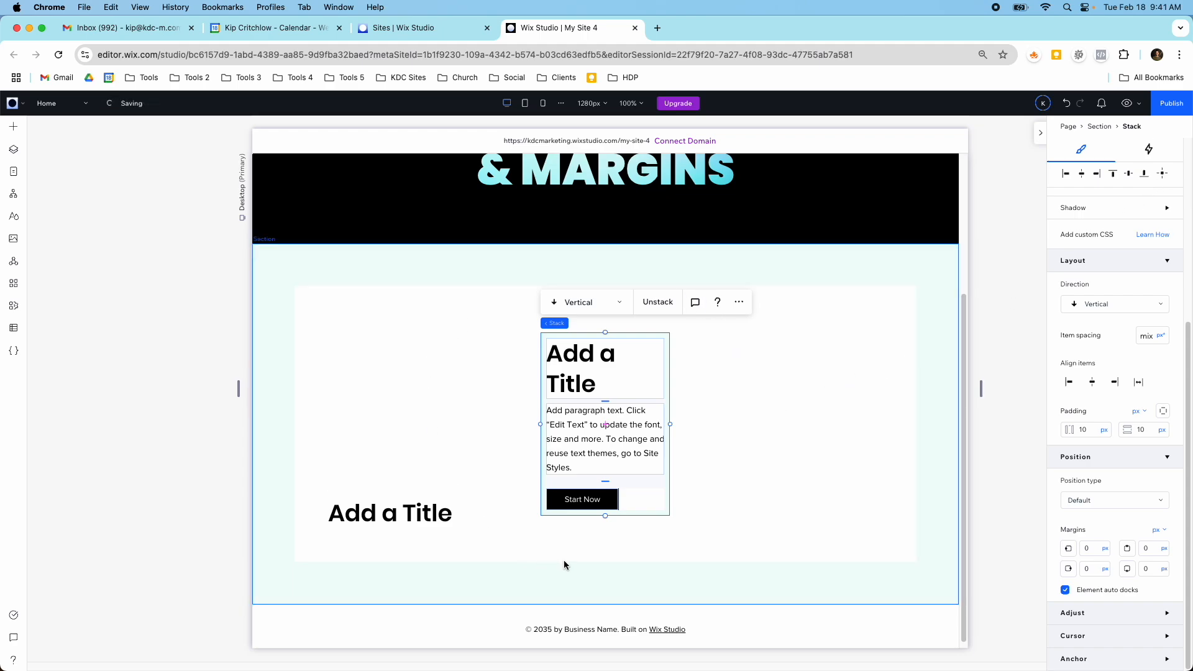
{"action": "mouse_move", "coordinate": [929, 559]}
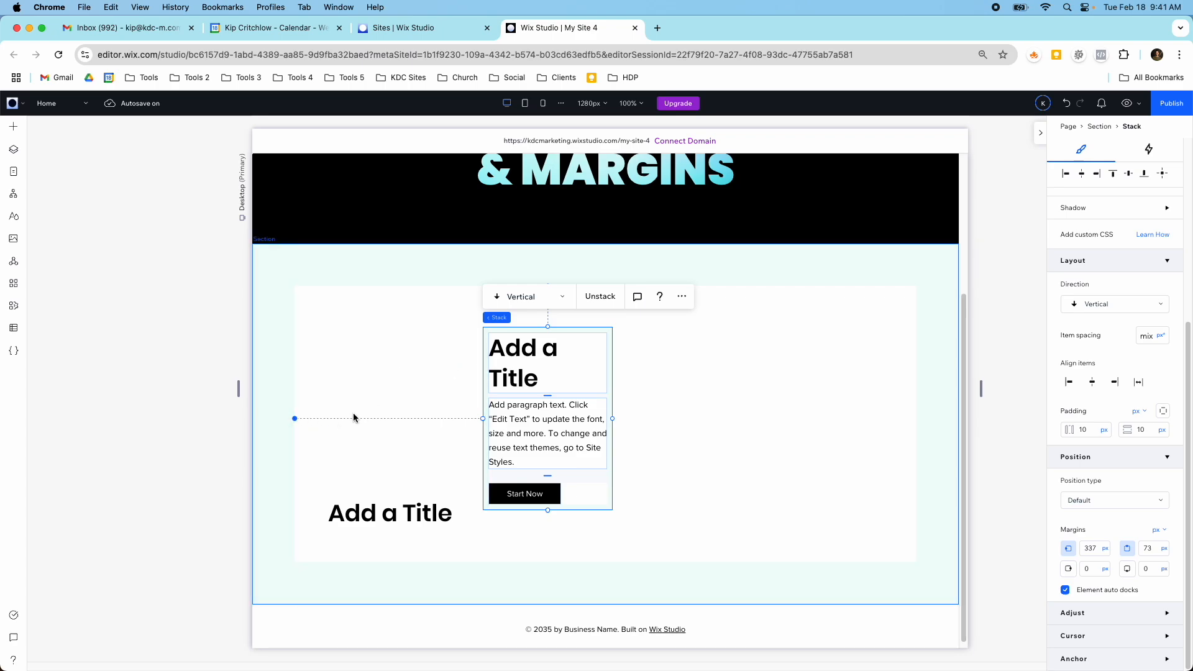
{"action": "mouse_move", "coordinate": [1066, 548]}
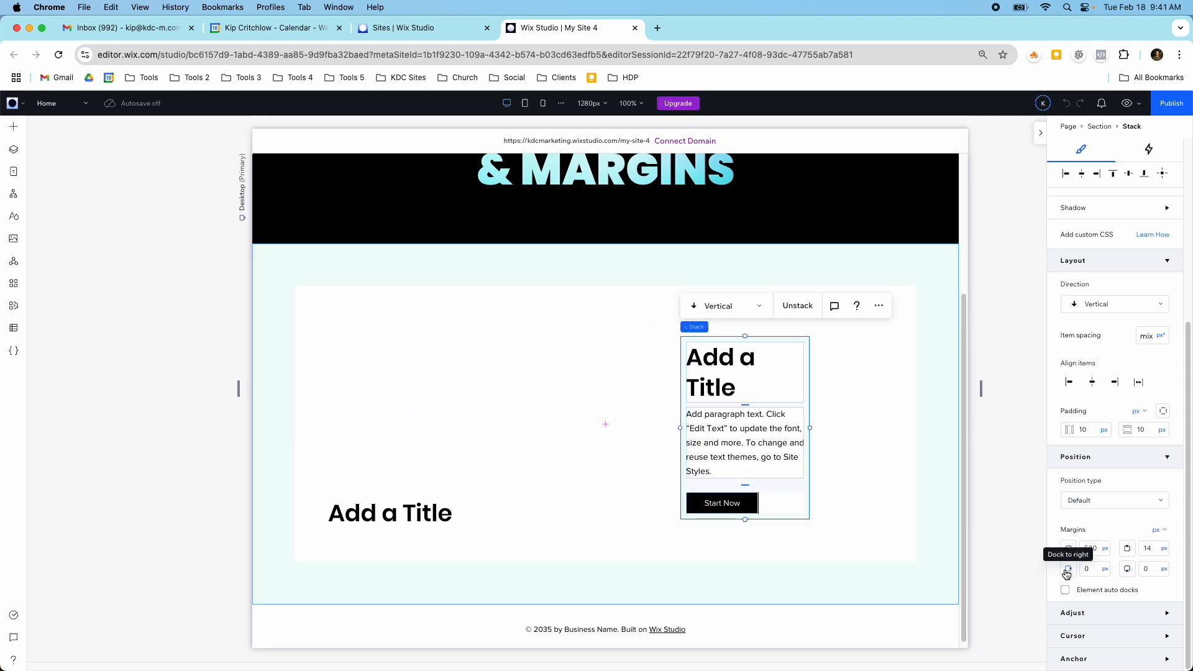
- Dock the stack to the section's right edge with a 60px right margin
{"action": "left_click", "coordinate": [1067, 569]}
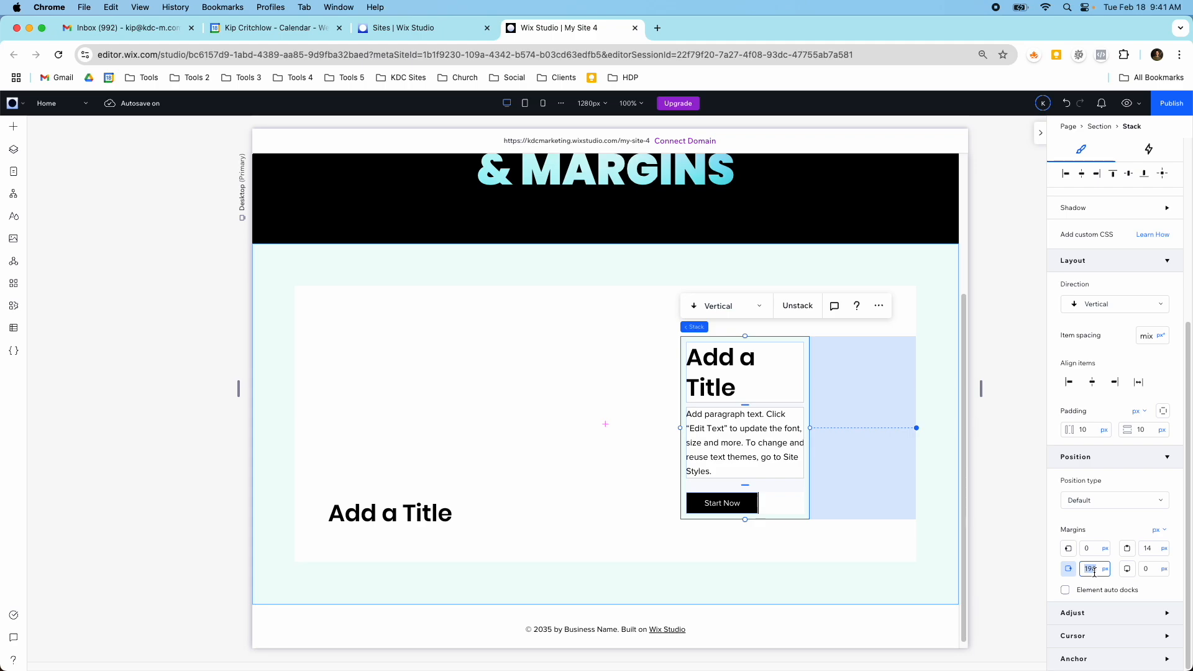
{"action": "type", "text": "60"}
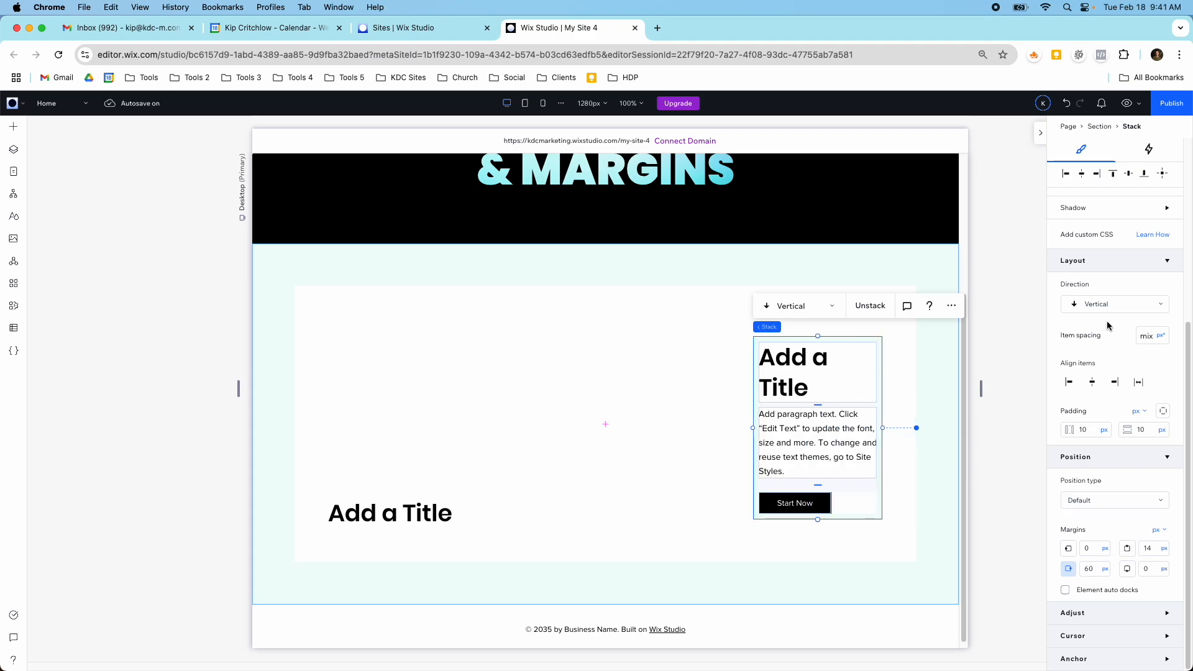
{"action": "mouse_move", "coordinate": [1125, 174]}
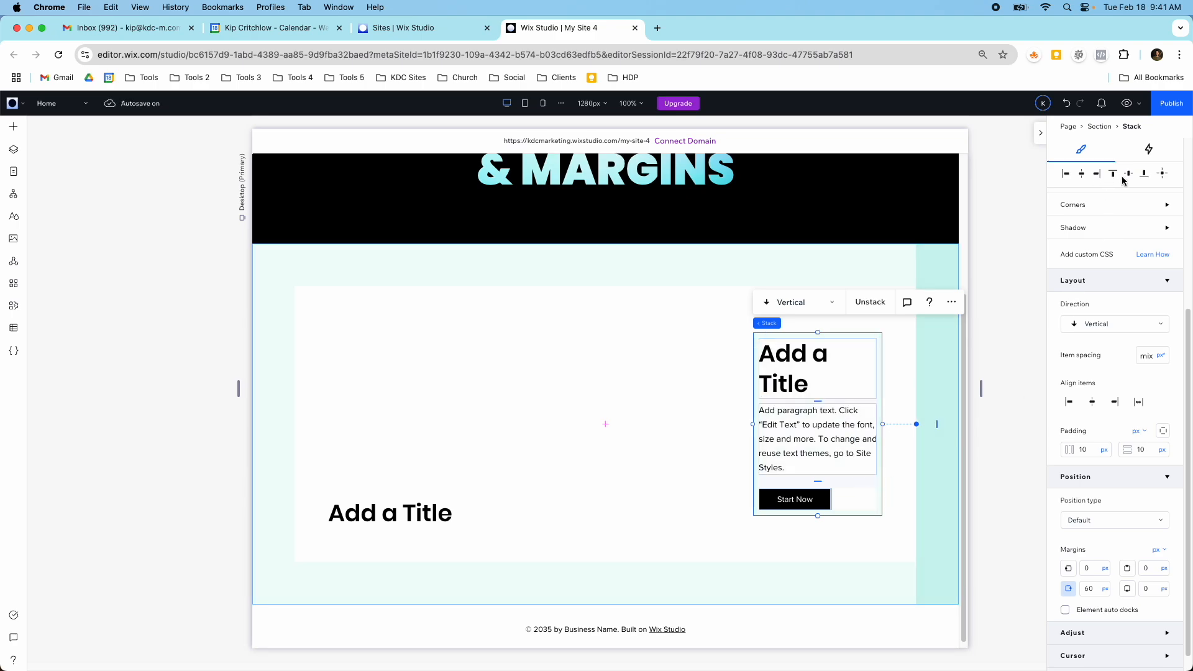
{"action": "mouse_move", "coordinate": [1018, 251]}
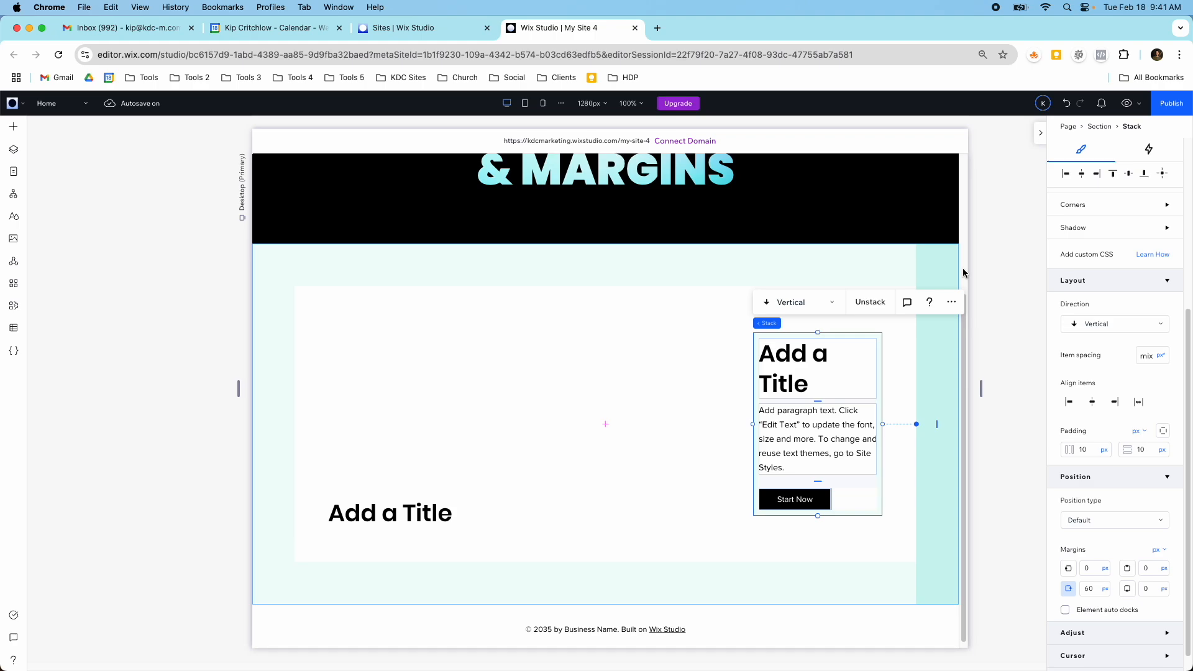
{"action": "left_click", "coordinate": [1083, 450]}
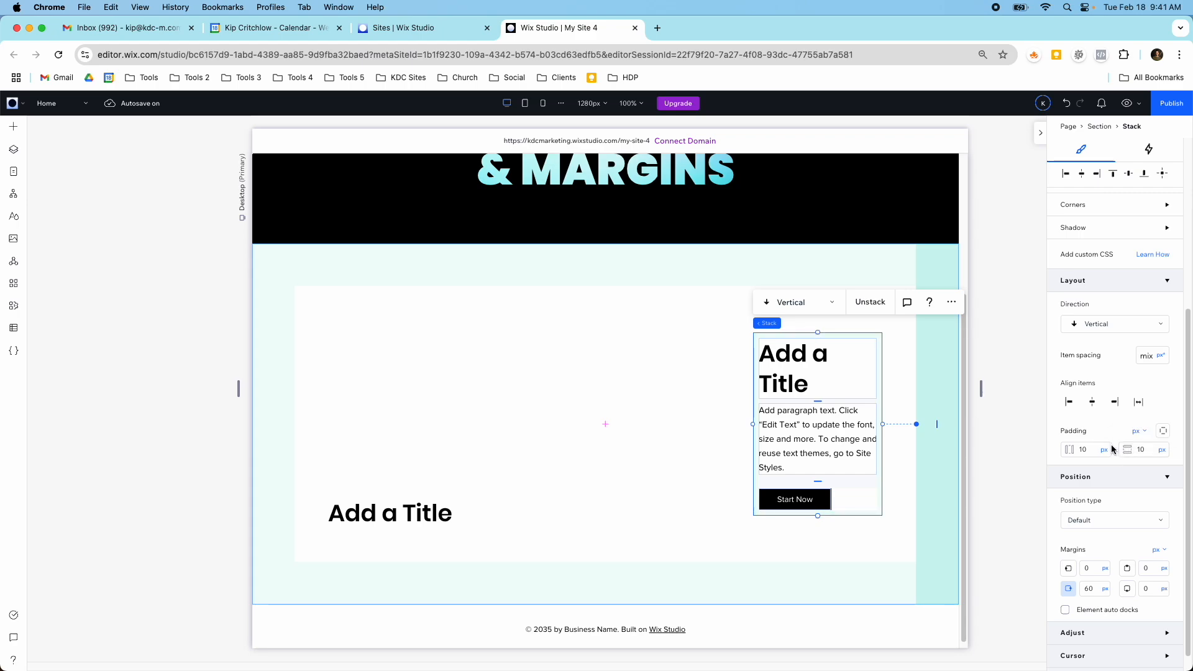
{"action": "mouse_move", "coordinate": [1075, 303]}
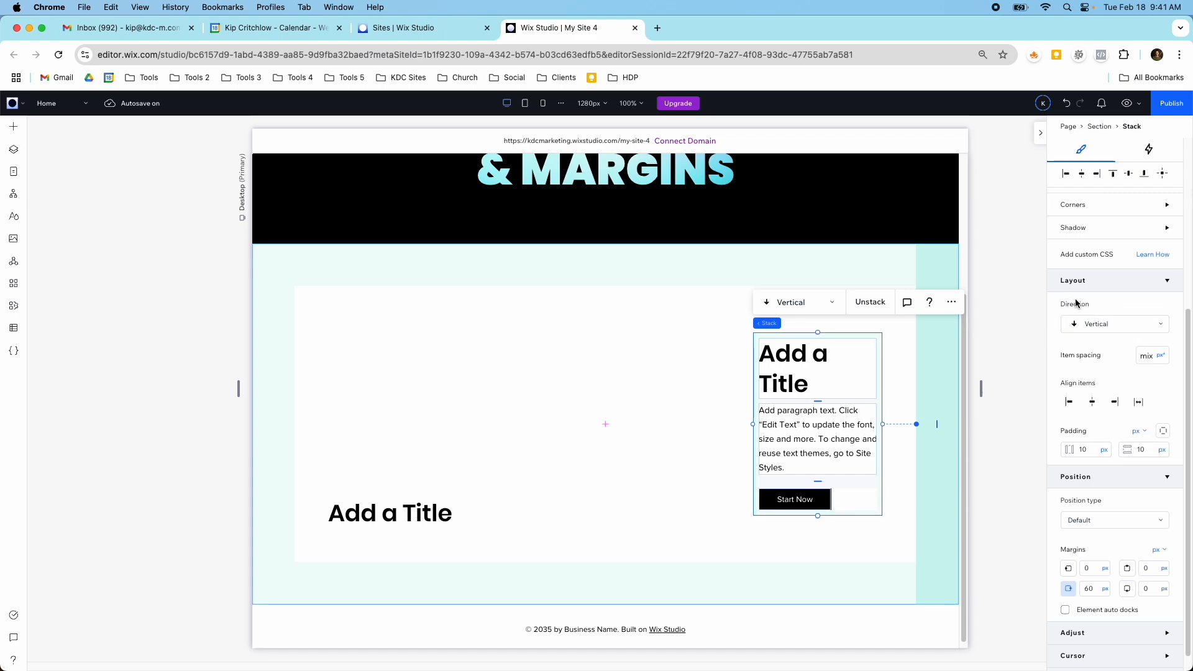
{"action": "mouse_move", "coordinate": [1091, 427]}
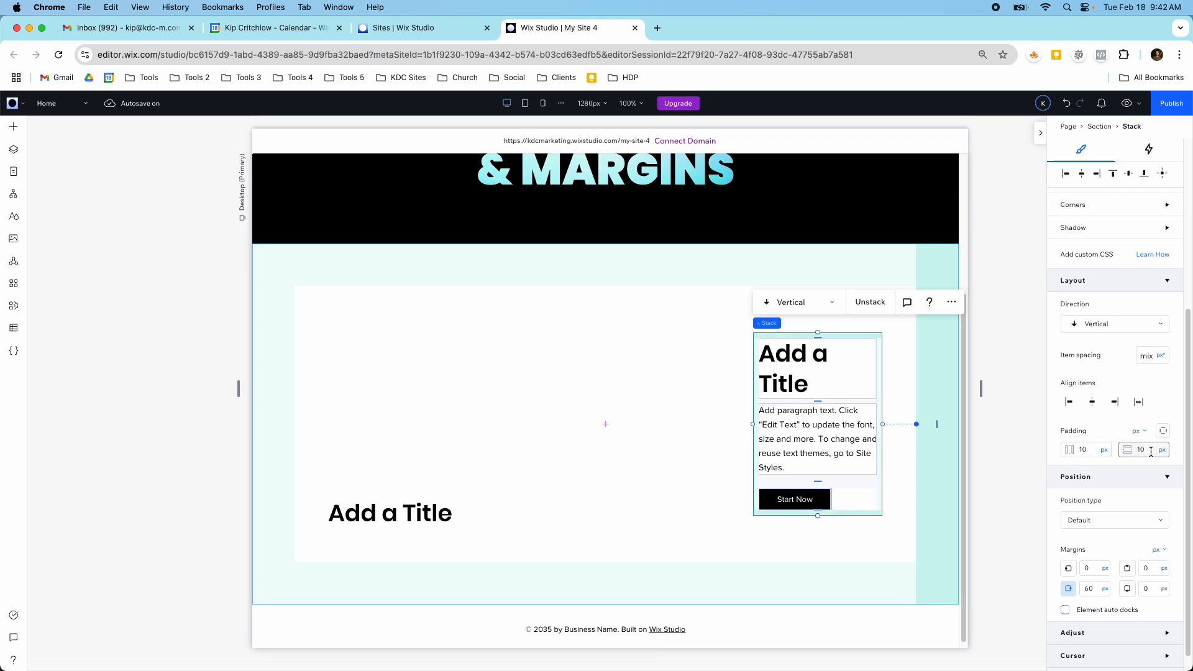
{"action": "left_click", "coordinate": [1136, 429]}
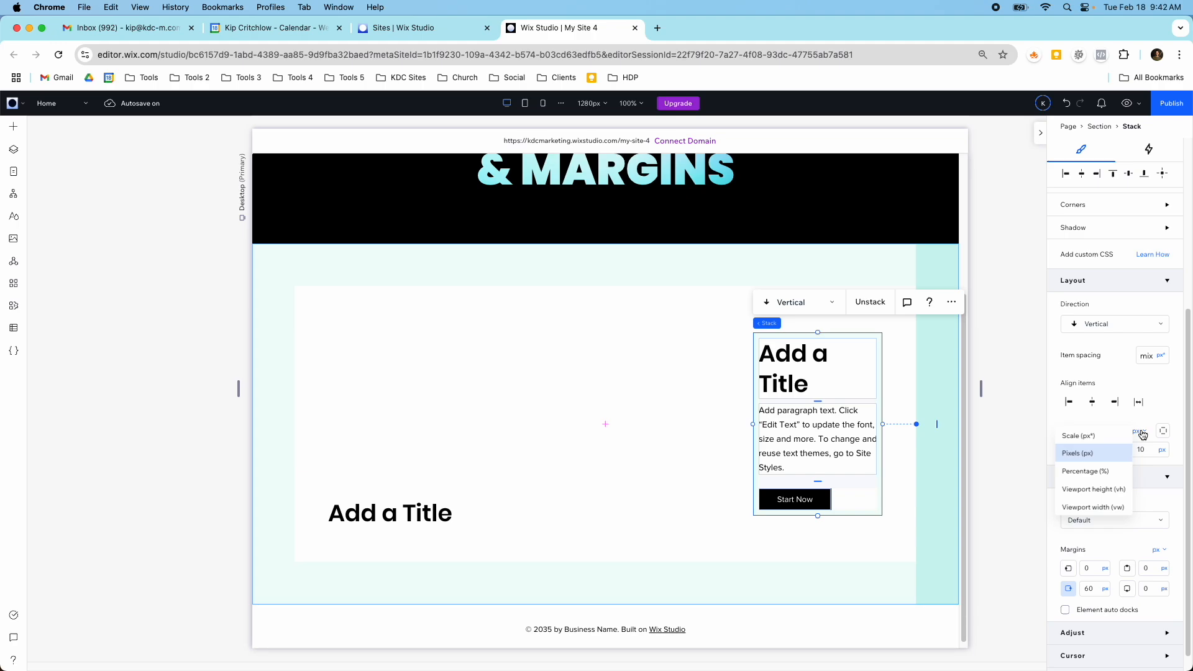
{"action": "mouse_move", "coordinate": [1163, 430]}
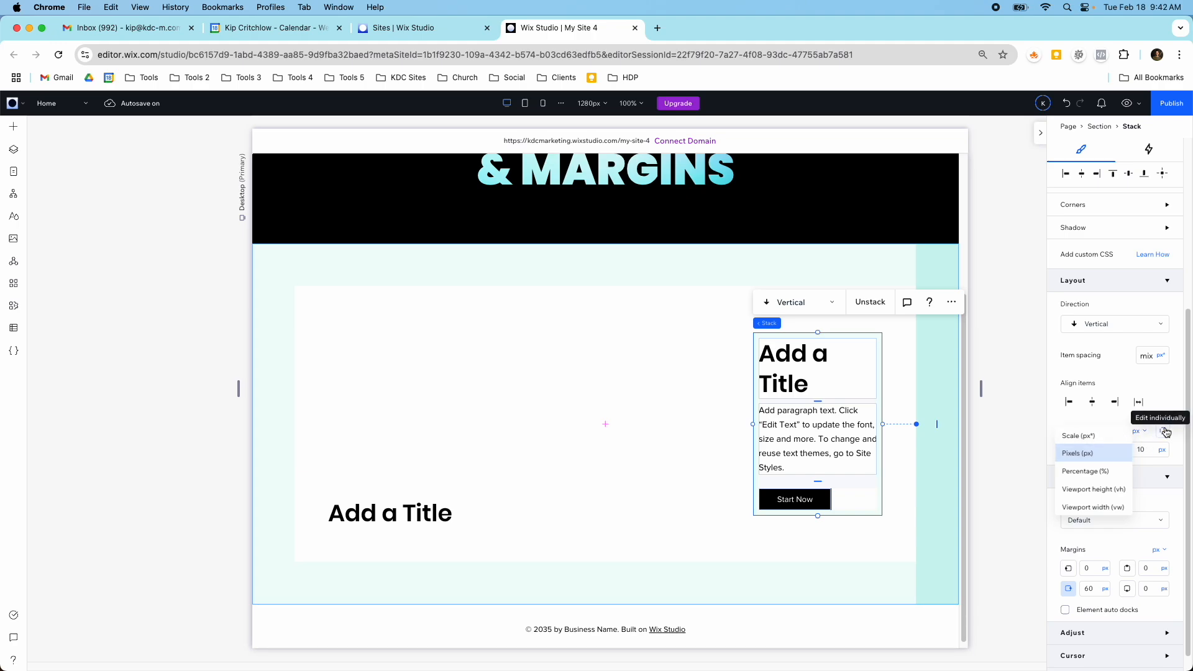
{"action": "mouse_move", "coordinate": [1113, 428]}
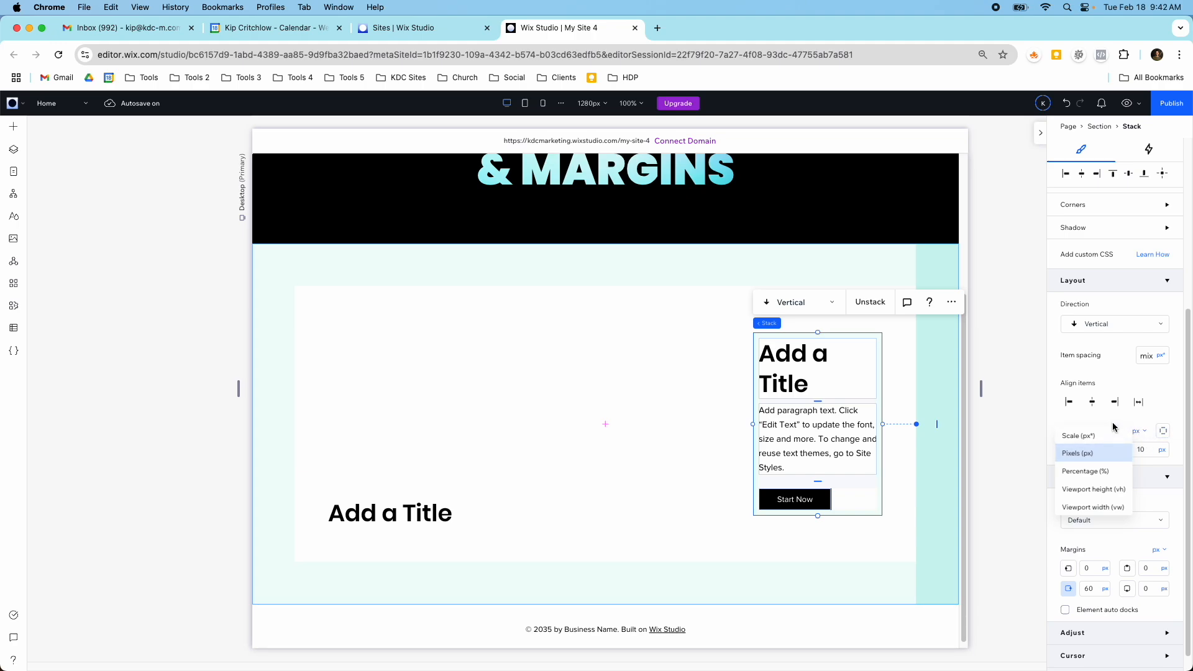